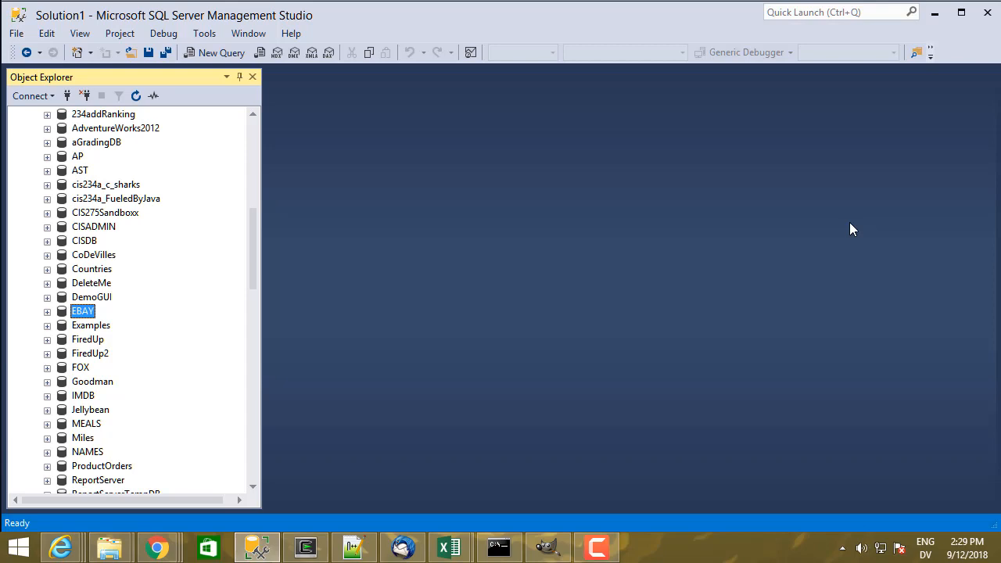
{"action": "mouse_move", "coordinate": [296, 120]}
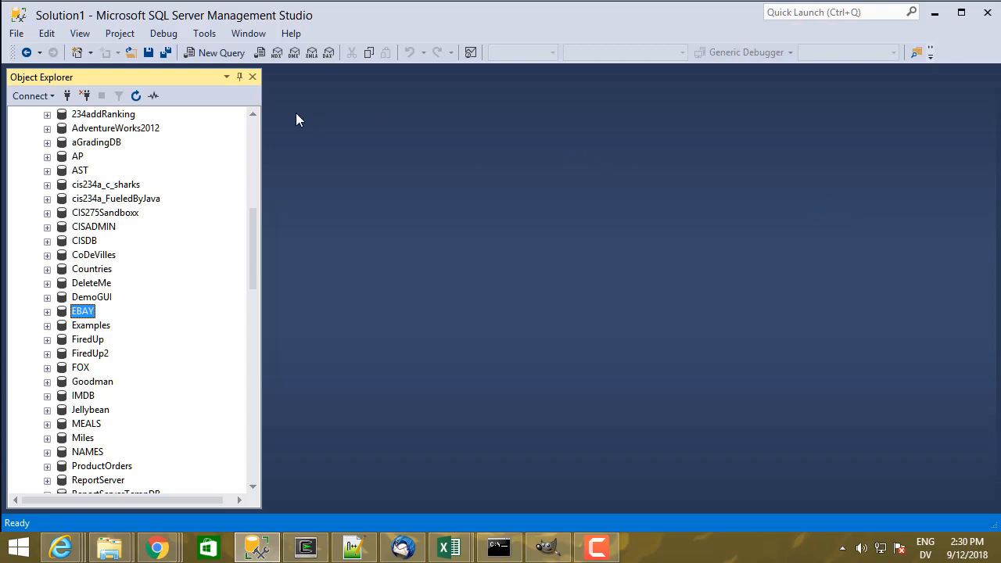
Start a new blank EBAY query and save it as 'Week 8 DDL.sql' in Documents
{"action": "left_click", "coordinate": [214, 53]}
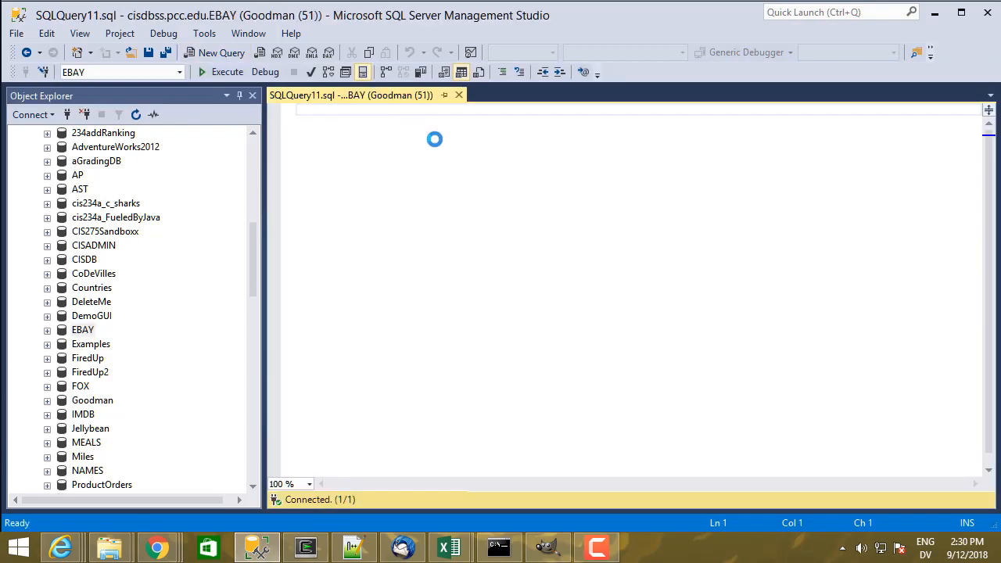
{"action": "left_click", "coordinate": [15, 33]}
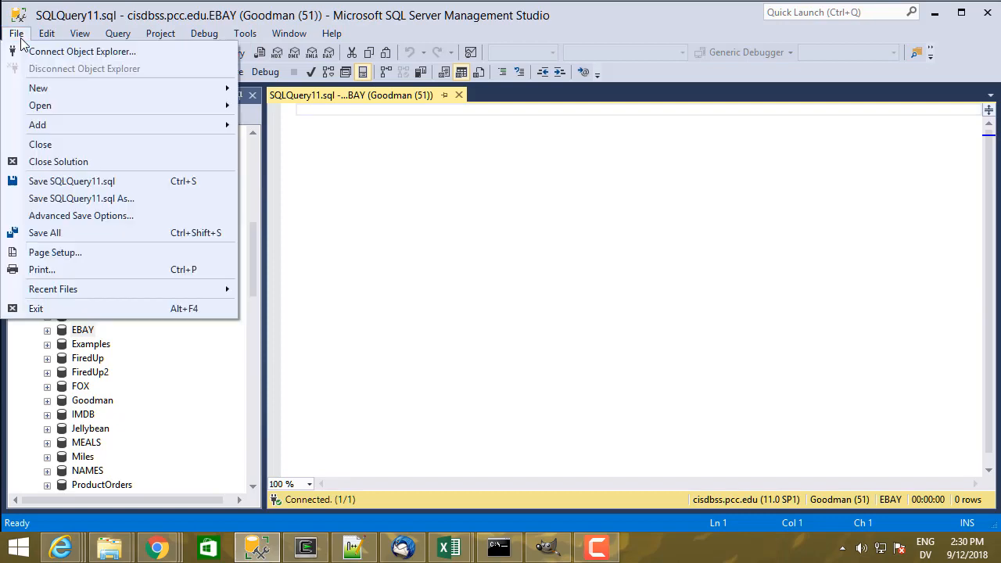
{"action": "mouse_move", "coordinate": [82, 198]}
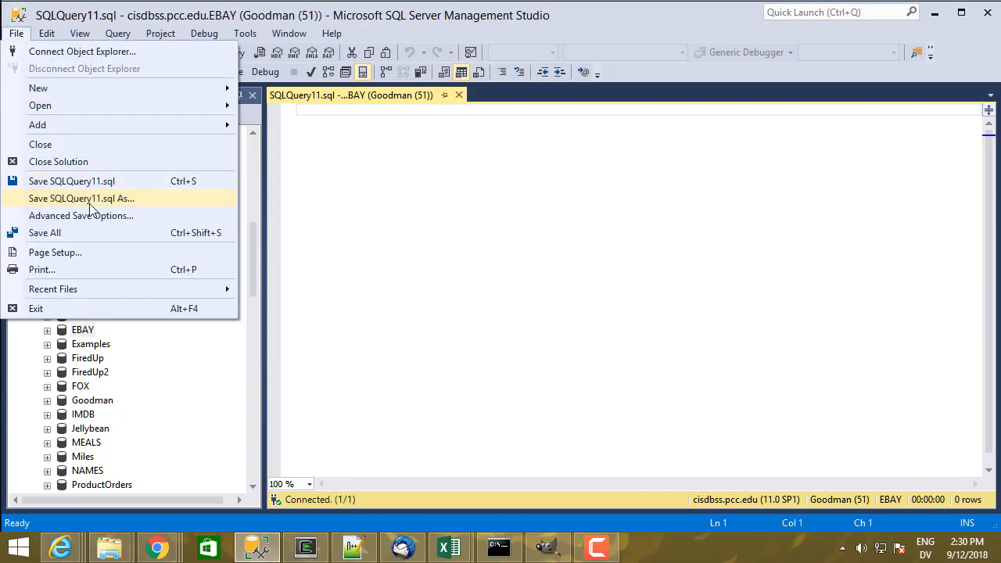
{"action": "left_click", "coordinate": [81, 198]}
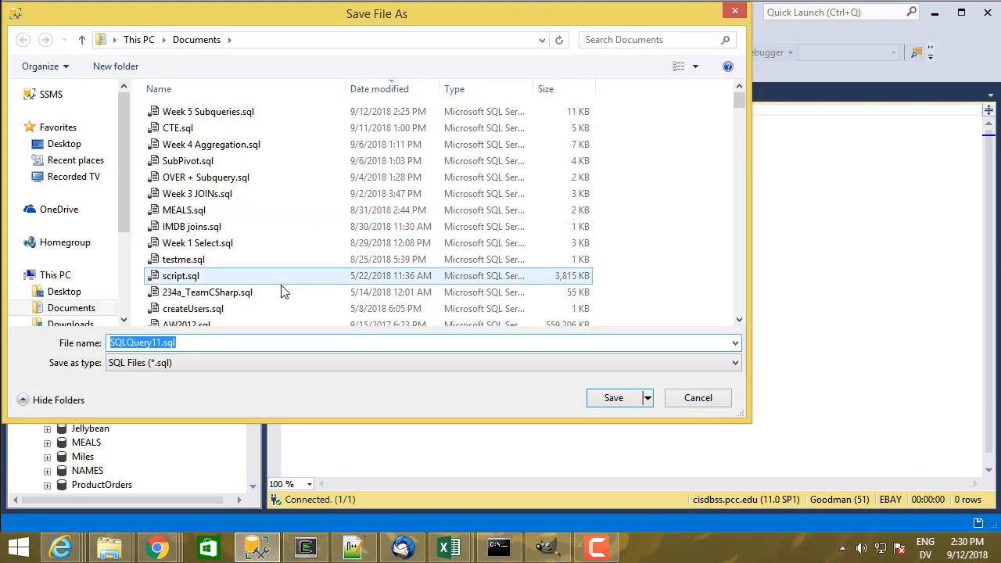
{"action": "left_click", "coordinate": [206, 292]}
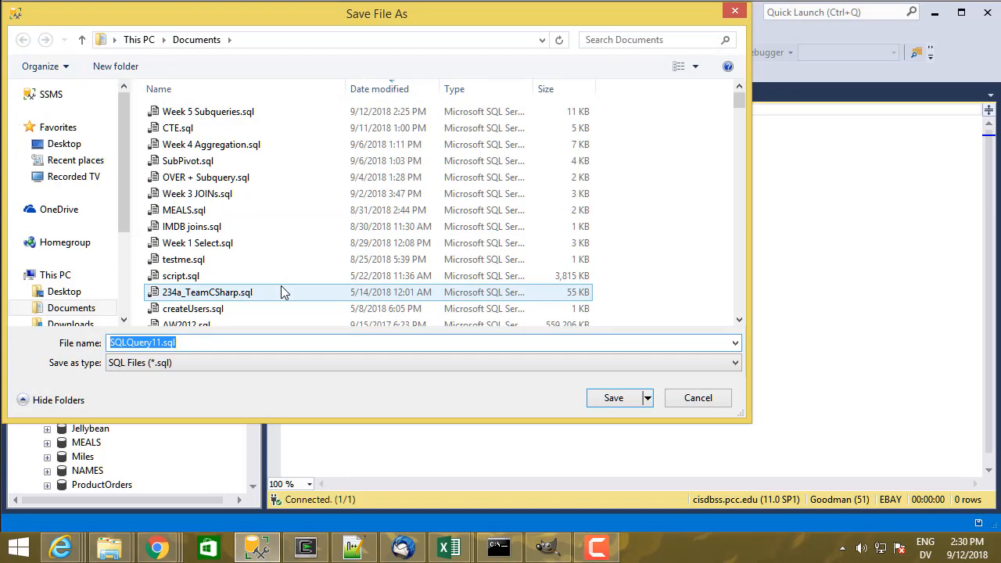
{"action": "type", "text": "Week"}
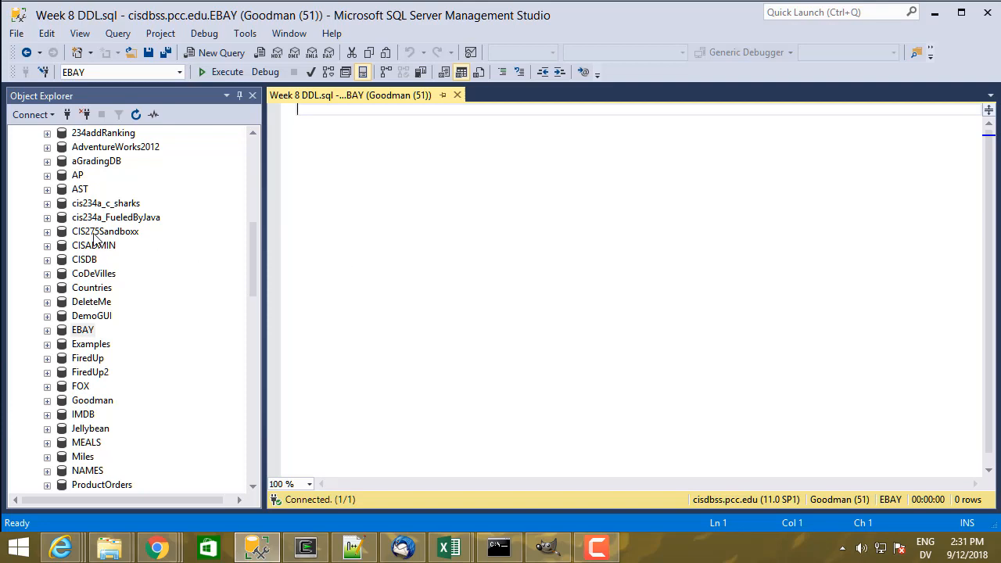
{"action": "mouse_move", "coordinate": [102, 241]}
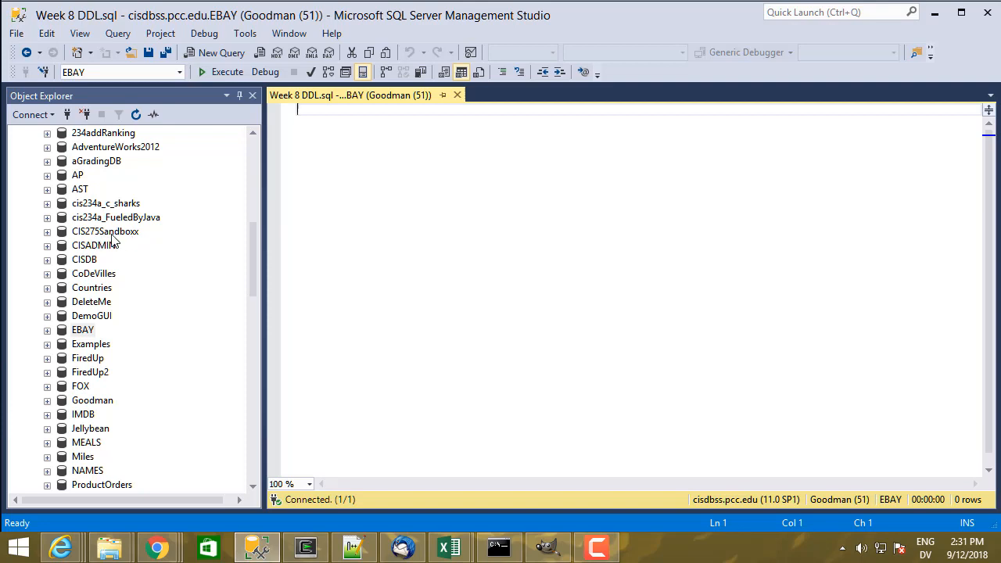
{"action": "mouse_move", "coordinate": [88, 241]}
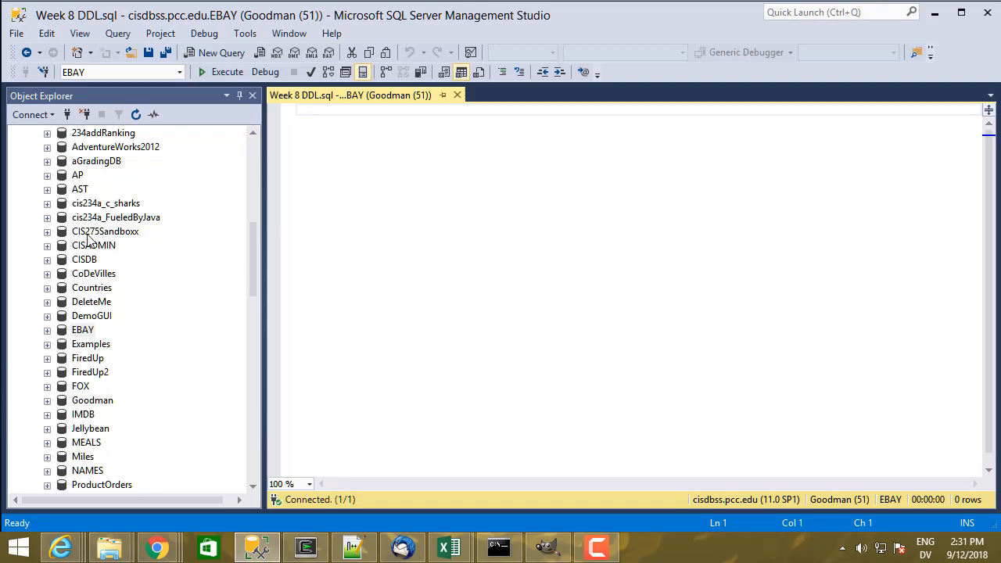
{"action": "mouse_move", "coordinate": [94, 241]}
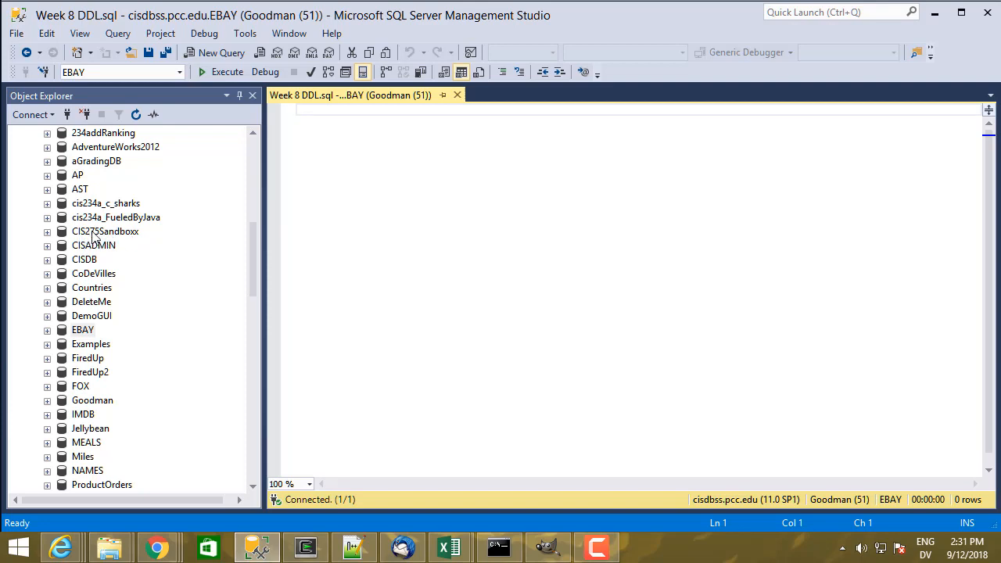
{"action": "mouse_move", "coordinate": [97, 238]}
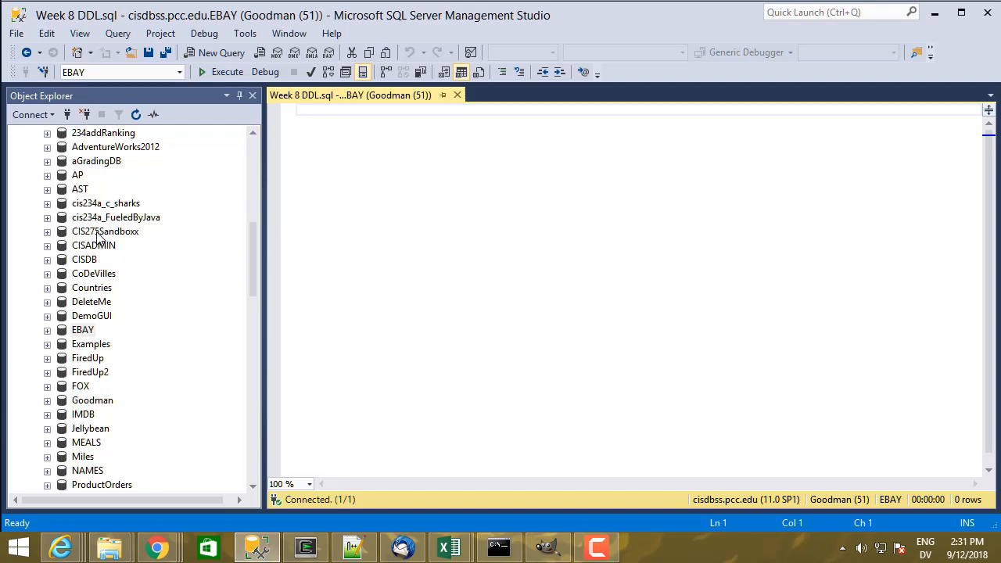
{"action": "mouse_move", "coordinate": [96, 236]}
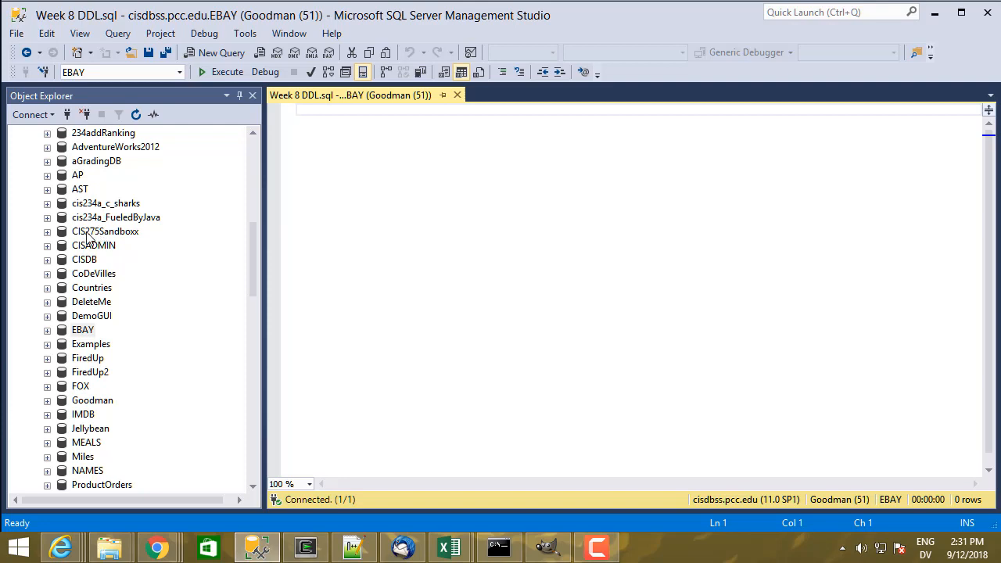
Expand CIS275Sandboxx and its Tables folder in Object Explorer to list the dbo tables
{"action": "left_click", "coordinate": [47, 230]}
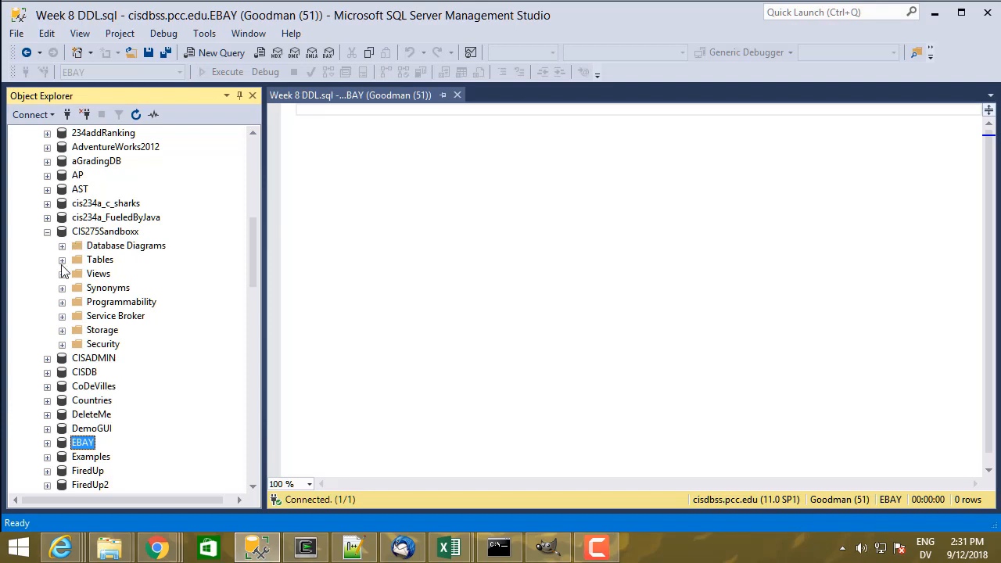
{"action": "left_click", "coordinate": [62, 259]}
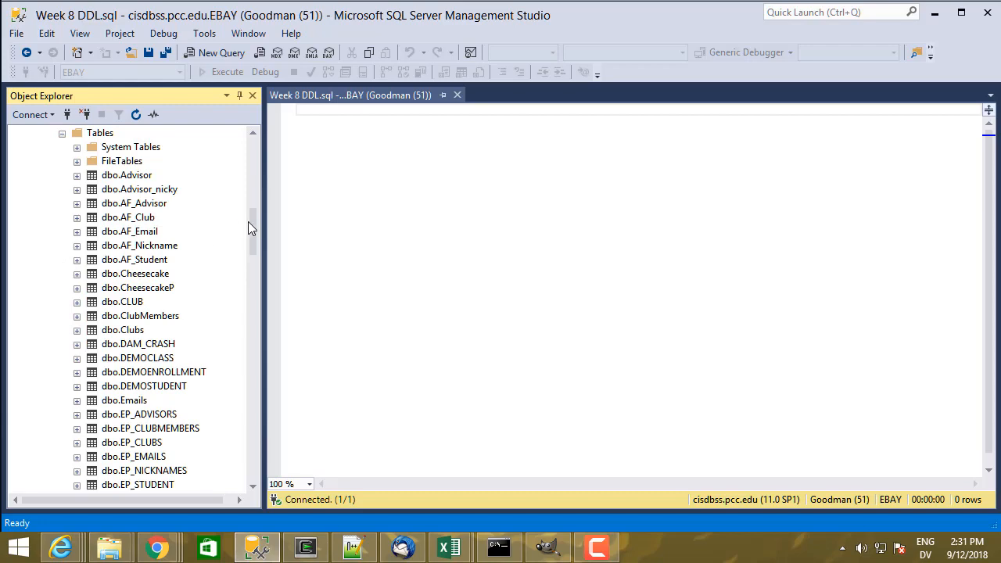
{"action": "scroll", "scroll_direction": "down", "scroll_amount": 3}
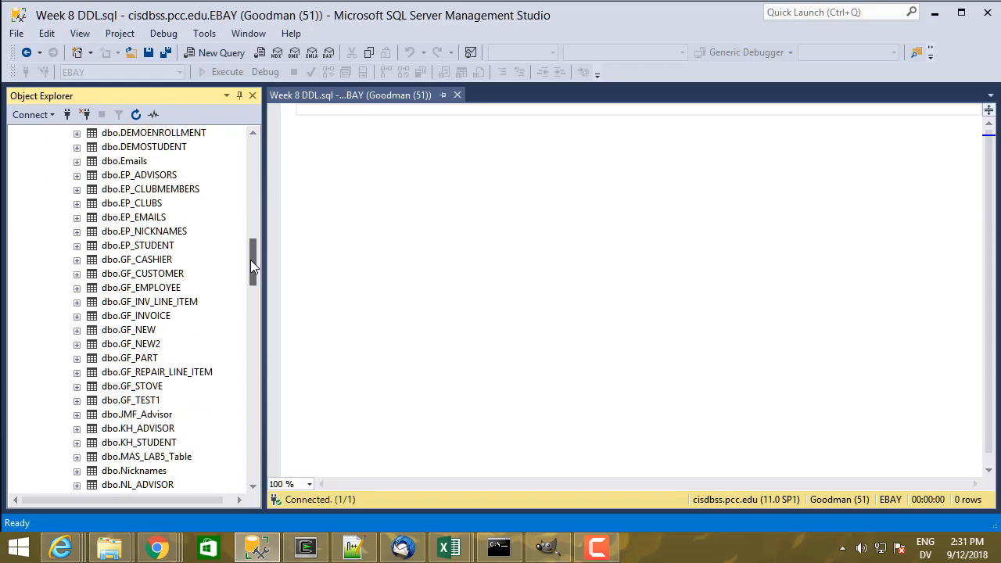
{"action": "scroll", "scroll_direction": "down", "scroll_amount": 3}
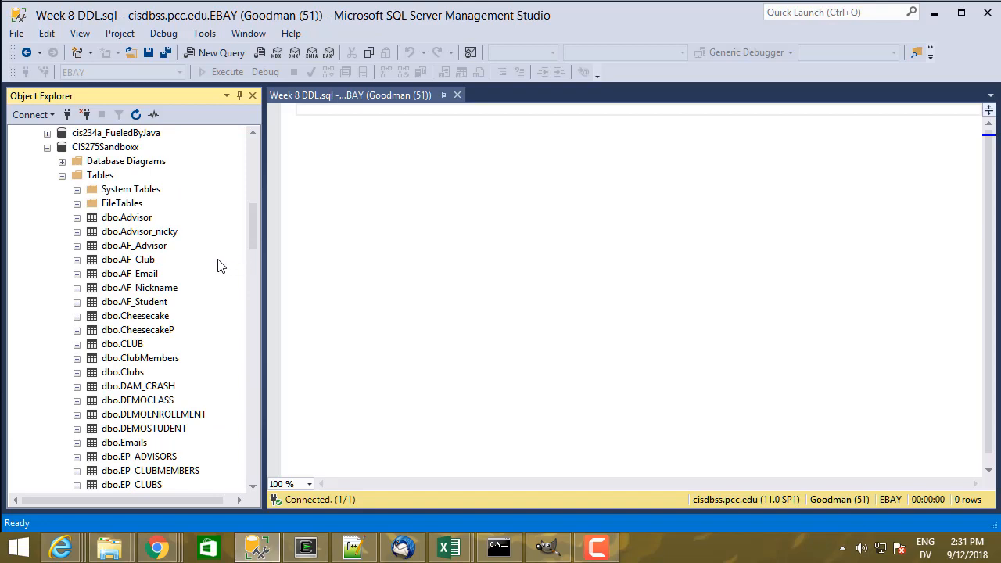
{"action": "mouse_move", "coordinate": [191, 232]}
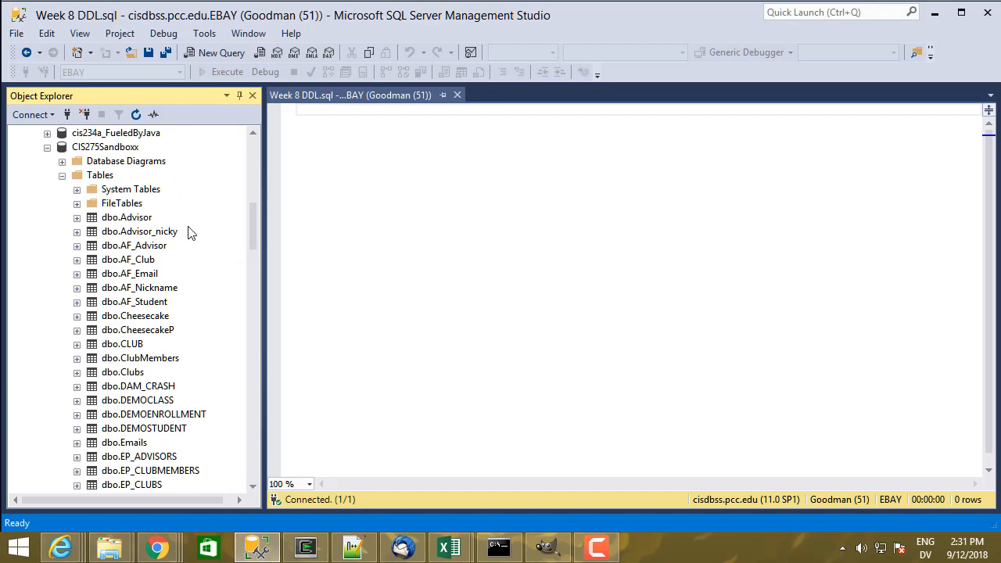
{"action": "mouse_move", "coordinate": [175, 255]}
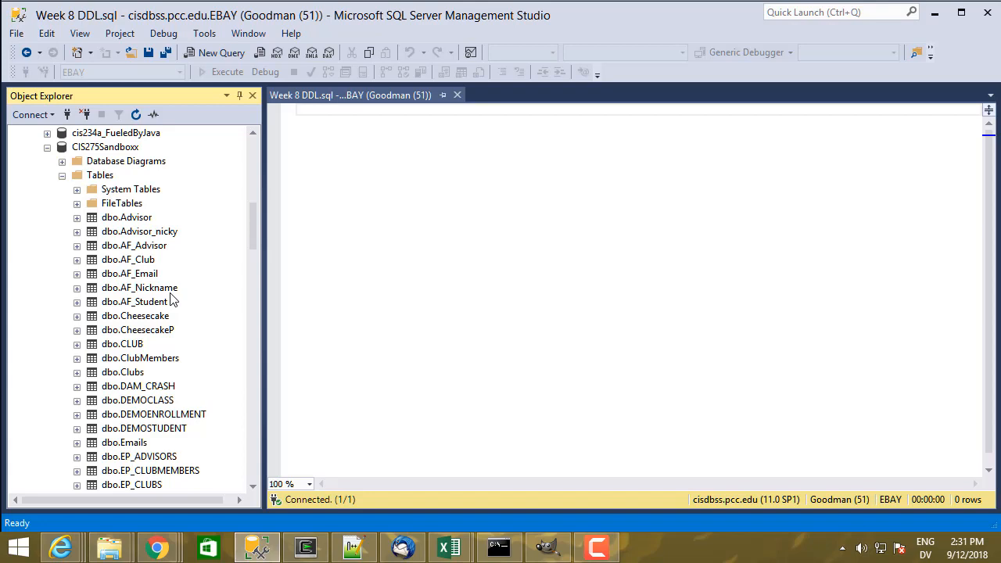
{"action": "mouse_move", "coordinate": [183, 206]}
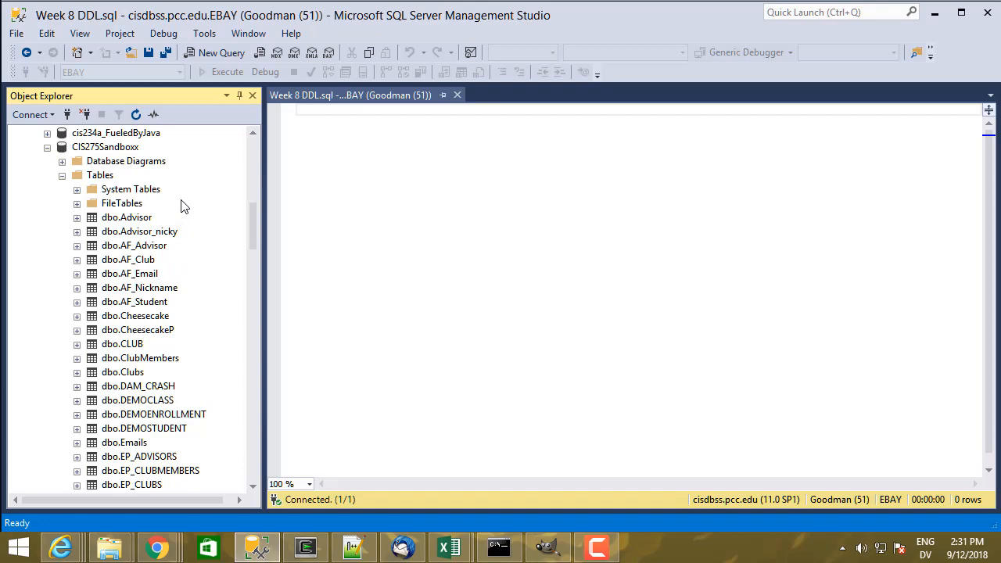
{"action": "mouse_move", "coordinate": [115, 153]}
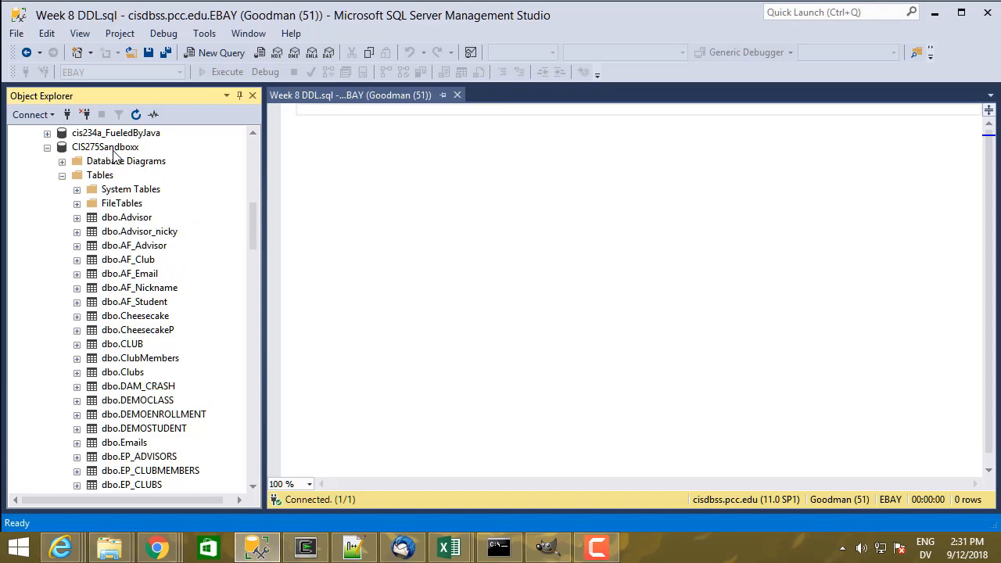
{"action": "mouse_move", "coordinate": [139, 155]}
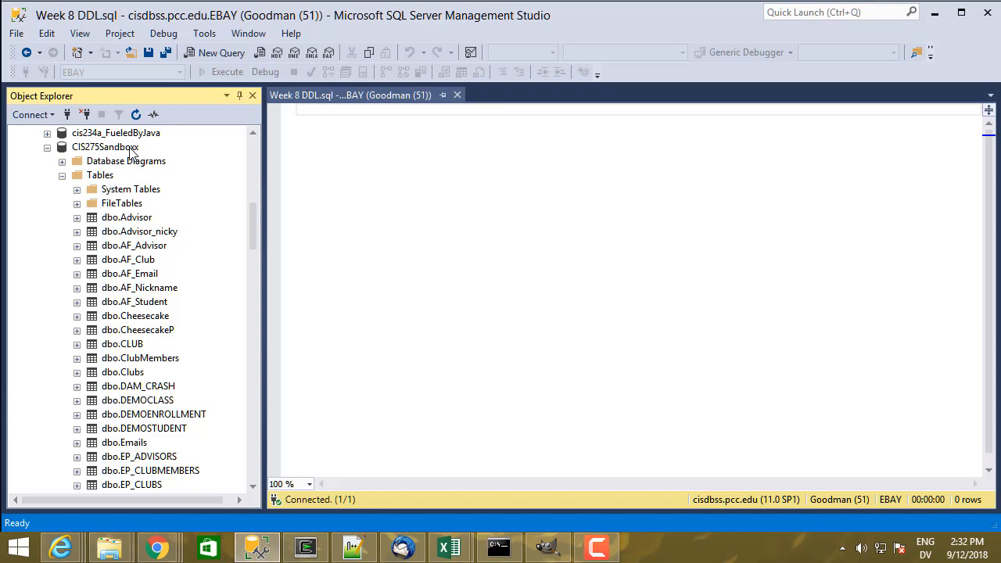
{"action": "mouse_move", "coordinate": [131, 154]}
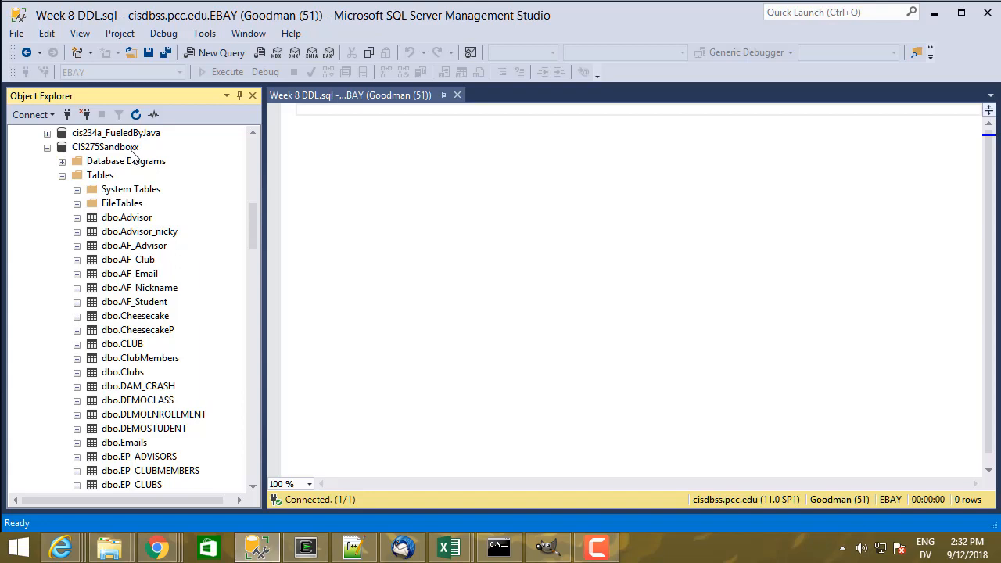
{"action": "mouse_move", "coordinate": [149, 183]}
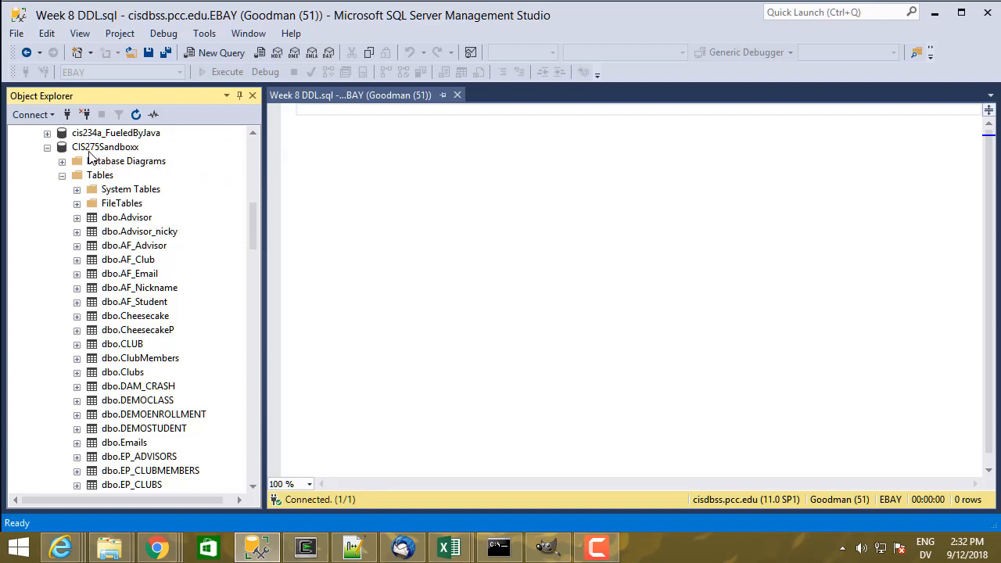
{"action": "mouse_move", "coordinate": [99, 154]}
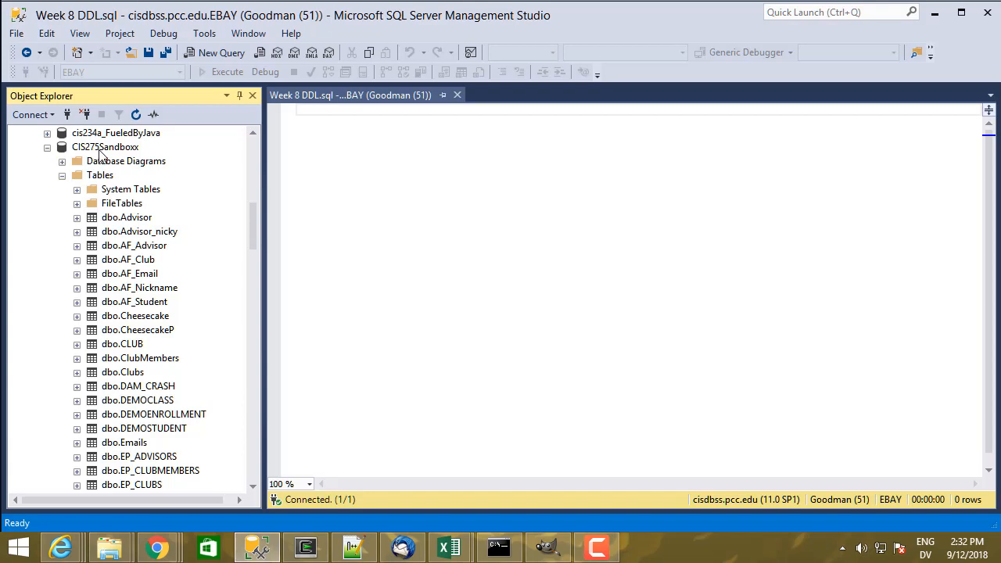
{"action": "mouse_move", "coordinate": [133, 165]}
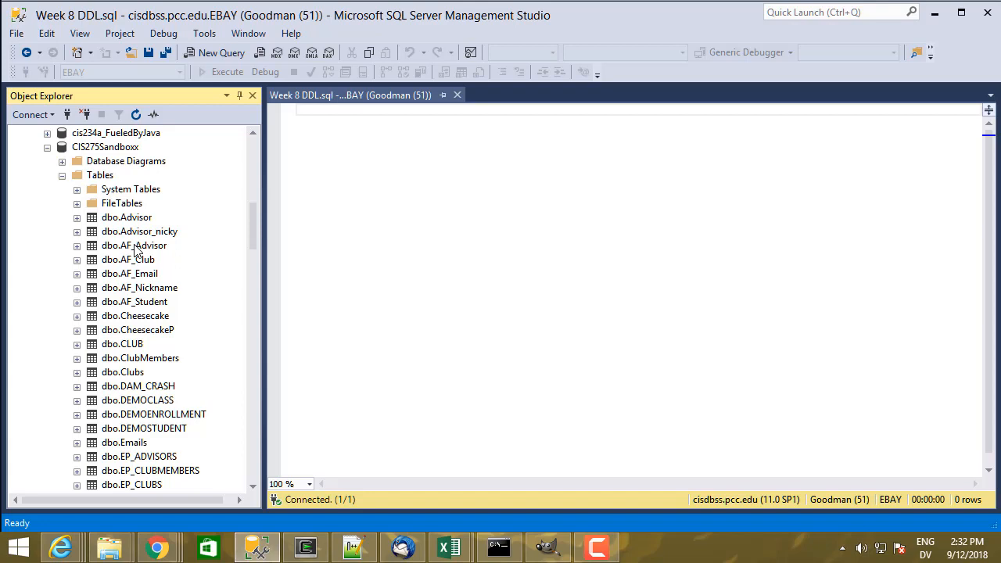
{"action": "mouse_move", "coordinate": [137, 261]}
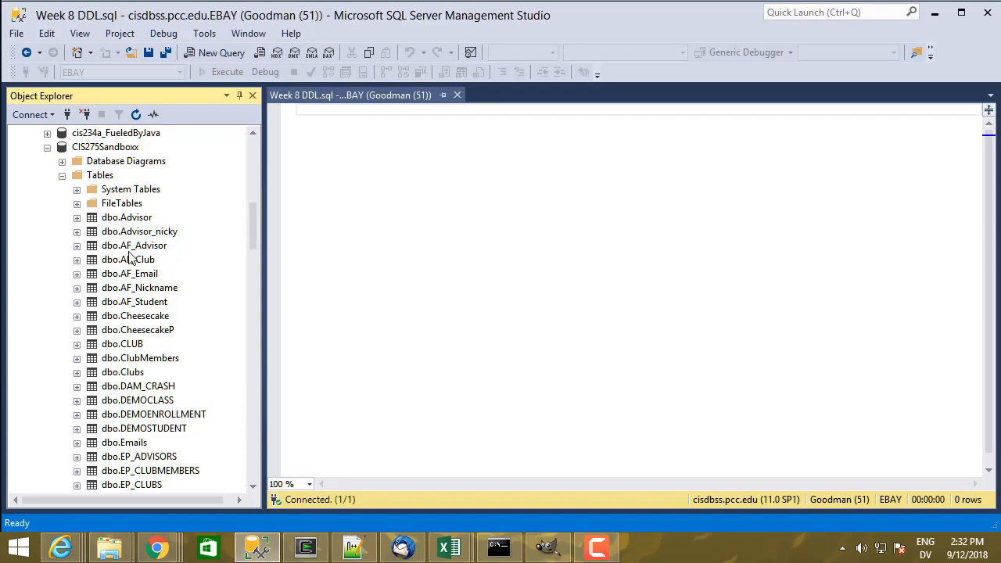
{"action": "mouse_move", "coordinate": [133, 259]}
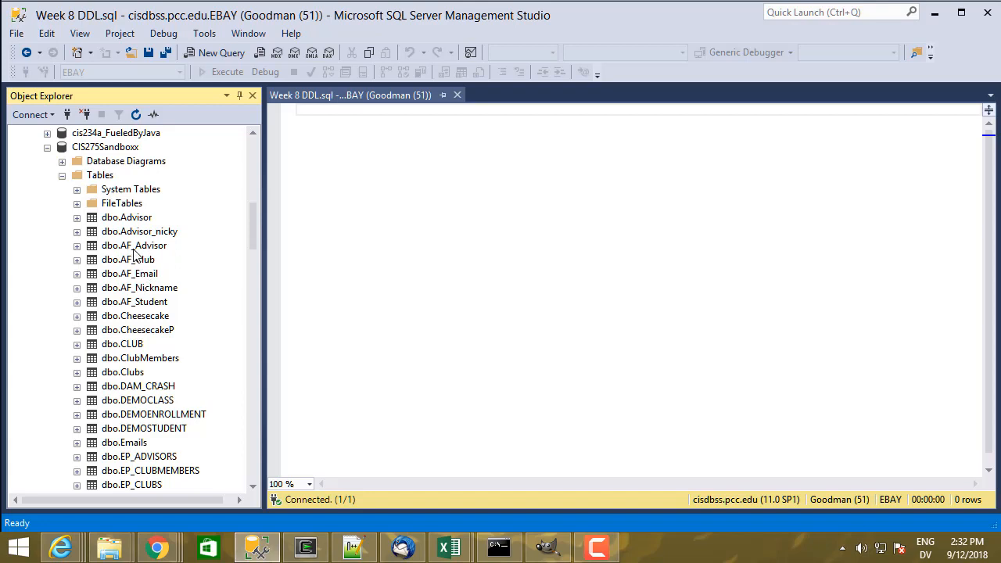
{"action": "mouse_move", "coordinate": [133, 257]}
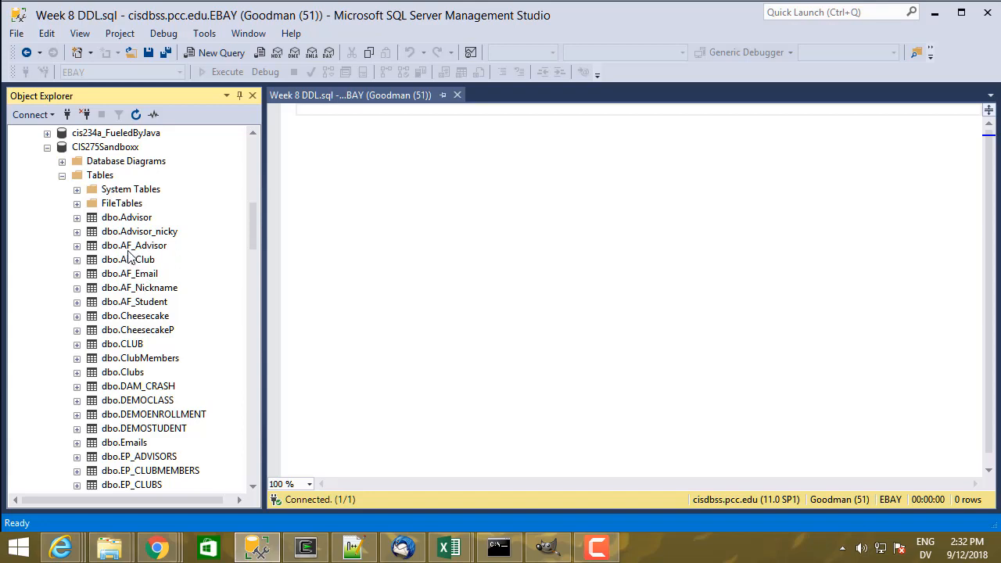
{"action": "mouse_move", "coordinate": [134, 259]}
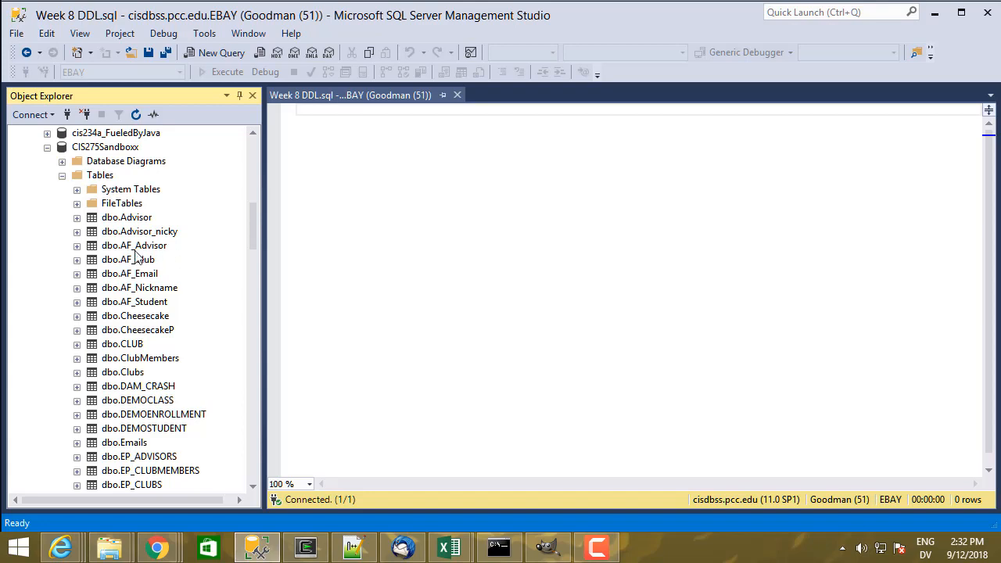
{"action": "mouse_move", "coordinate": [180, 265]}
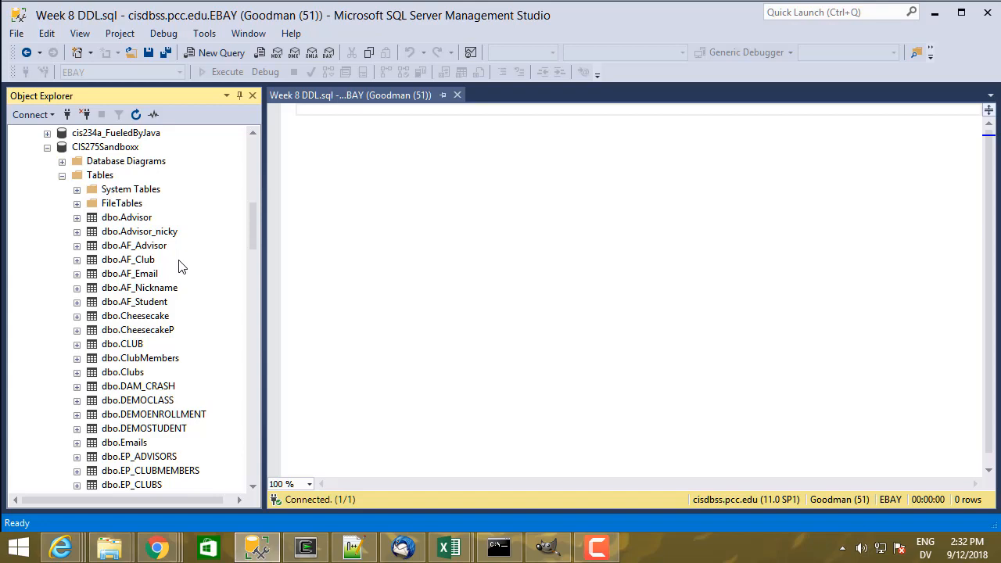
{"action": "mouse_move", "coordinate": [174, 273]}
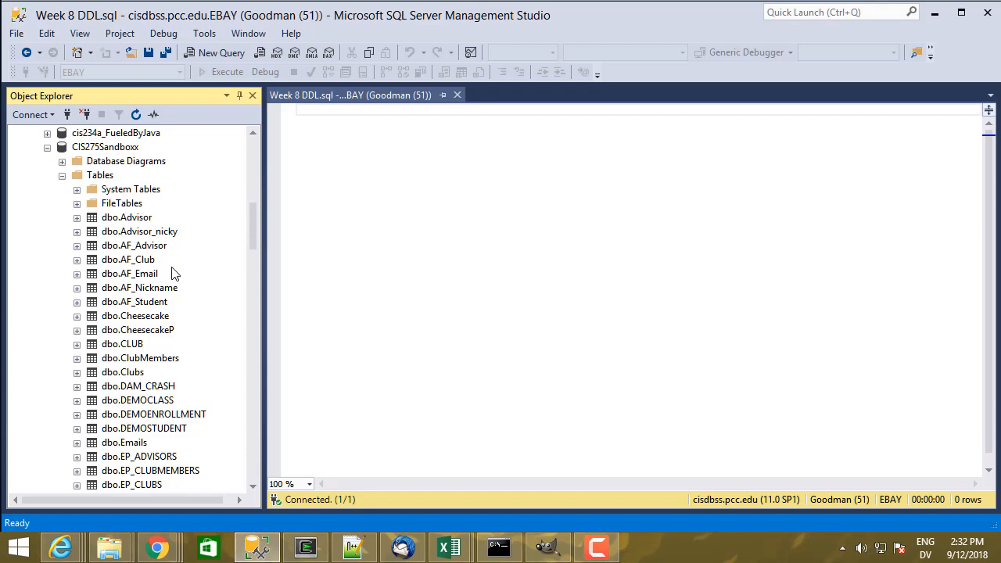
{"action": "mouse_move", "coordinate": [176, 272]}
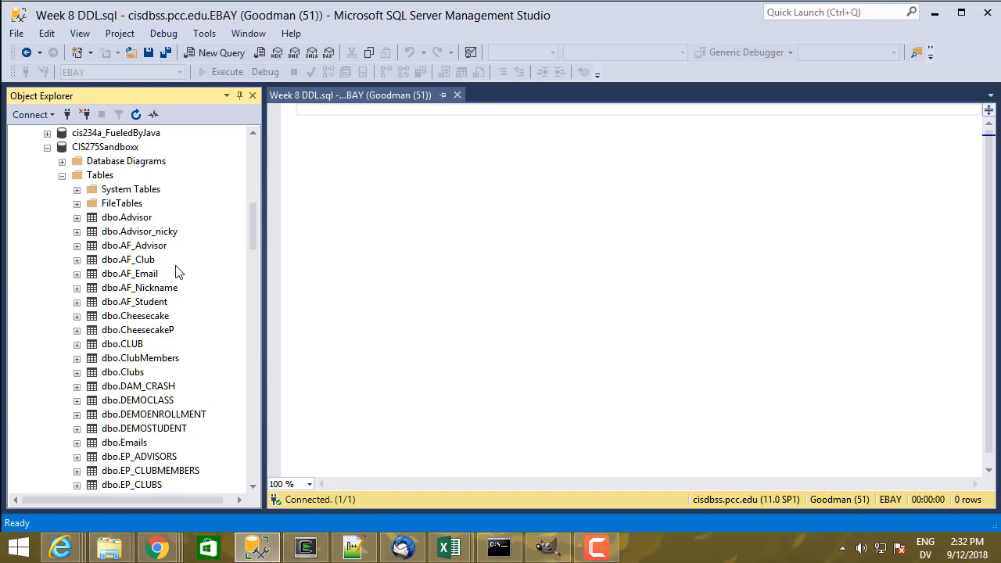
Write USE CIS275Sandboxx; in the script and save it
{"action": "left_click", "coordinate": [384, 210]}
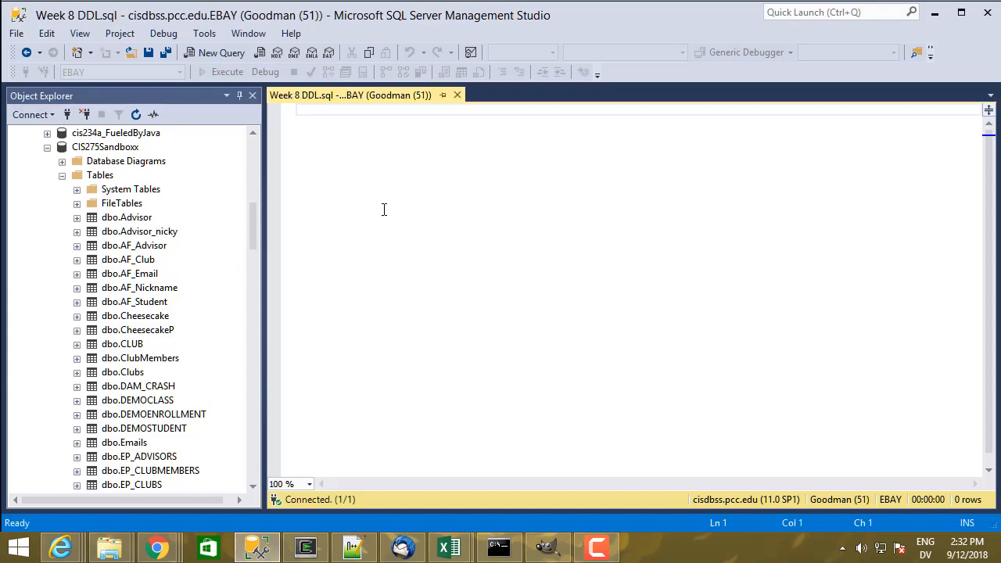
{"action": "type", "text": "USE"}
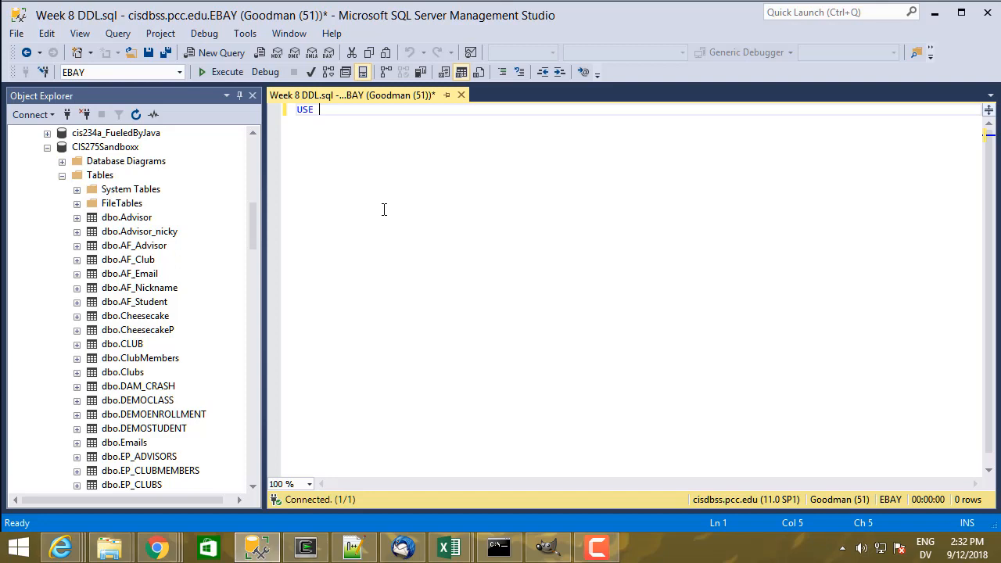
{"action": "type", "text": "CIS275Sandboxx;"}
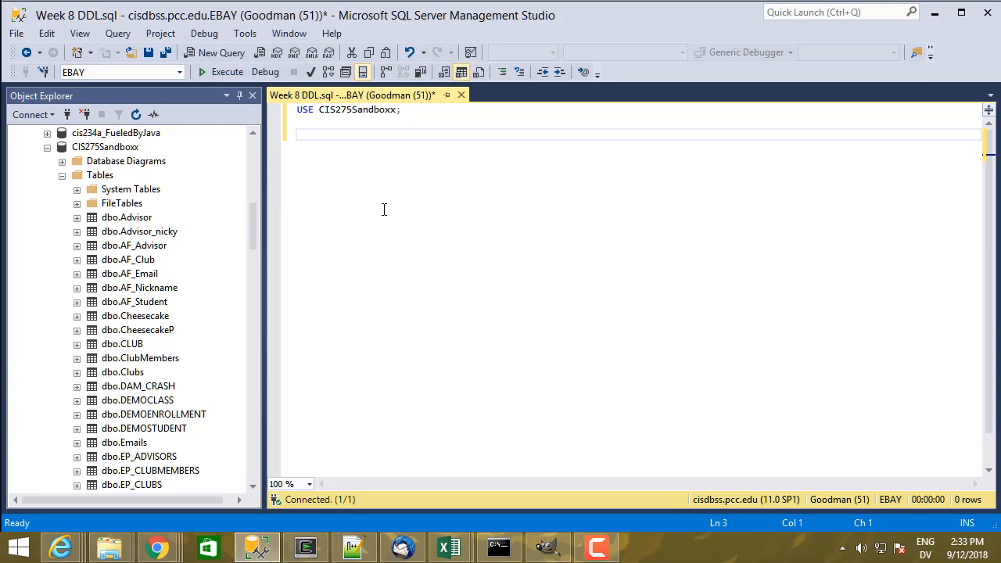
{"action": "key", "text": "ctrl+s"}
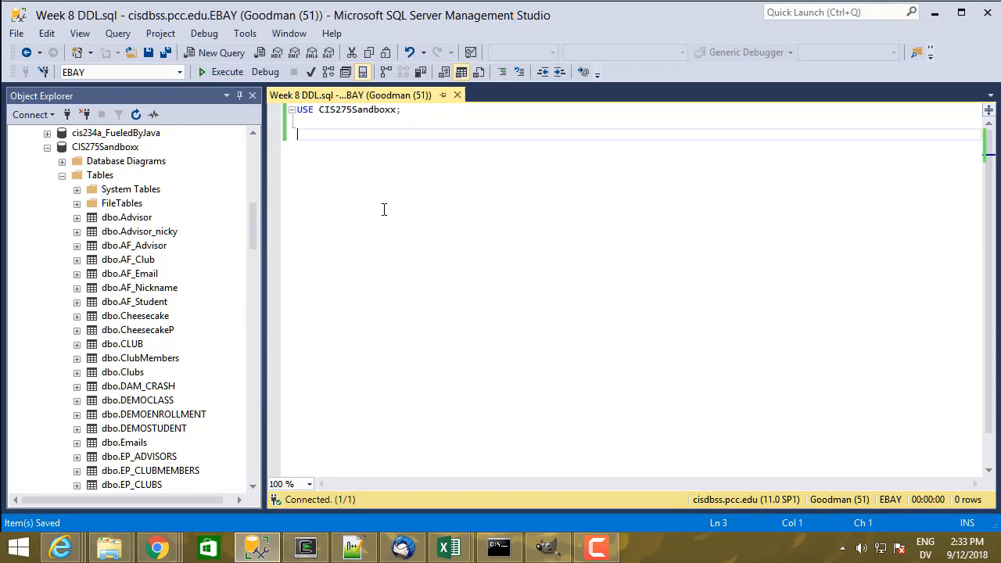
Add CREATE DATABASE Discussions; followed by GO to the script
{"action": "type", "text": "CREATE"}
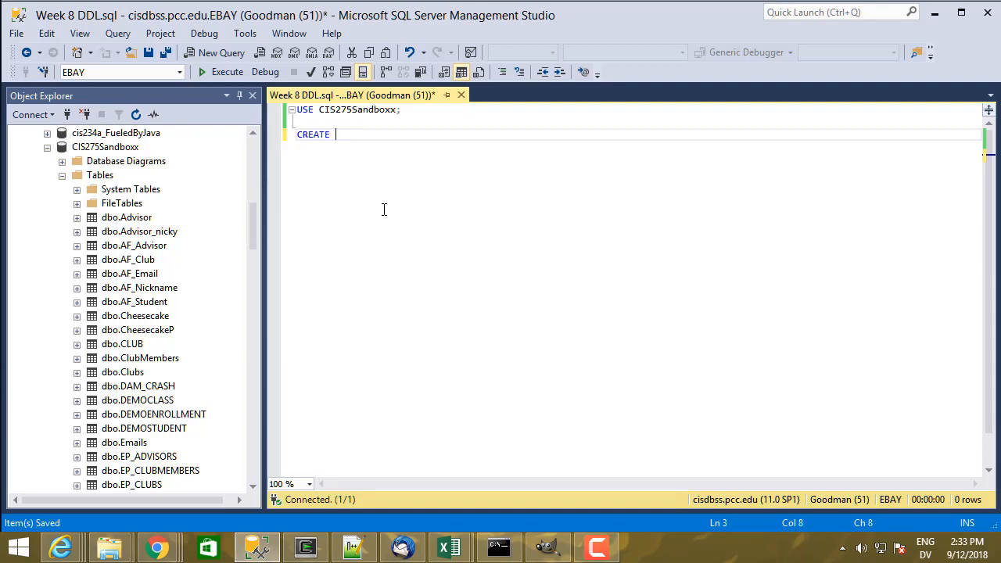
{"action": "type", "text": "DATABASE"}
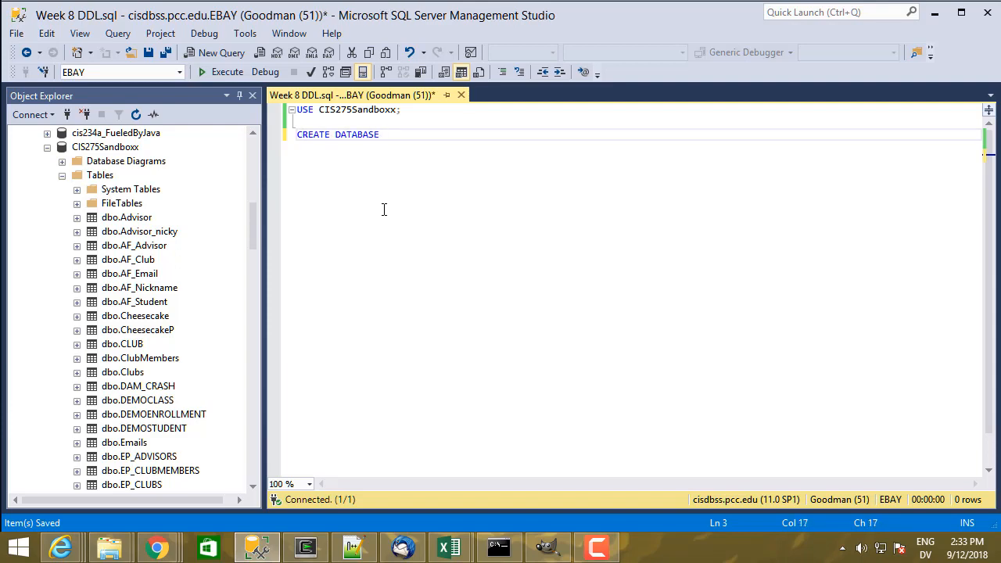
{"action": "type", "text": "..."}
{"action": "type", "text": "GO"}
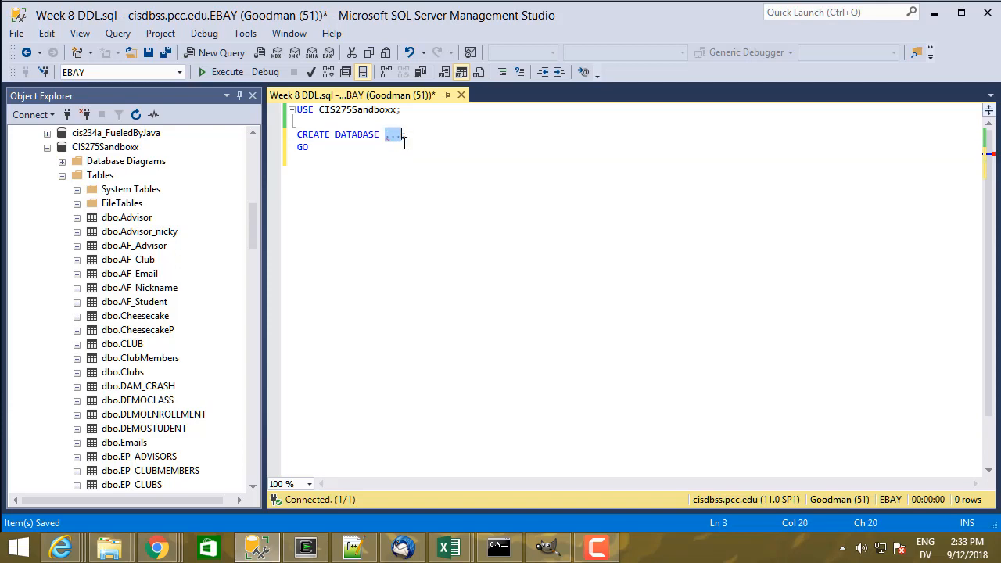
{"action": "type", "text": "Disc"}
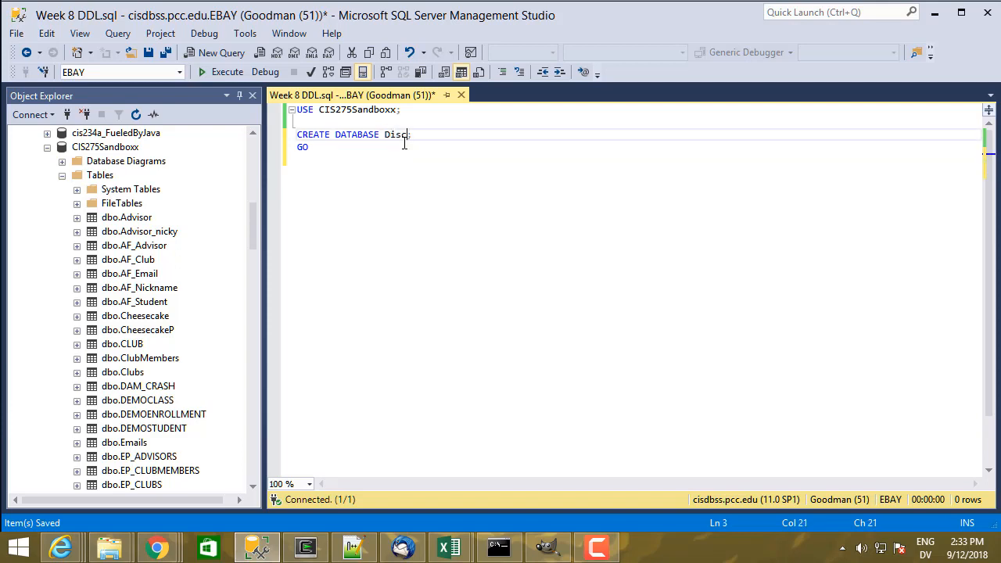
{"action": "type", "text": "ussions;"}
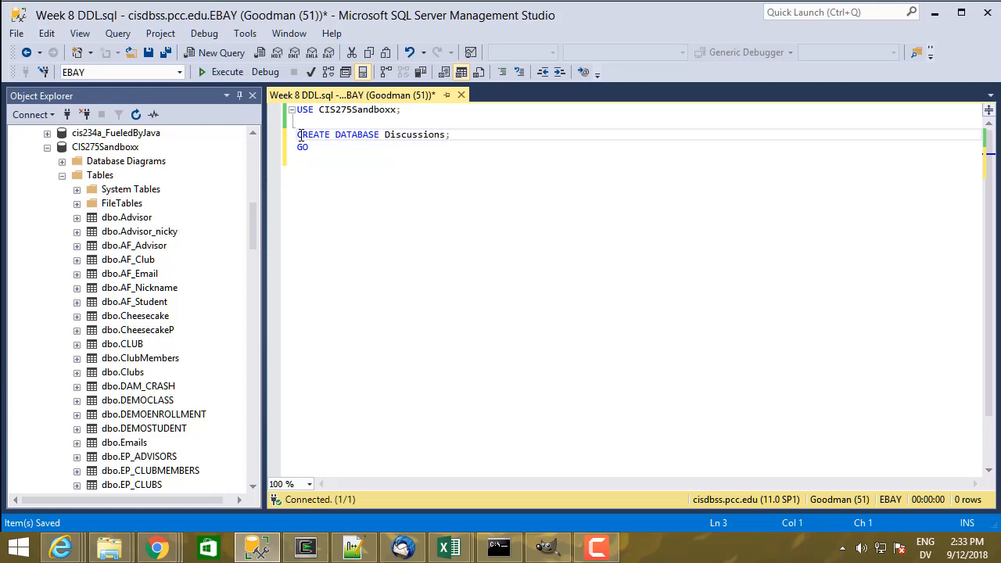
{"action": "left_click_drag", "start_coordinate": [297, 134], "coordinate": [308, 147]}
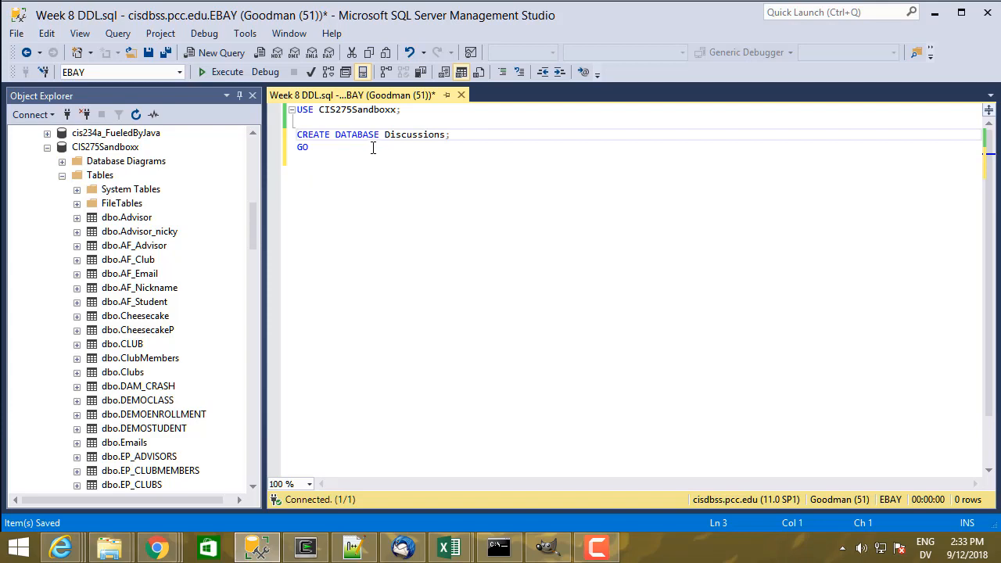
Comment out CREATE DATABASE Discussions and add a commented '-- USE Discussions;' line after GO
{"action": "type", "text": "--"}
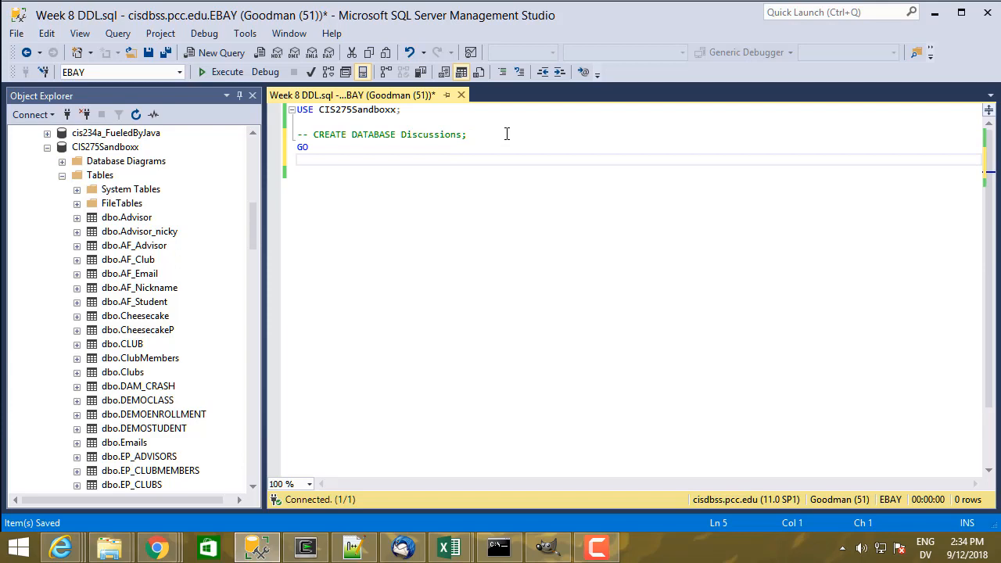
{"action": "type", "text": "USE Discussions;"}
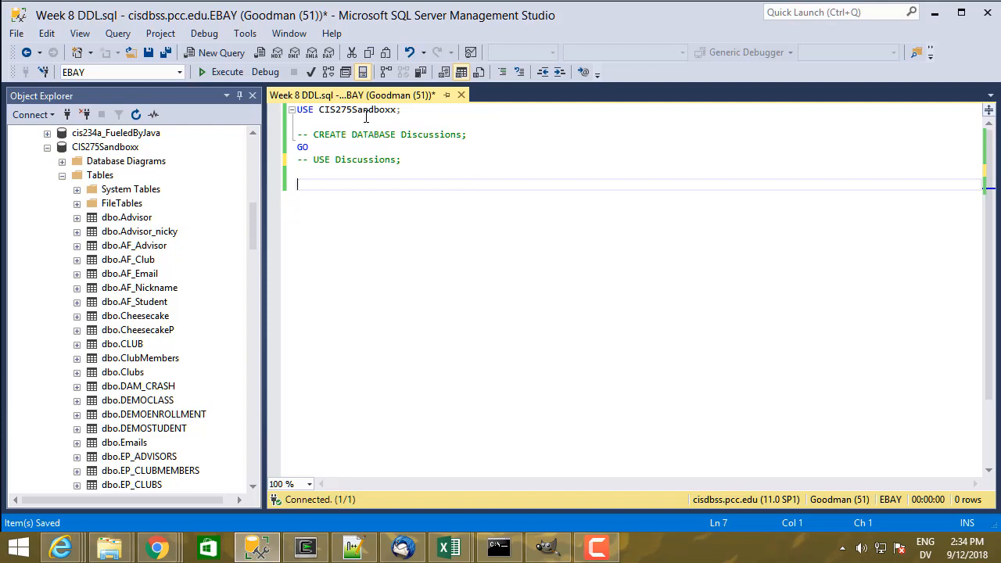
{"action": "mouse_move", "coordinate": [446, 129]}
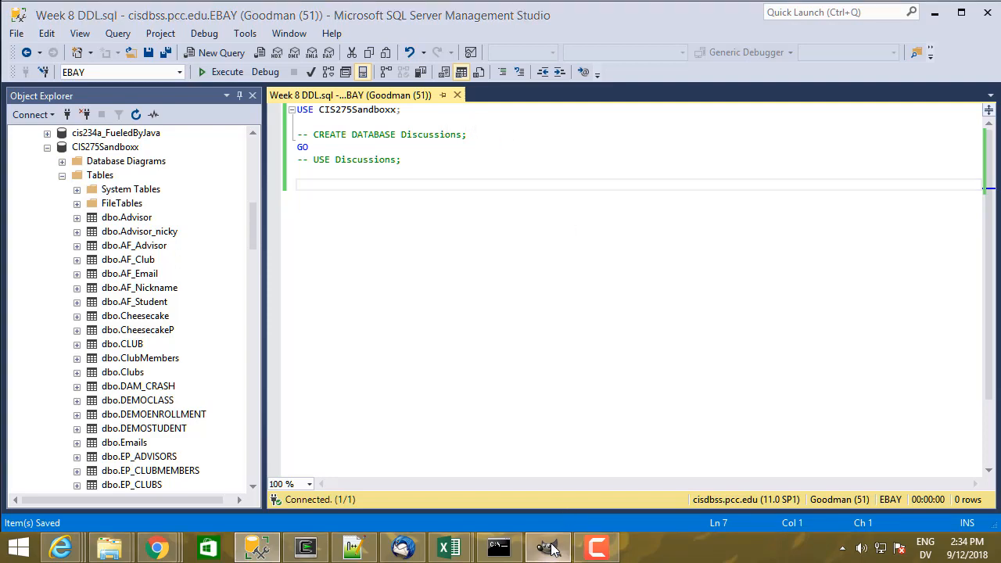
Switch to Discussions ERD.pdf in Acrobat Reader and scroll through the diagram
{"action": "left_click", "coordinate": [547, 547]}
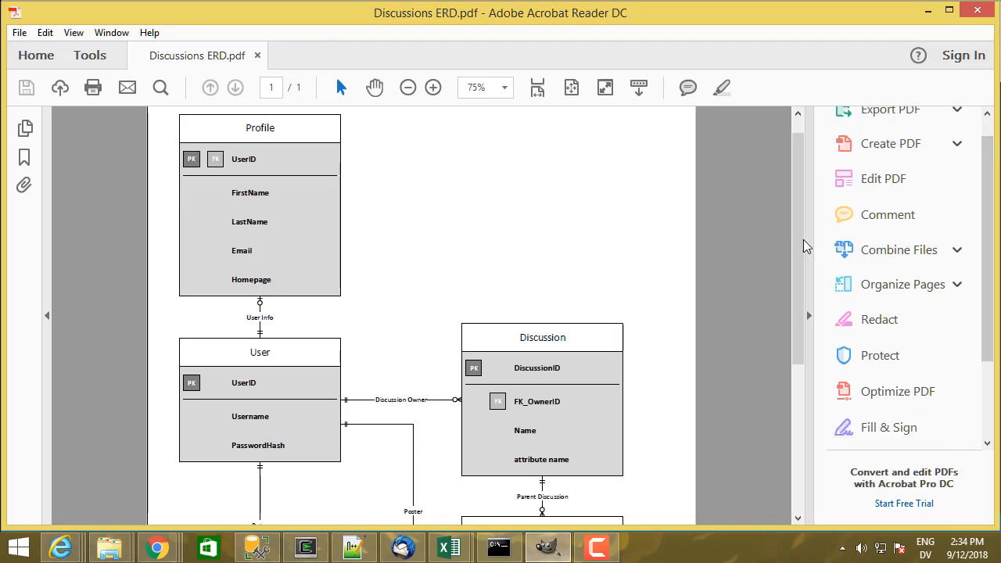
{"action": "scroll", "scroll_direction": "down", "scroll_amount": 3}
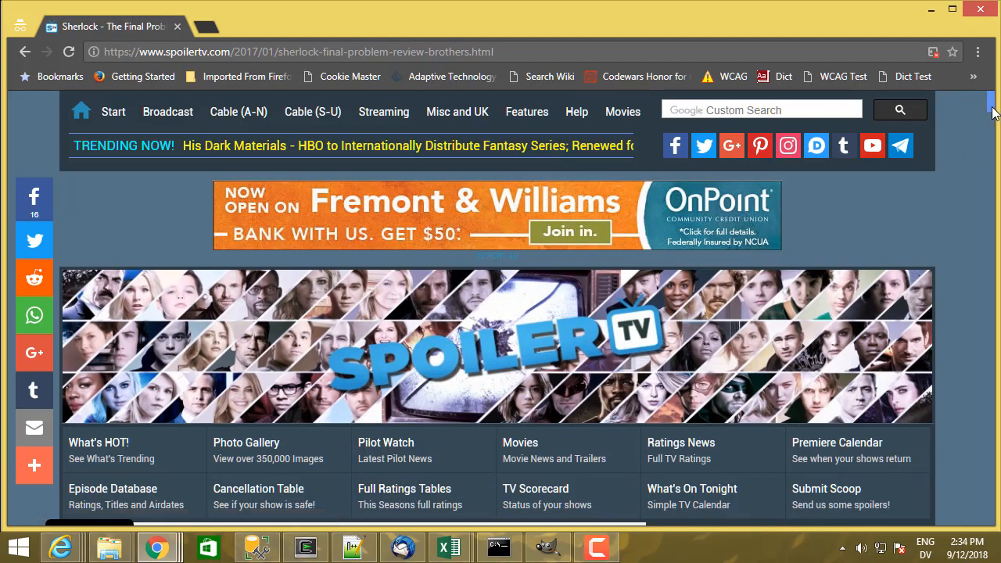
{"action": "scroll", "scroll_direction": "down", "scroll_amount": 3}
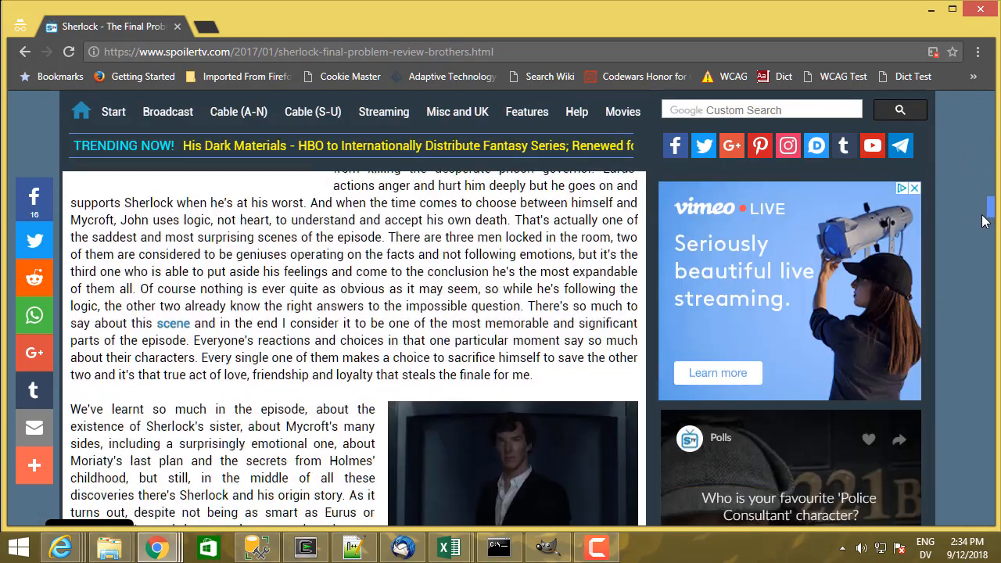
{"action": "scroll", "scroll_direction": "down", "scroll_amount": 3}
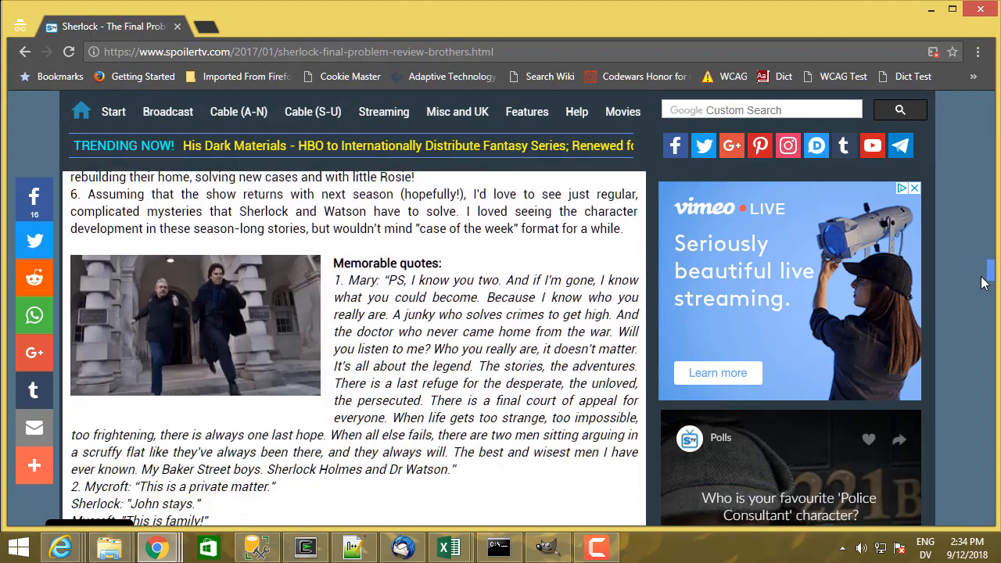
{"action": "scroll", "scroll_direction": "down", "scroll_amount": 3}
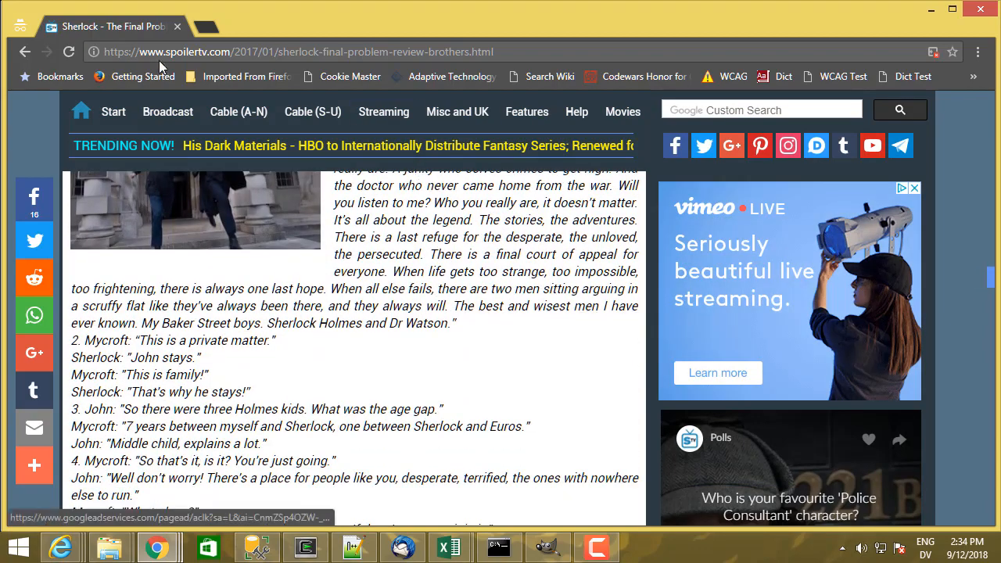
{"action": "scroll", "scroll_direction": "down", "scroll_amount": 3}
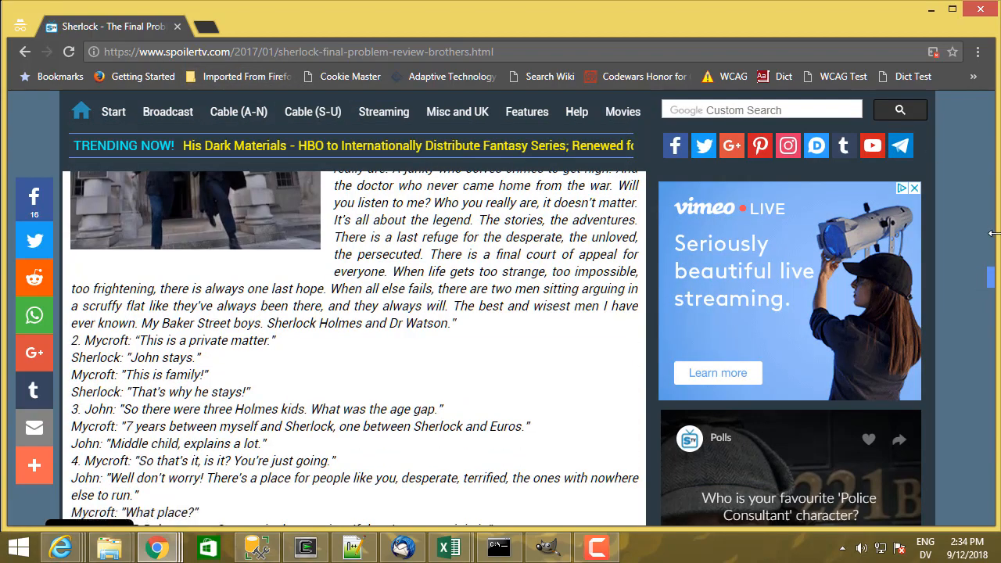
{"action": "scroll", "scroll_direction": "down", "scroll_amount": 3}
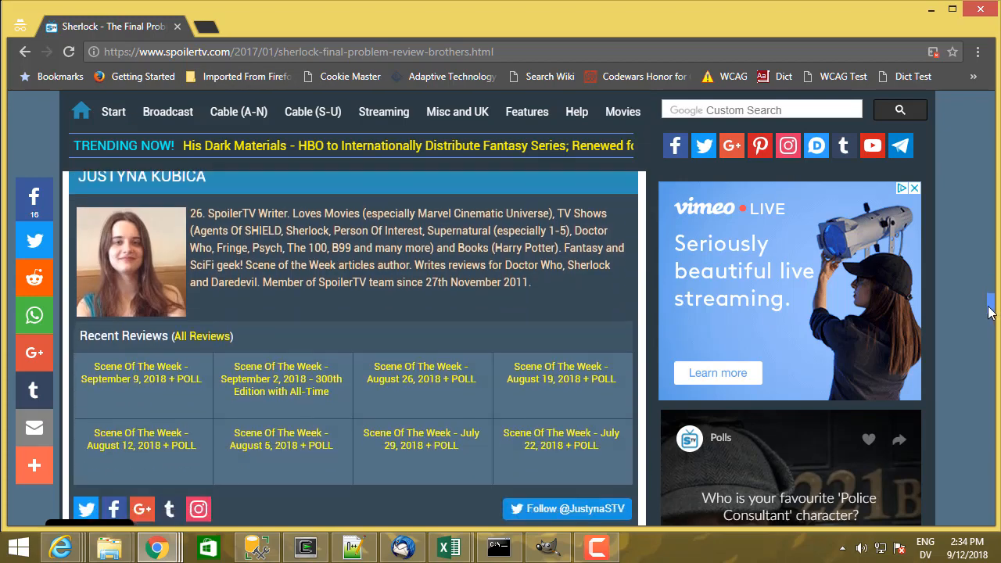
{"action": "scroll", "scroll_direction": "down", "scroll_amount": 3}
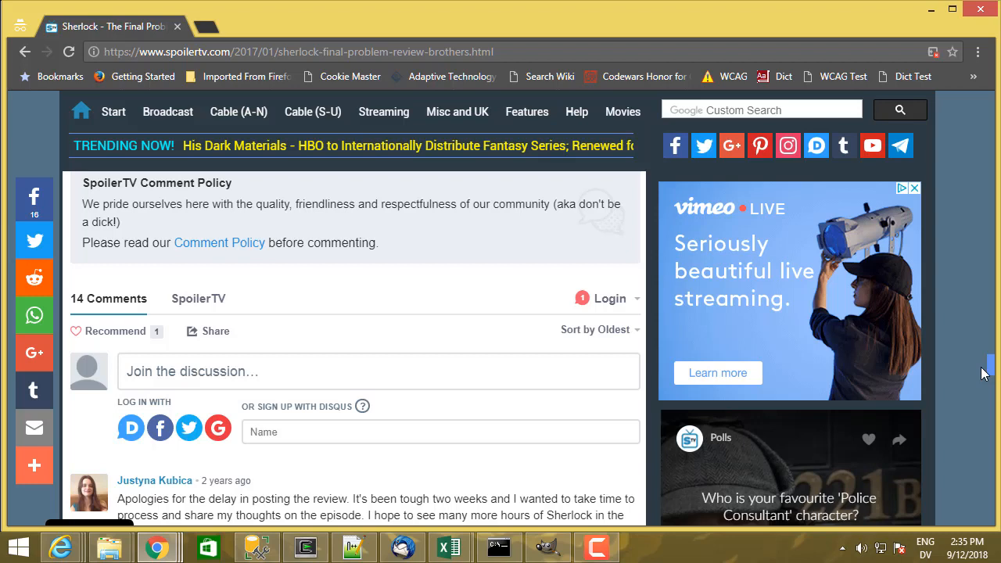
{"action": "scroll", "scroll_direction": "down", "scroll_amount": 3}
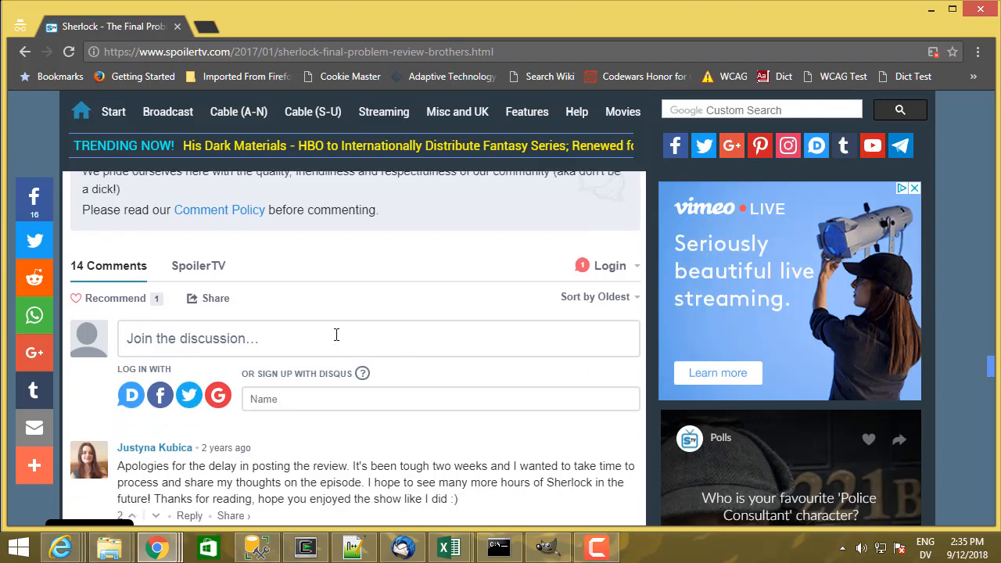
{"action": "mouse_move", "coordinate": [349, 332]}
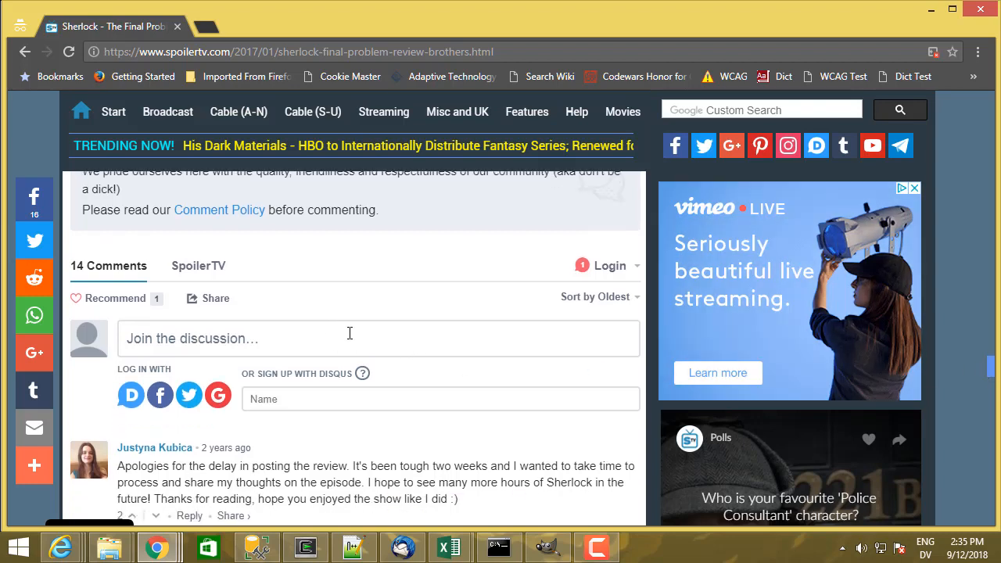
{"action": "mouse_move", "coordinate": [952, 229]}
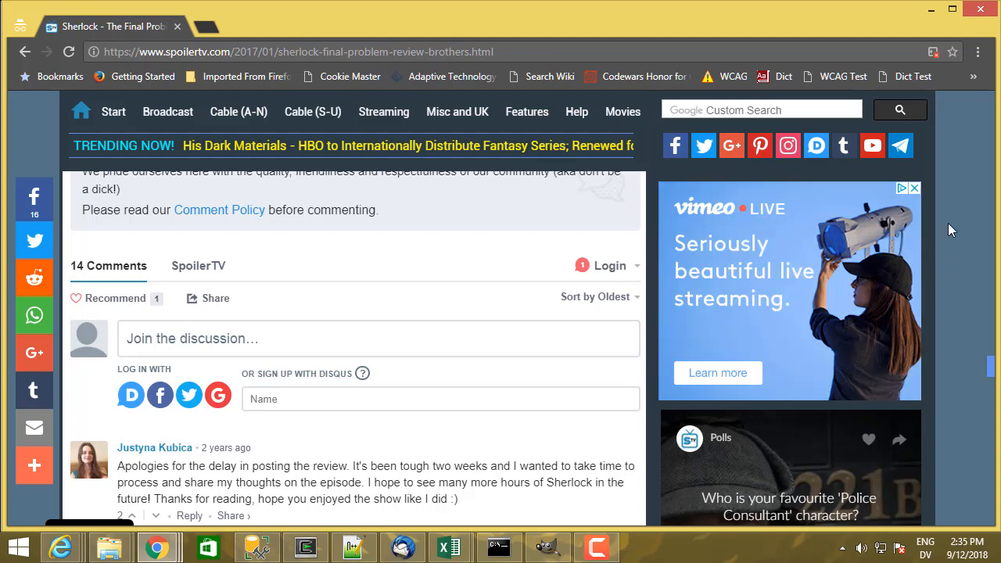
{"action": "scroll", "scroll_direction": "down", "scroll_amount": 3}
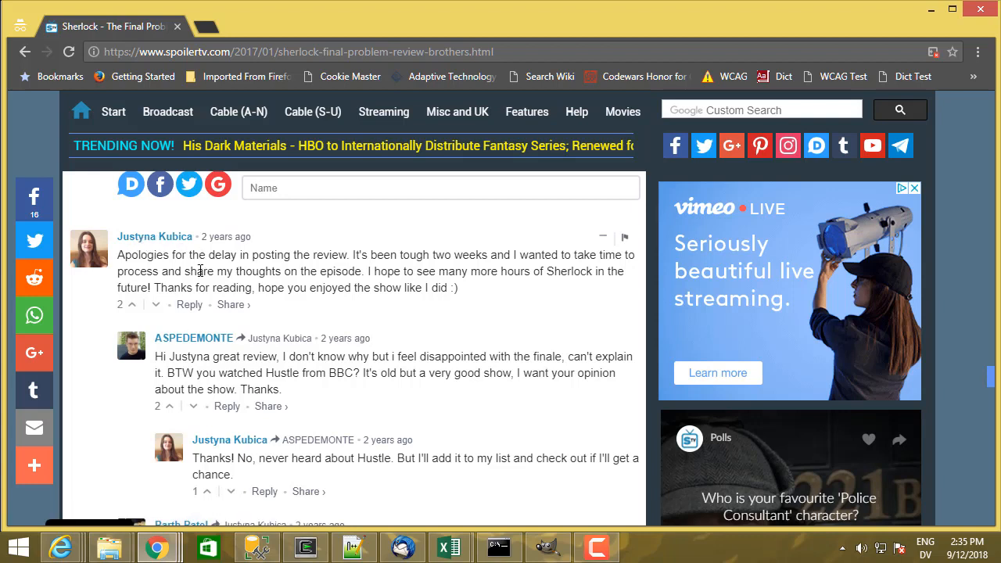
{"action": "mouse_move", "coordinate": [226, 236]}
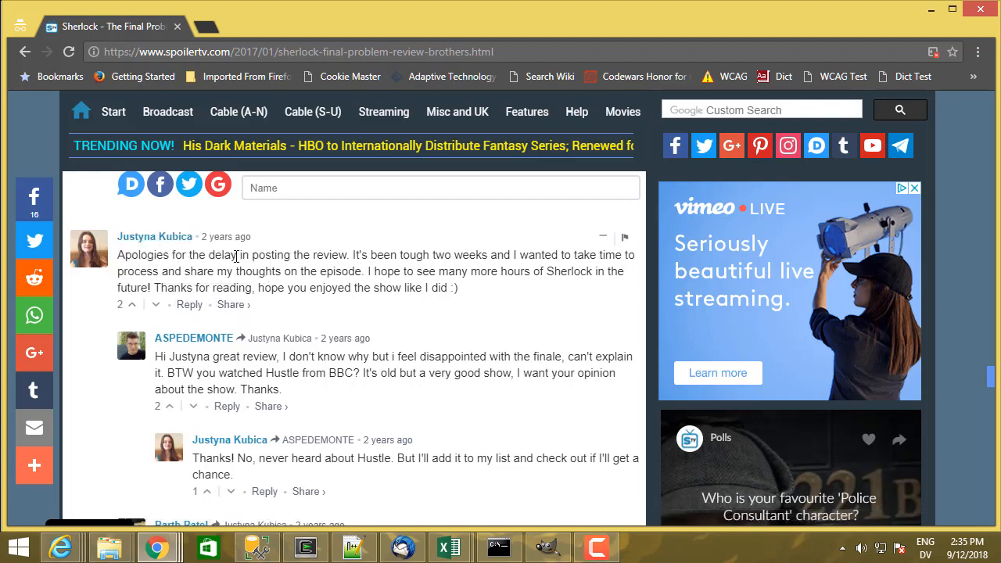
{"action": "mouse_move", "coordinate": [189, 304]}
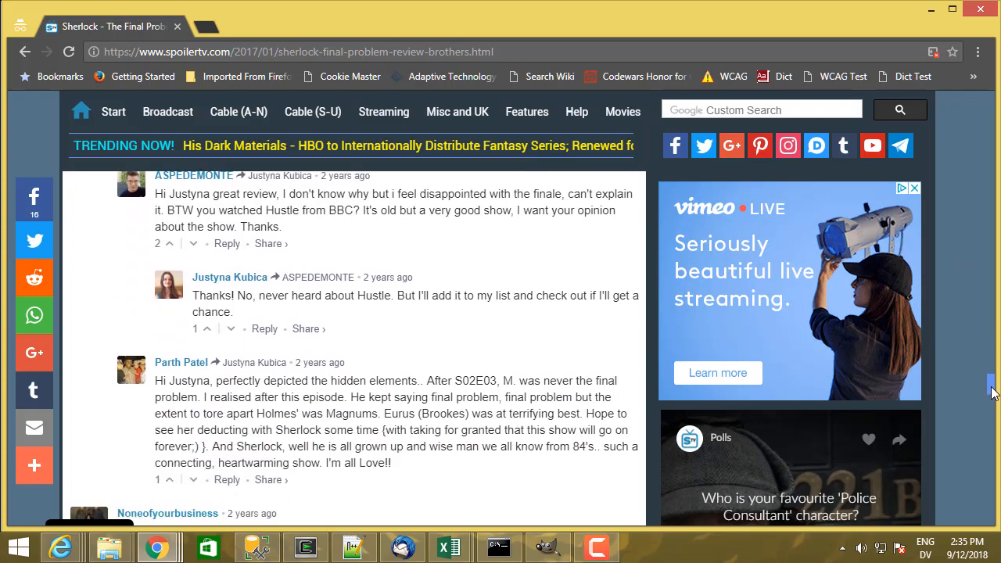
{"action": "scroll", "scroll_direction": "down", "scroll_amount": 3}
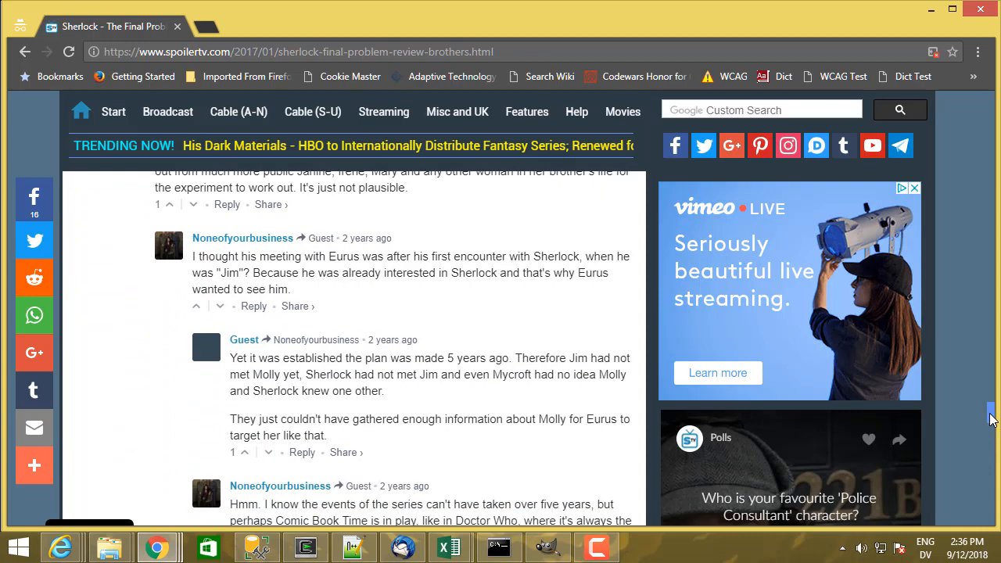
{"action": "scroll", "scroll_direction": "down", "scroll_amount": 3}
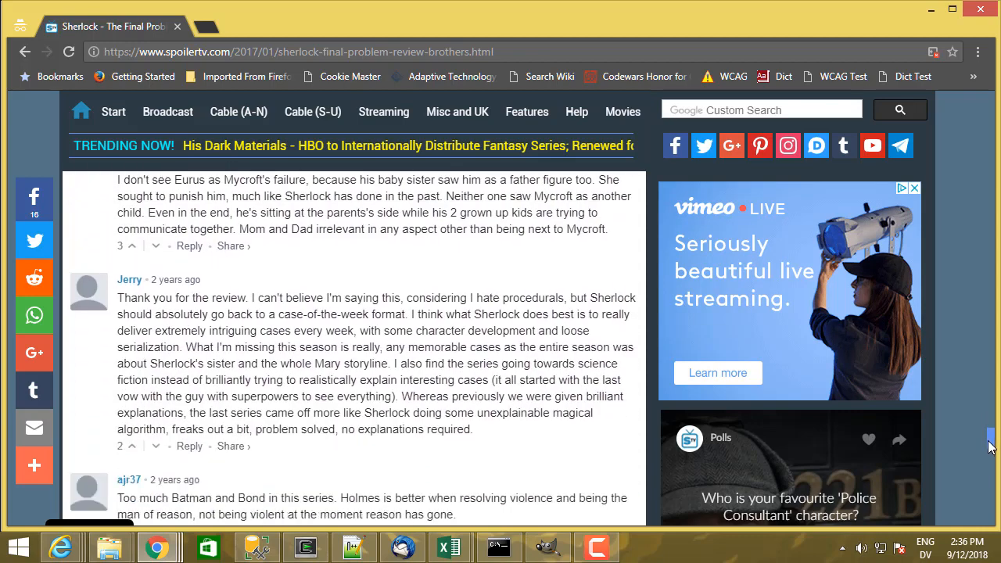
{"action": "scroll", "scroll_direction": "down", "scroll_amount": 3}
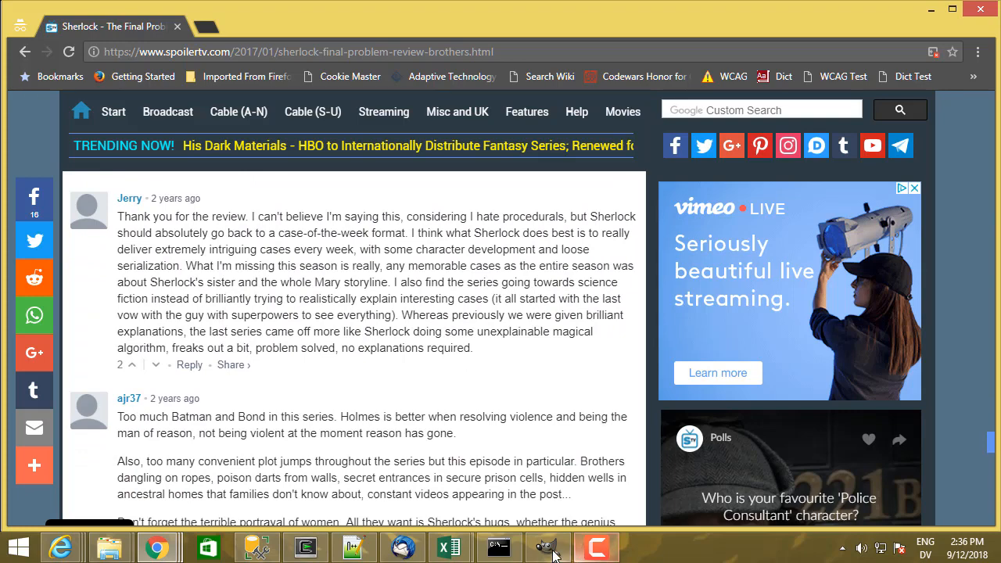
Return to Discussions ERD.pdf and scroll through the User, Discussion, Rating and Post tables
{"action": "left_click", "coordinate": [547, 547]}
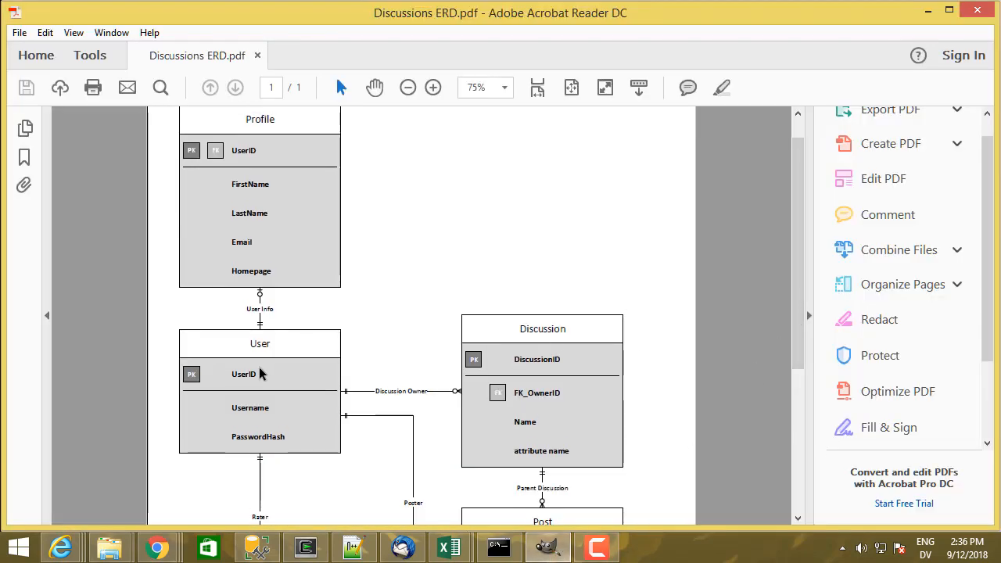
{"action": "mouse_move", "coordinate": [260, 344]}
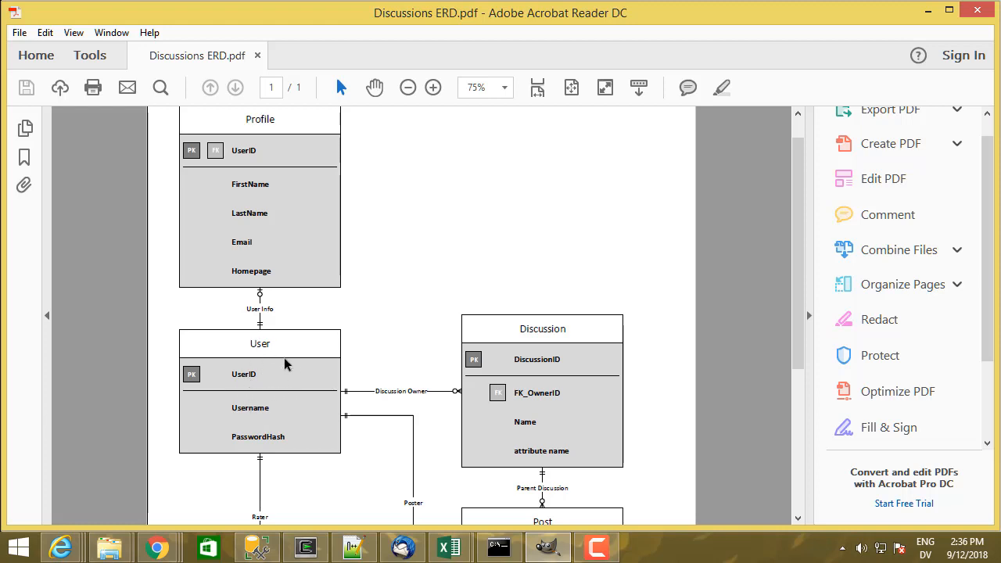
{"action": "mouse_move", "coordinate": [281, 378]}
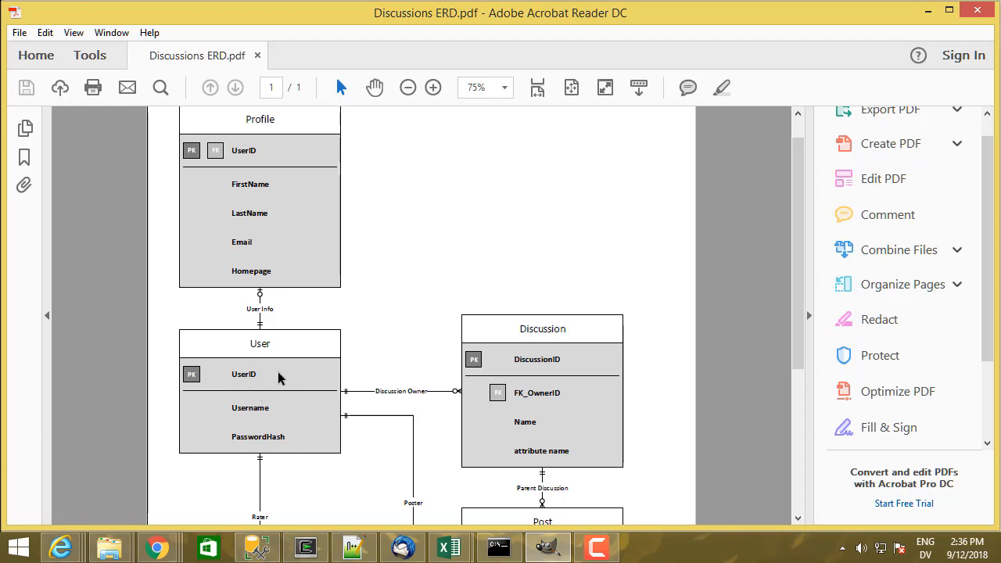
{"action": "mouse_move", "coordinate": [252, 379]}
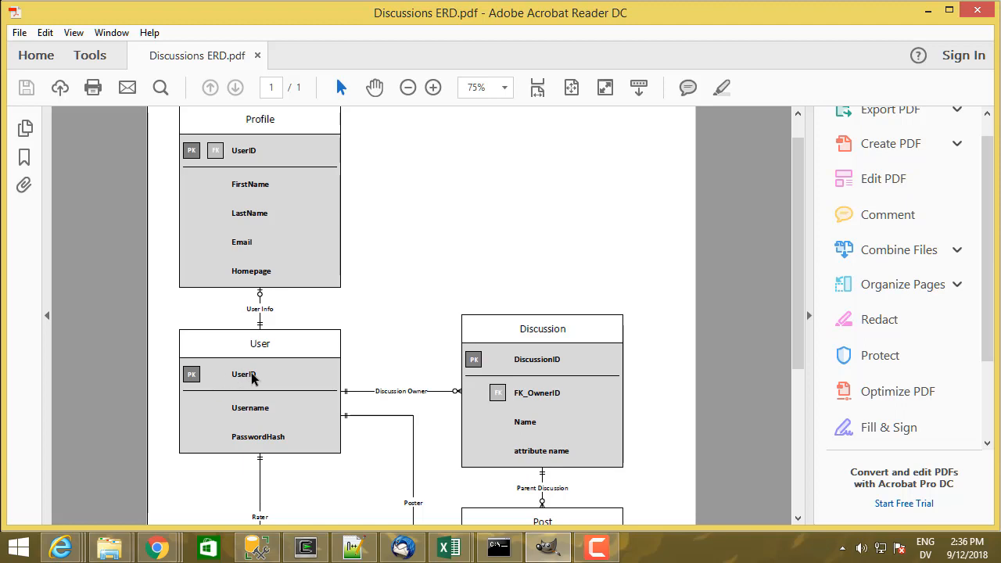
{"action": "mouse_move", "coordinate": [276, 392]}
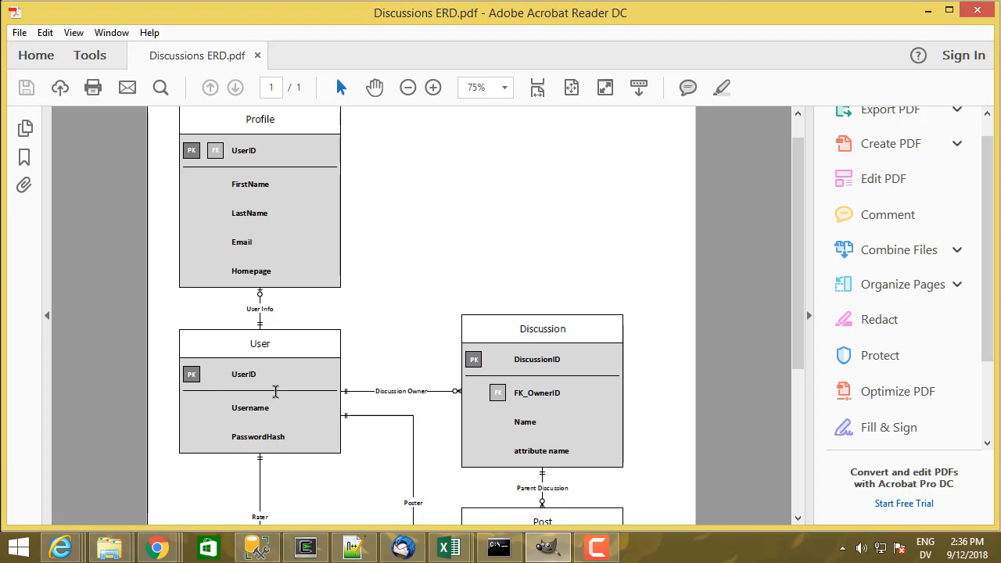
{"action": "mouse_move", "coordinate": [250, 446]}
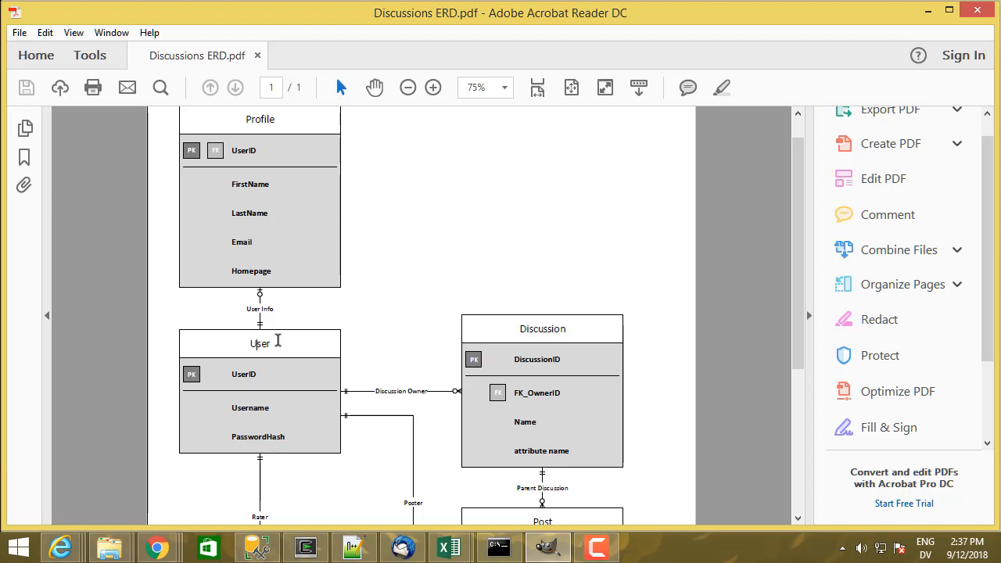
{"action": "mouse_move", "coordinate": [282, 219]}
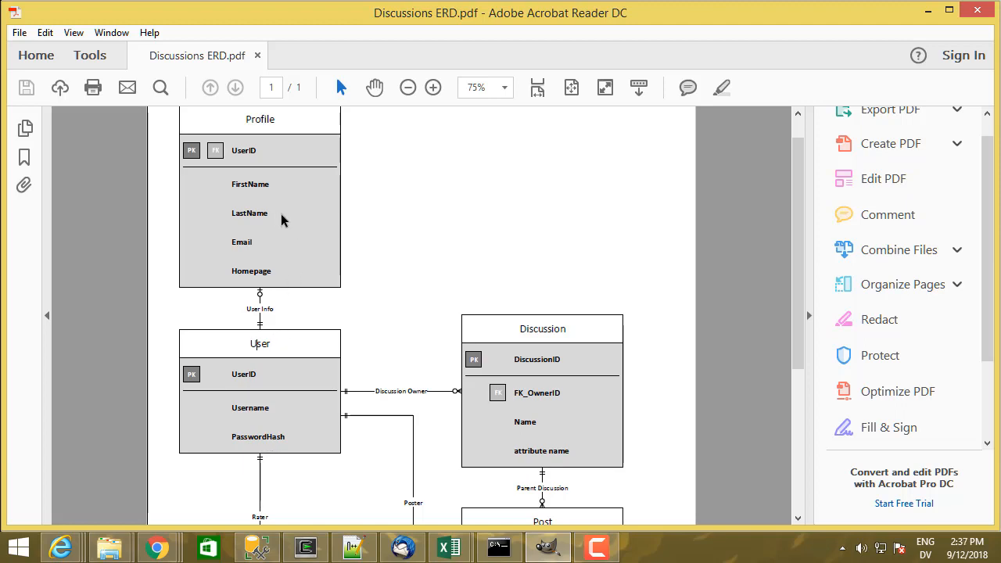
{"action": "mouse_move", "coordinate": [283, 194]}
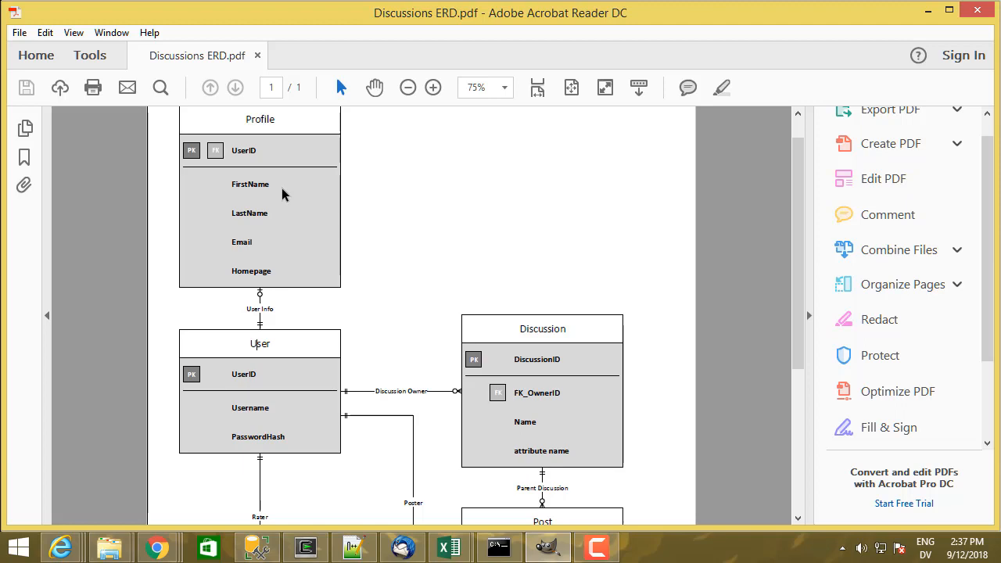
{"action": "mouse_move", "coordinate": [273, 205]}
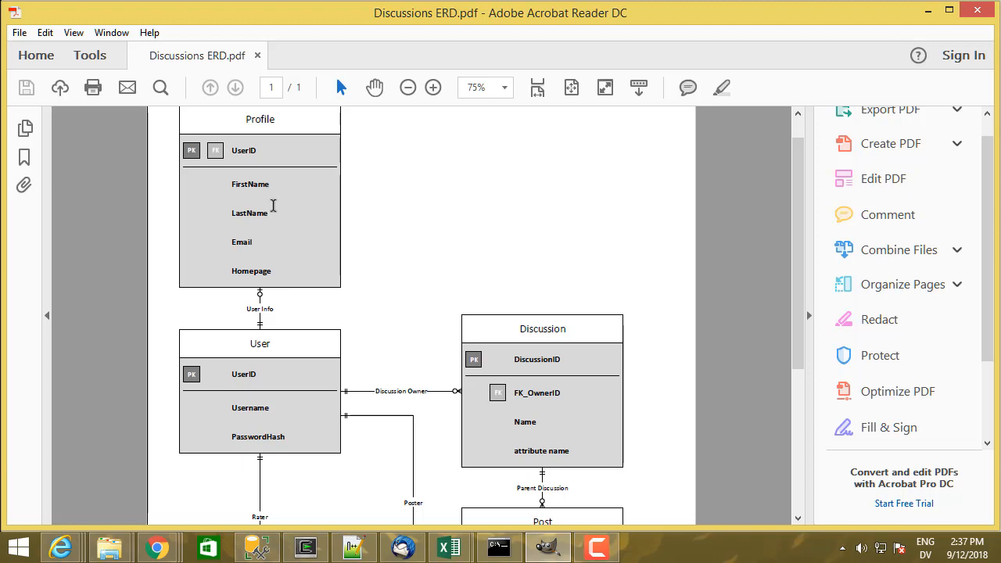
{"action": "mouse_move", "coordinate": [275, 272]}
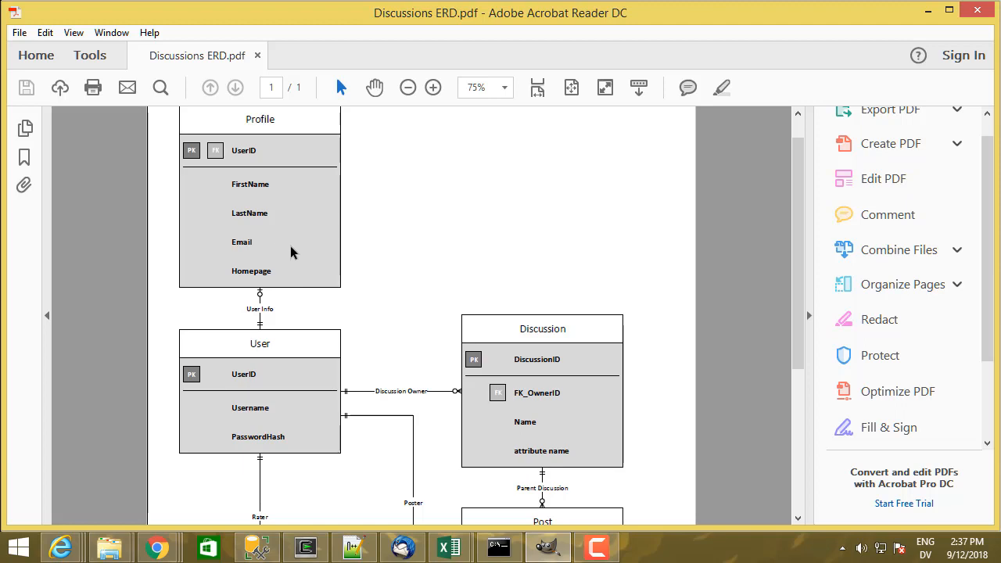
{"action": "mouse_move", "coordinate": [294, 266]}
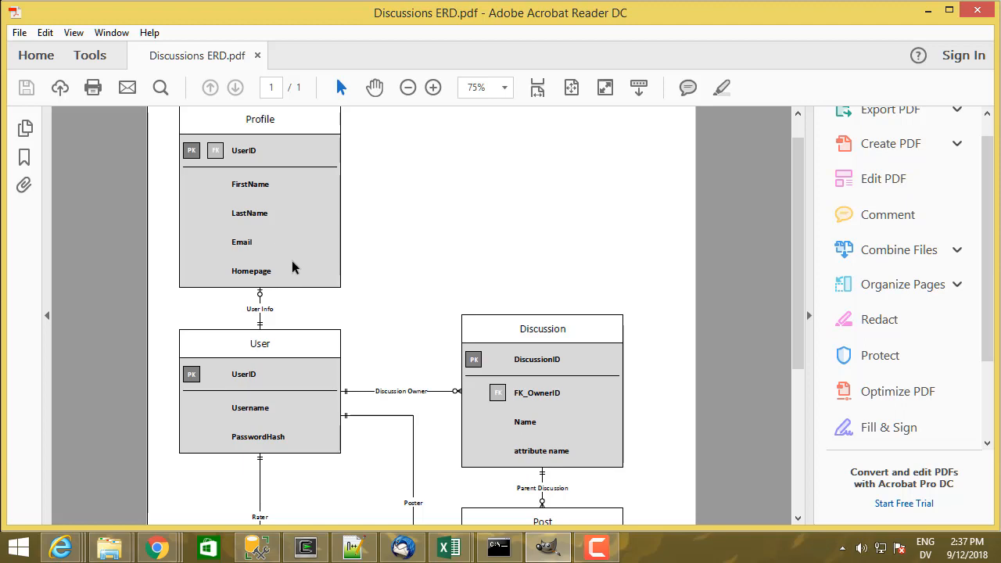
{"action": "mouse_move", "coordinate": [286, 254]}
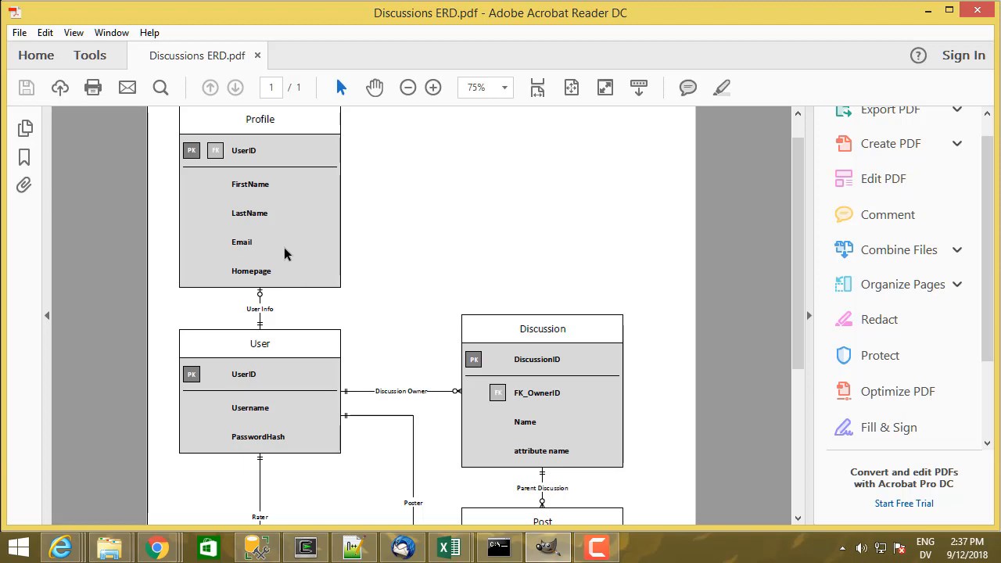
{"action": "mouse_move", "coordinate": [270, 343]}
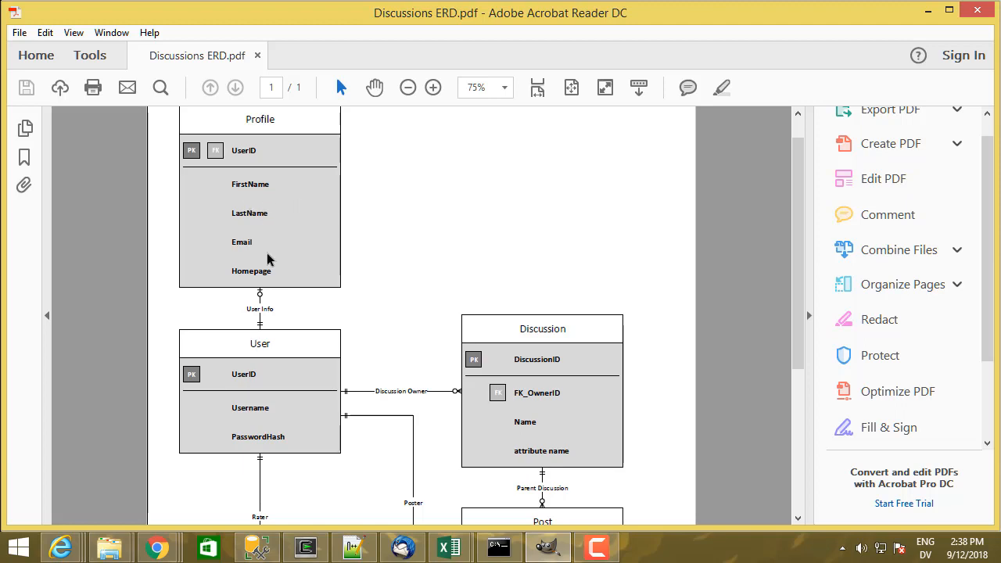
{"action": "mouse_move", "coordinate": [278, 272]}
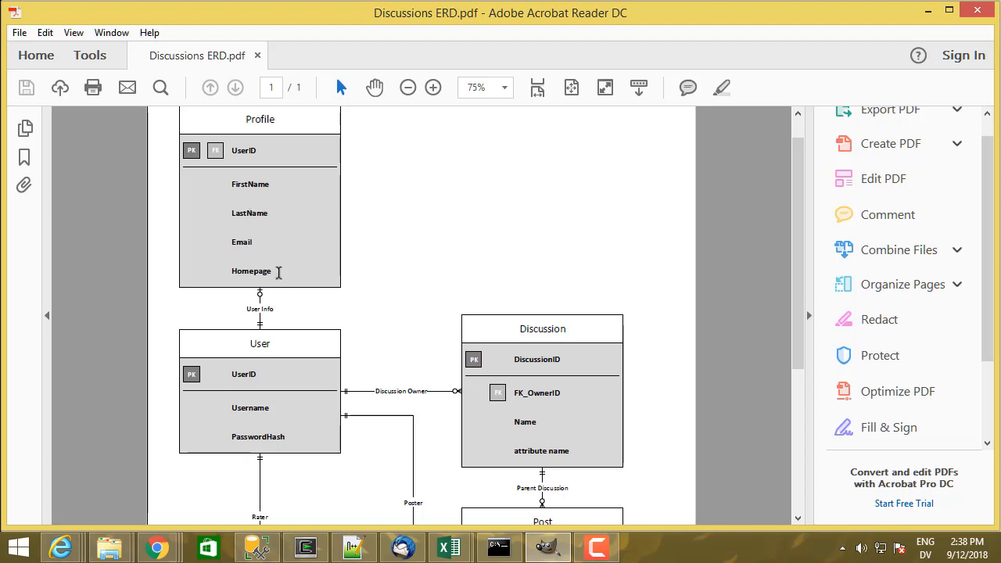
{"action": "mouse_move", "coordinate": [261, 340]}
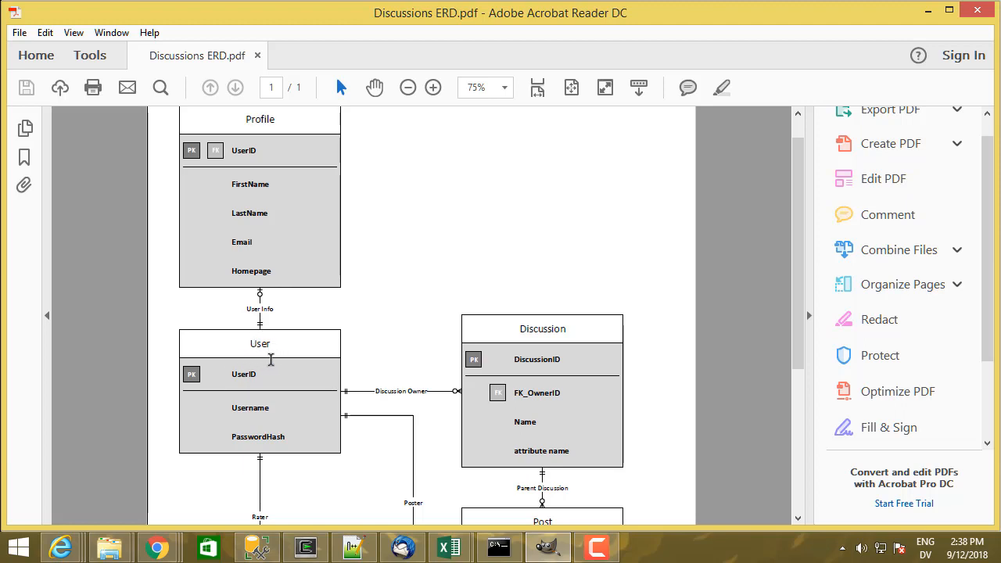
{"action": "mouse_move", "coordinate": [279, 248]}
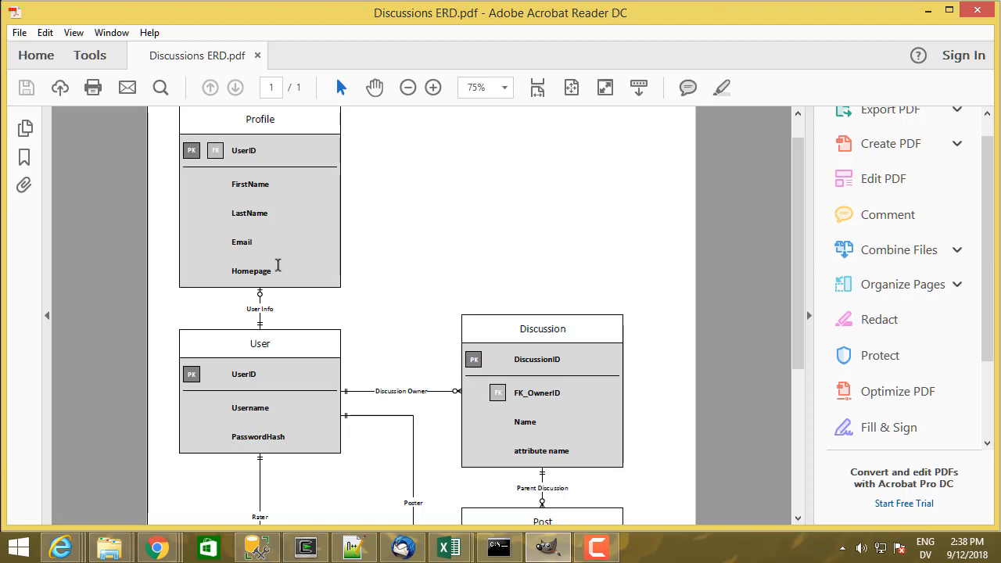
{"action": "mouse_move", "coordinate": [260, 323]}
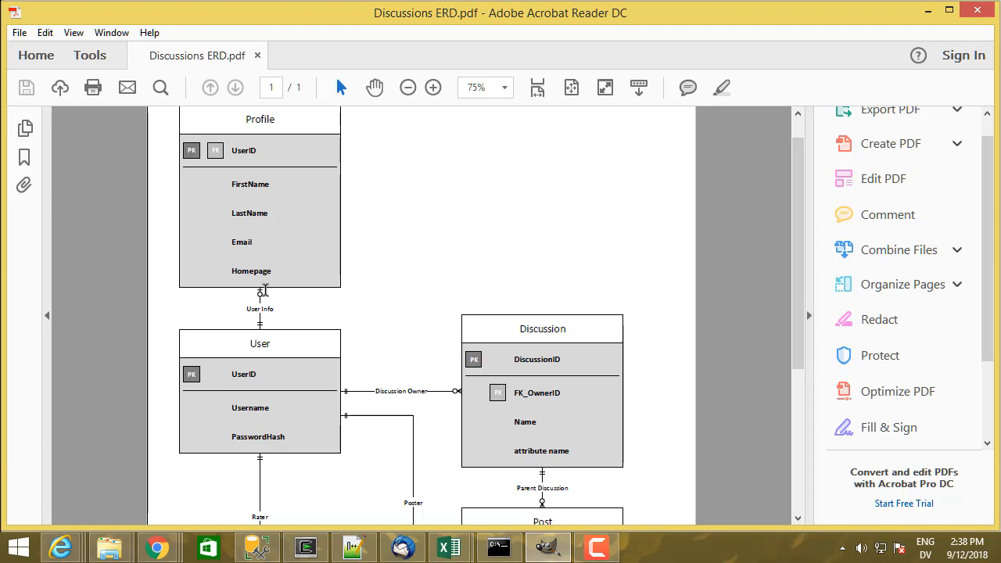
{"action": "mouse_move", "coordinate": [290, 291]}
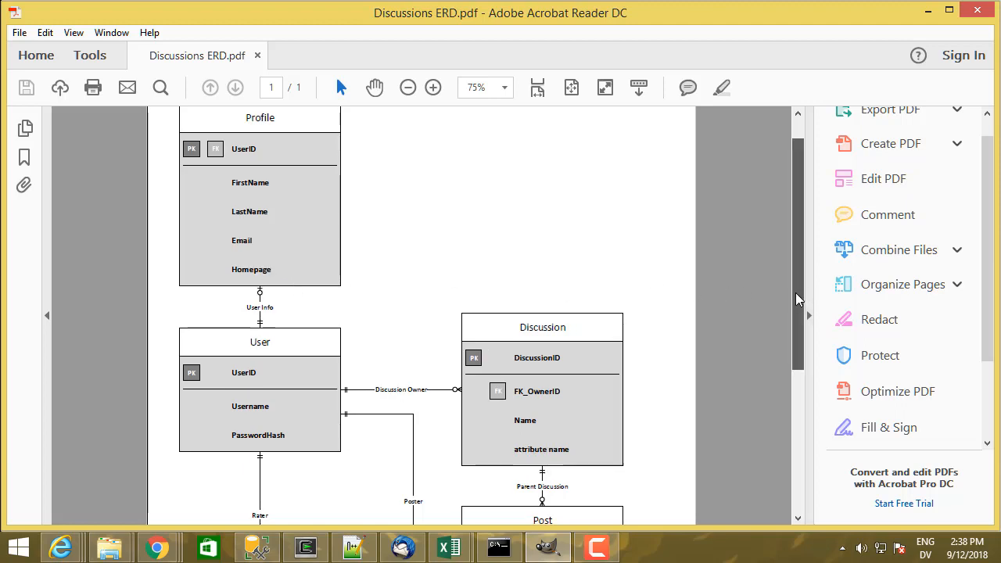
{"action": "scroll", "scroll_direction": "down", "scroll_amount": 3}
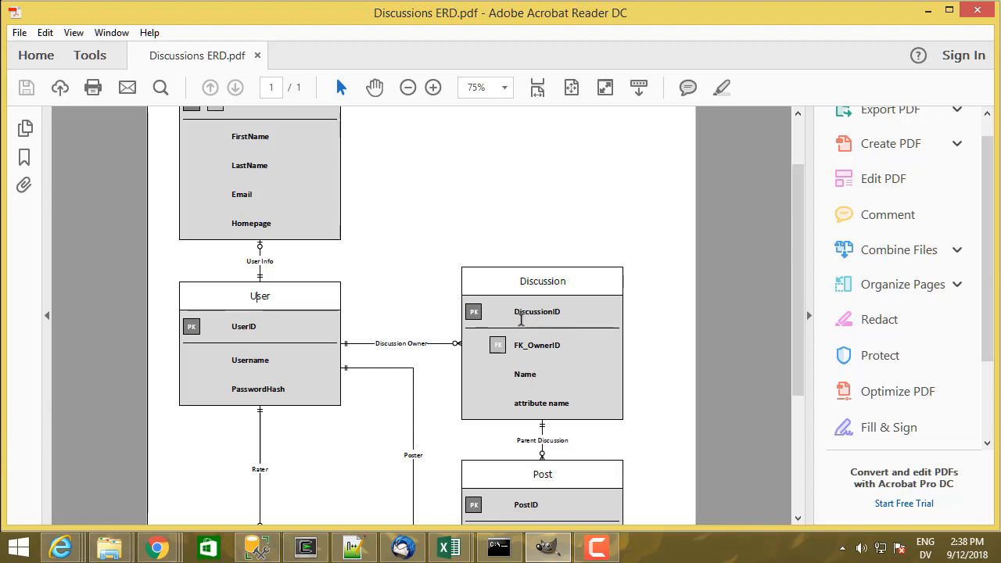
{"action": "mouse_move", "coordinate": [286, 324]}
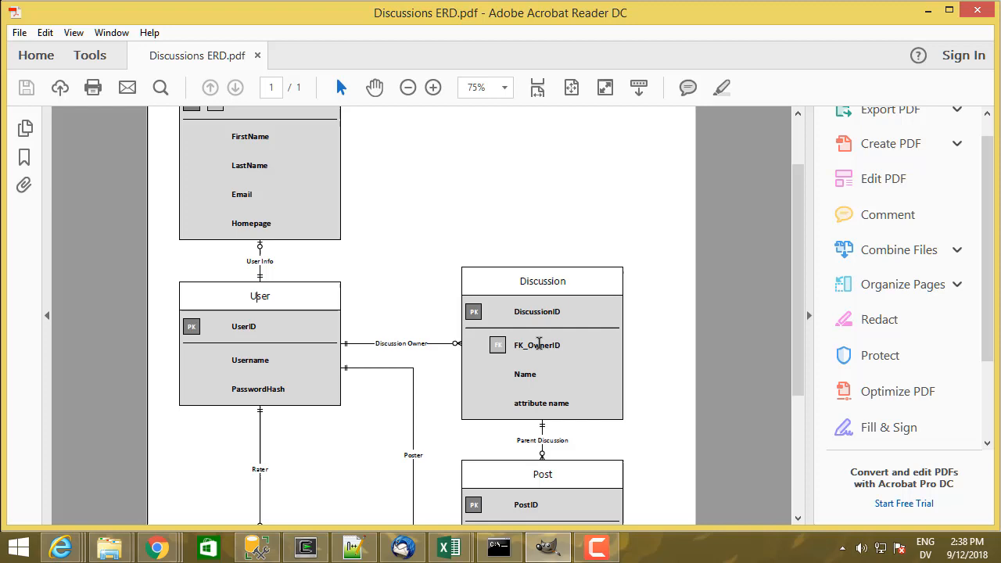
{"action": "mouse_move", "coordinate": [539, 340]}
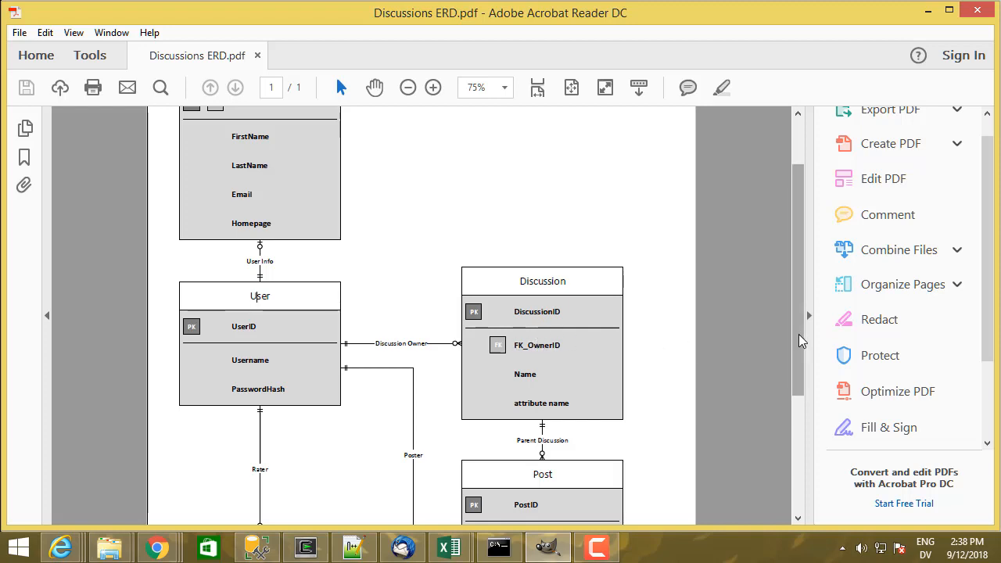
{"action": "scroll", "scroll_direction": "down", "scroll_amount": 3}
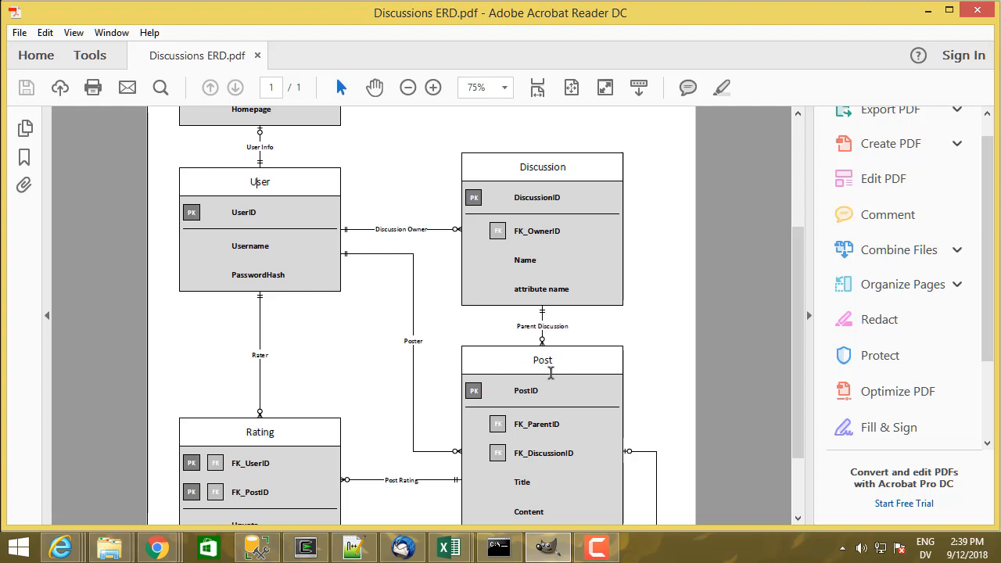
{"action": "mouse_move", "coordinate": [535, 392]}
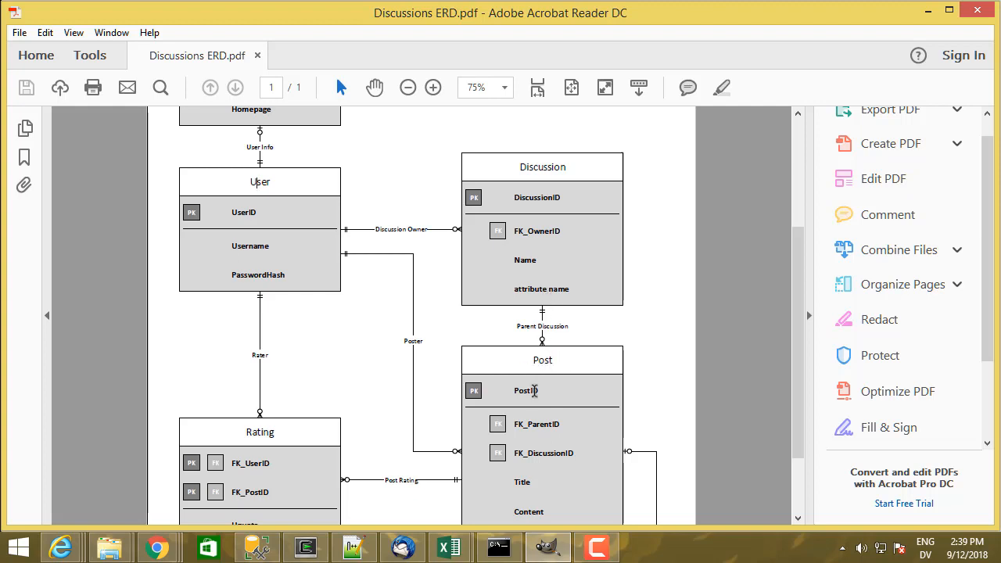
{"action": "mouse_move", "coordinate": [562, 405]}
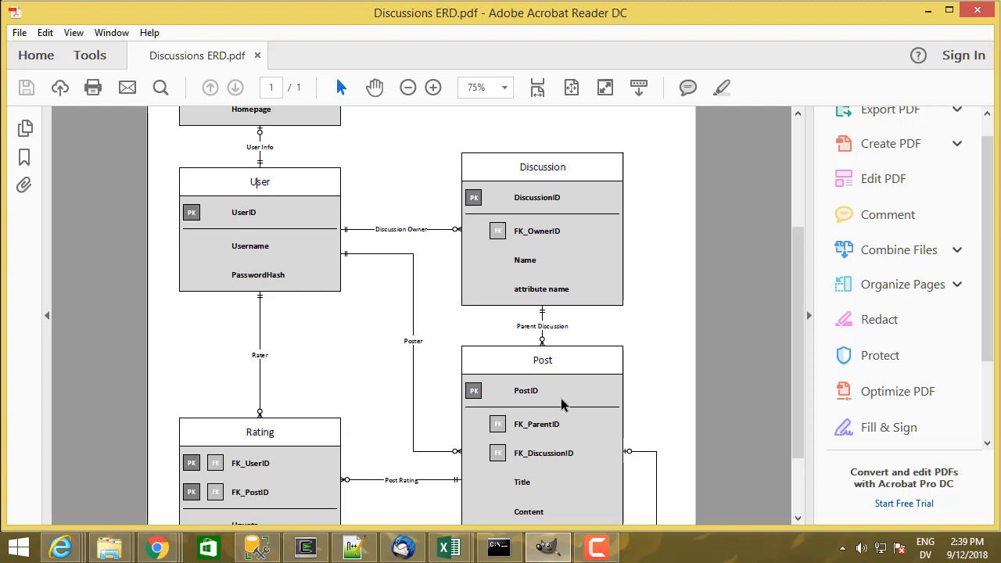
{"action": "mouse_move", "coordinate": [793, 398]}
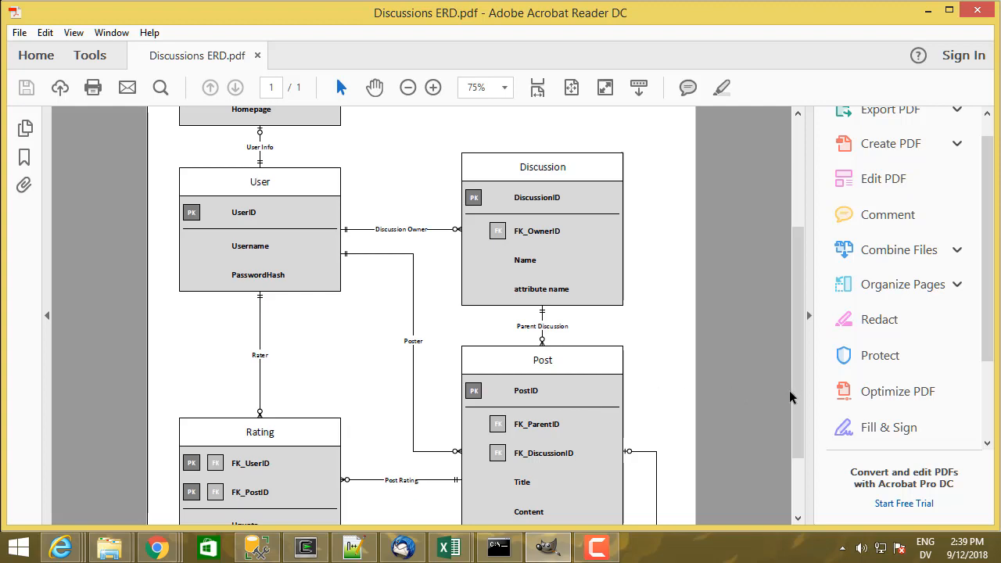
{"action": "mouse_move", "coordinate": [557, 404]}
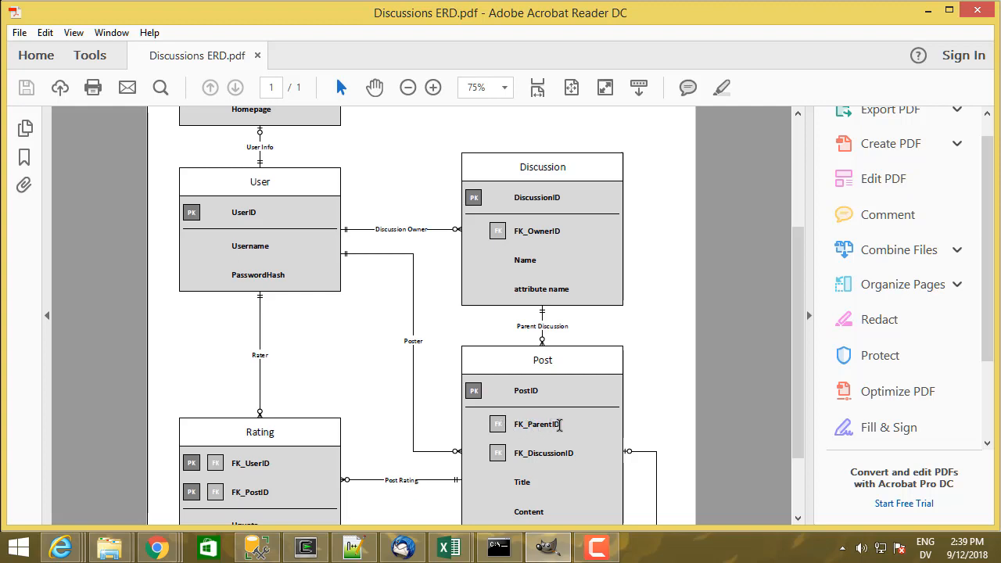
{"action": "scroll", "scroll_direction": "down", "scroll_amount": 3}
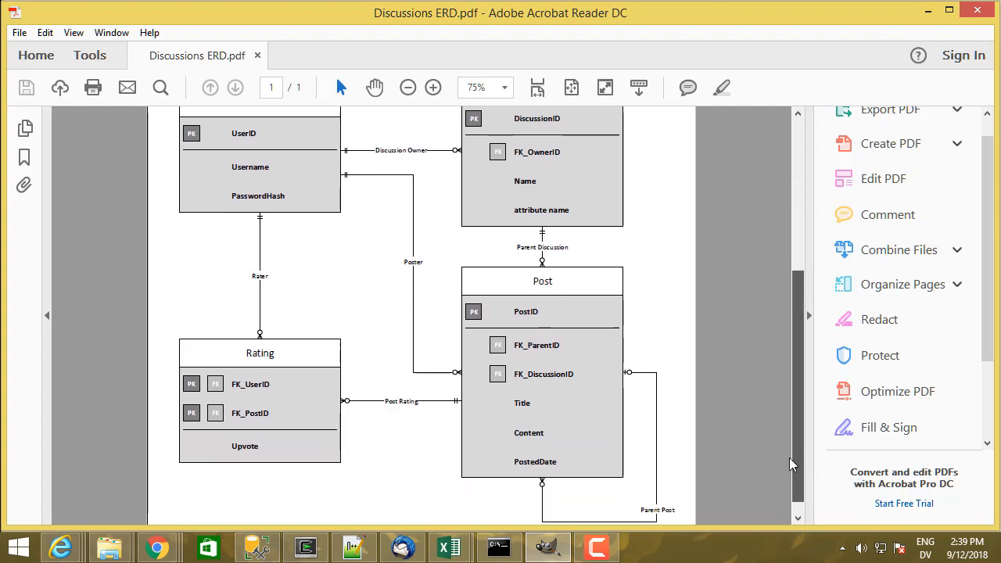
{"action": "scroll", "scroll_direction": "down", "scroll_amount": 3}
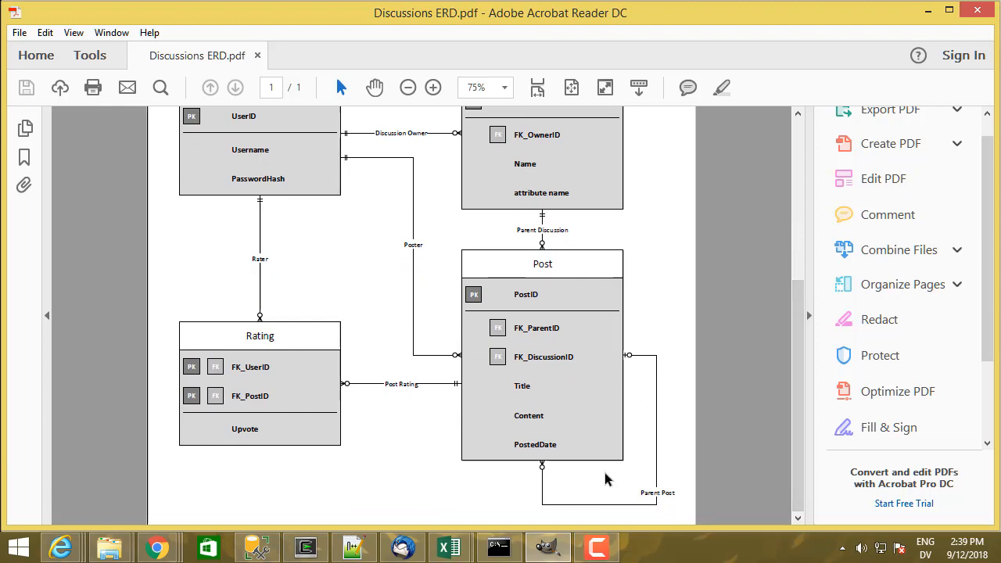
{"action": "mouse_move", "coordinate": [546, 460]}
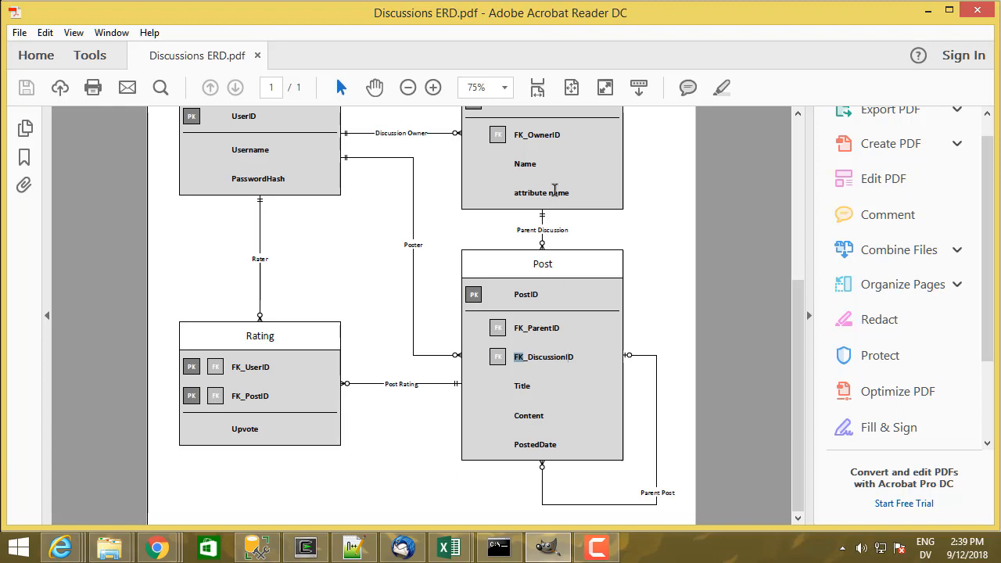
{"action": "mouse_move", "coordinate": [540, 215]}
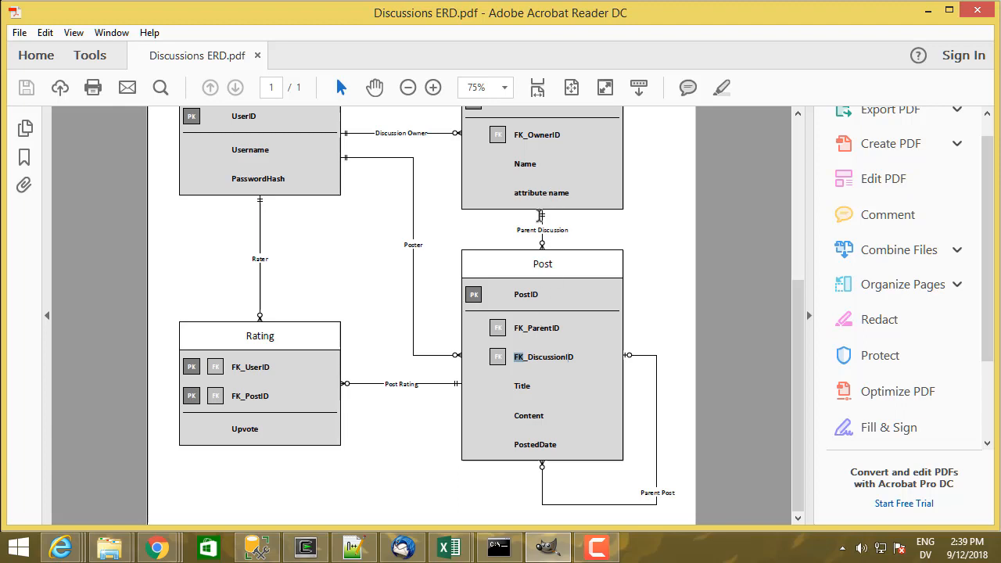
{"action": "mouse_move", "coordinate": [526, 356]}
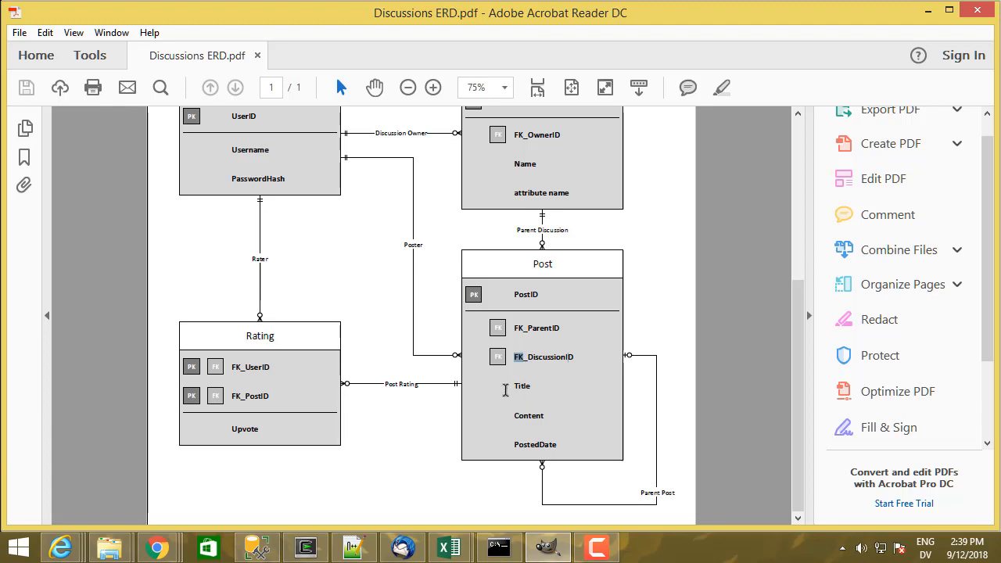
{"action": "mouse_move", "coordinate": [526, 412]}
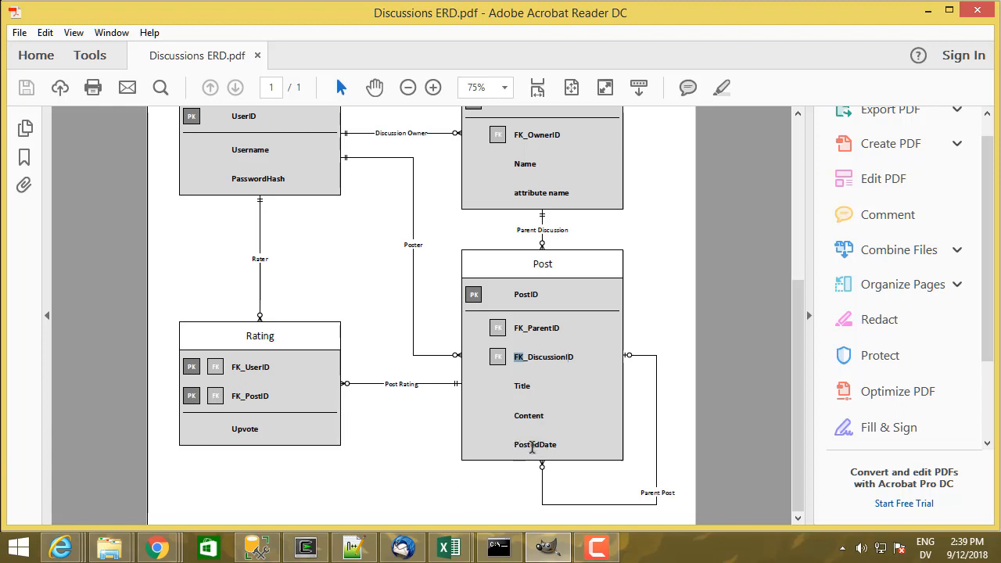
{"action": "scroll", "scroll_direction": "down", "scroll_amount": 3}
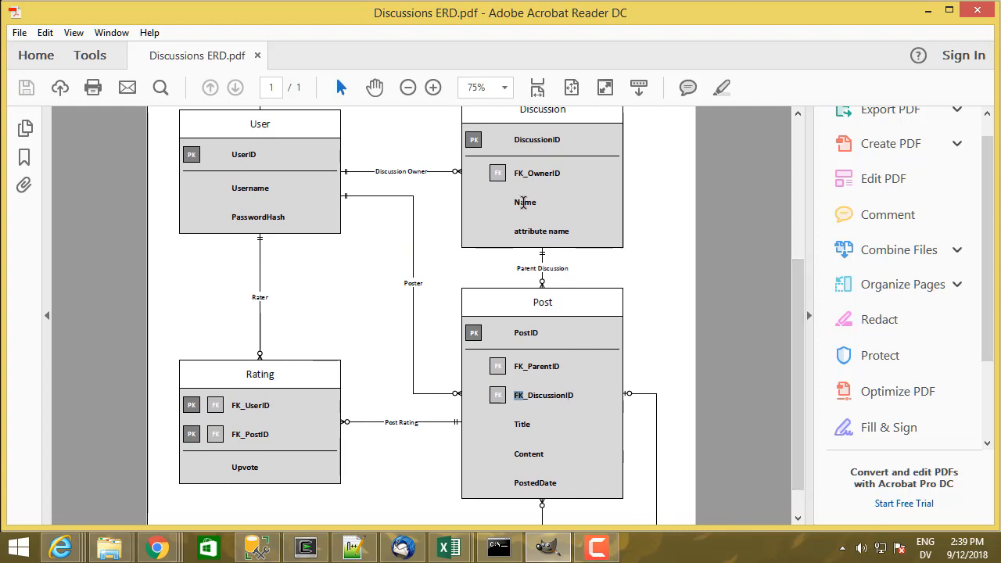
{"action": "mouse_move", "coordinate": [530, 203]}
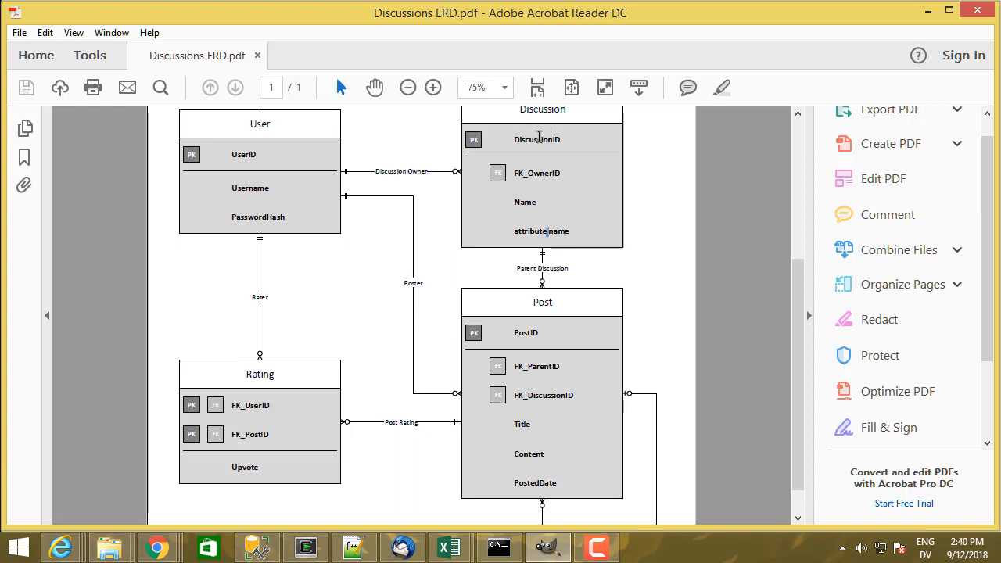
{"action": "mouse_move", "coordinate": [273, 154]}
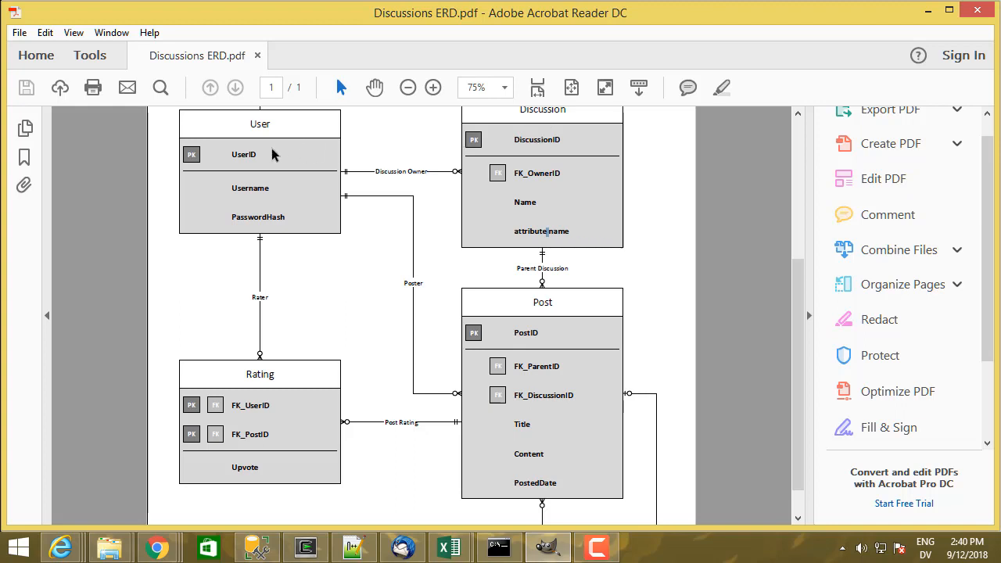
{"action": "mouse_move", "coordinate": [542, 366]}
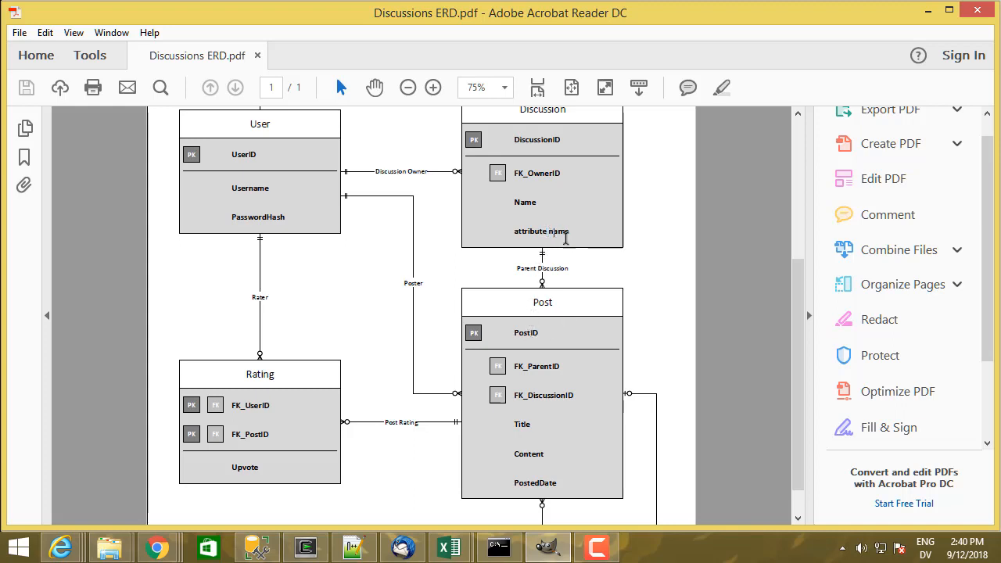
{"action": "scroll", "scroll_direction": "down", "scroll_amount": 3}
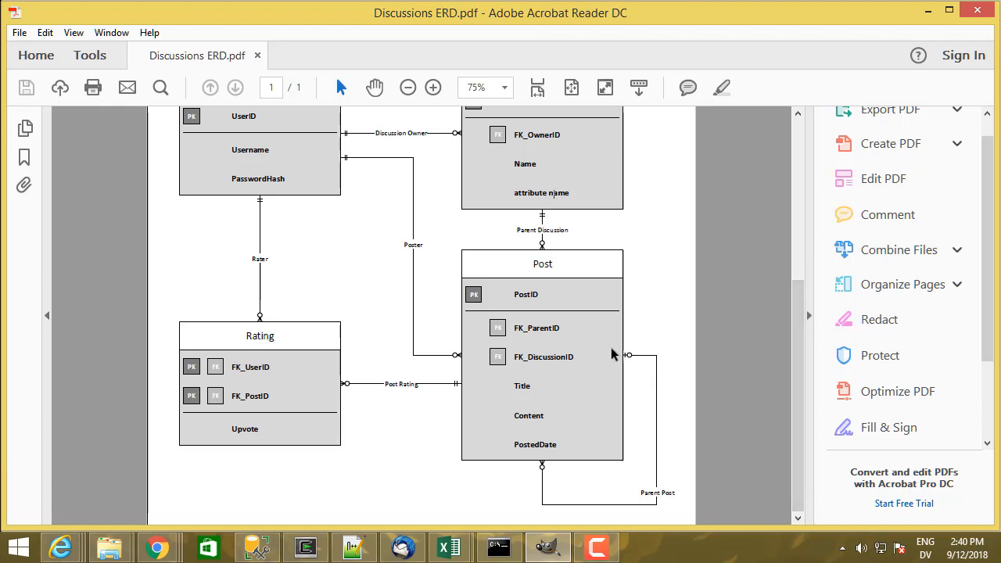
{"action": "mouse_move", "coordinate": [615, 366]}
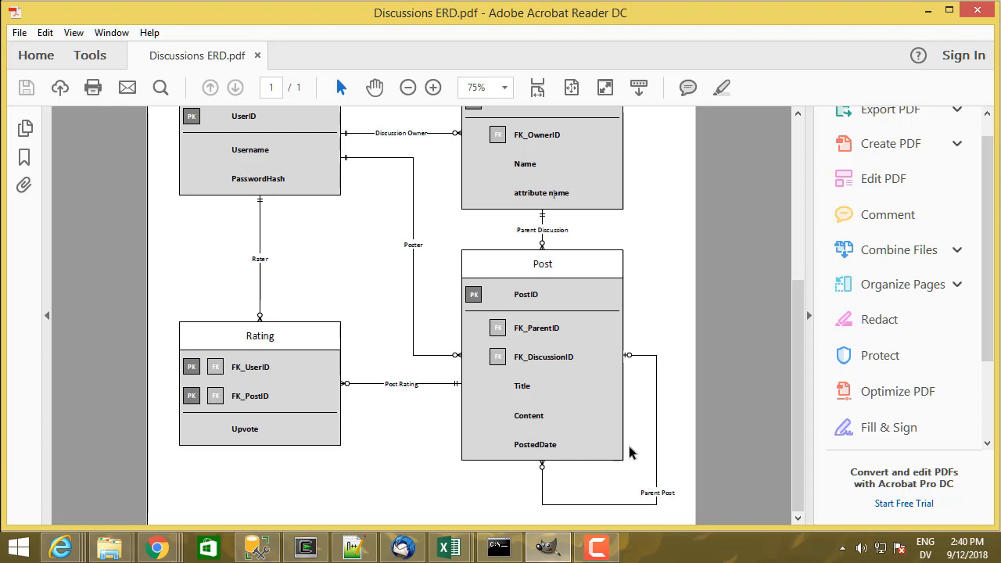
{"action": "mouse_move", "coordinate": [545, 334]}
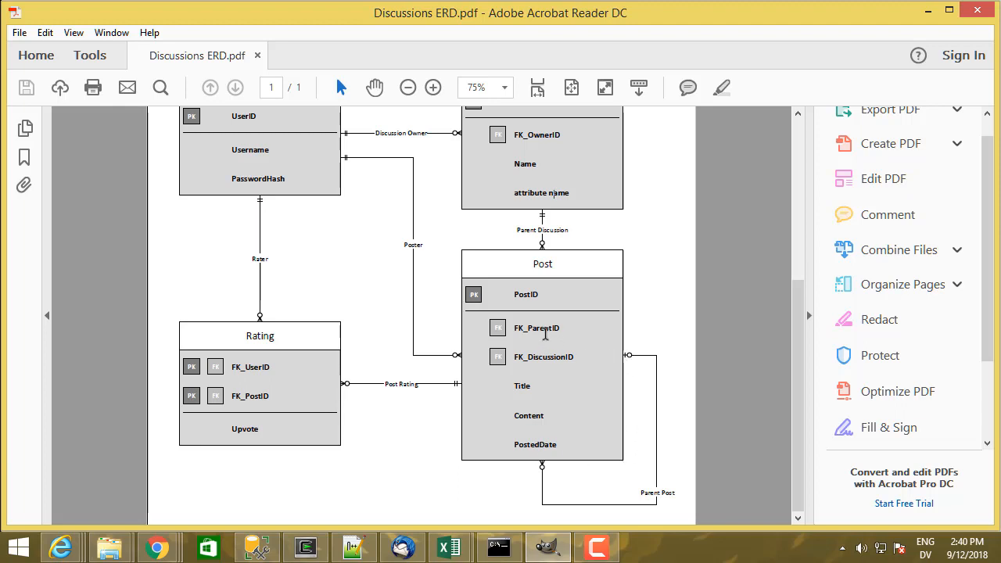
{"action": "mouse_move", "coordinate": [626, 364]}
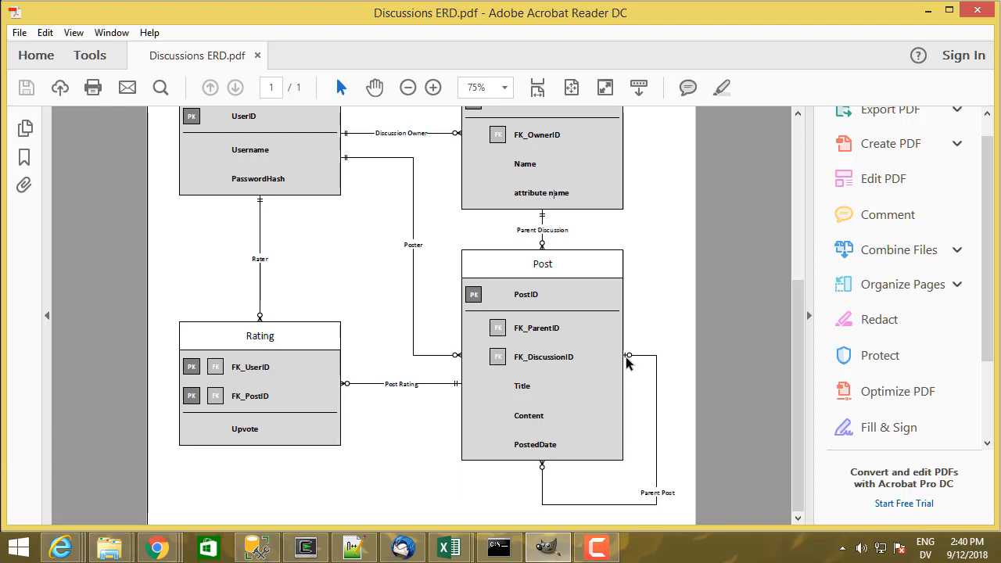
{"action": "mouse_move", "coordinate": [588, 342]}
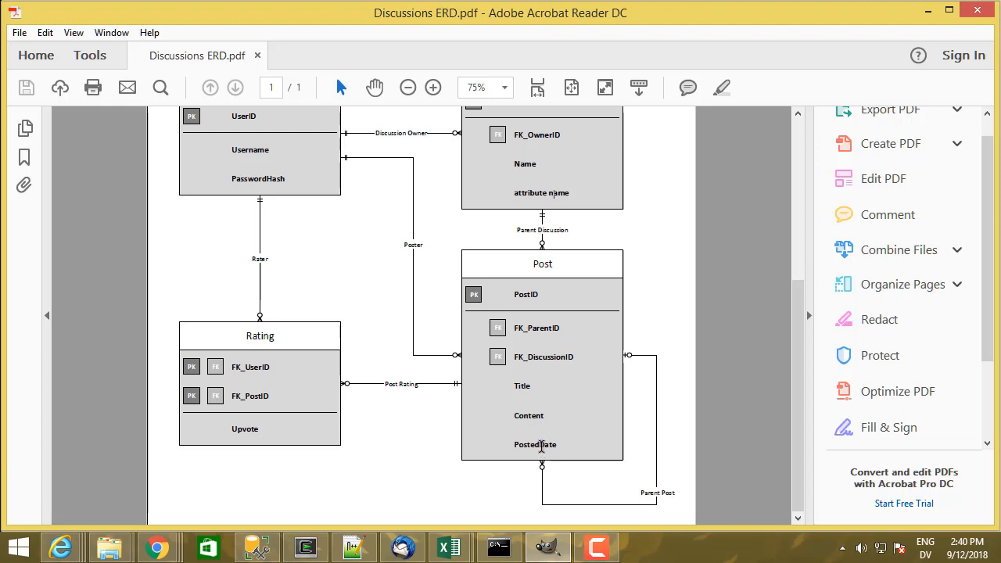
{"action": "mouse_move", "coordinate": [305, 178]}
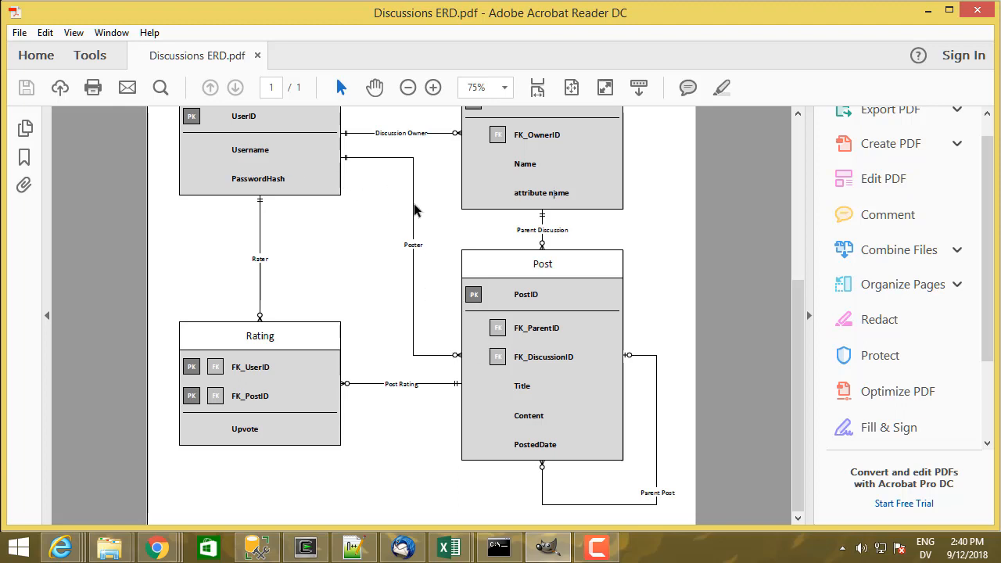
{"action": "mouse_move", "coordinate": [472, 354]}
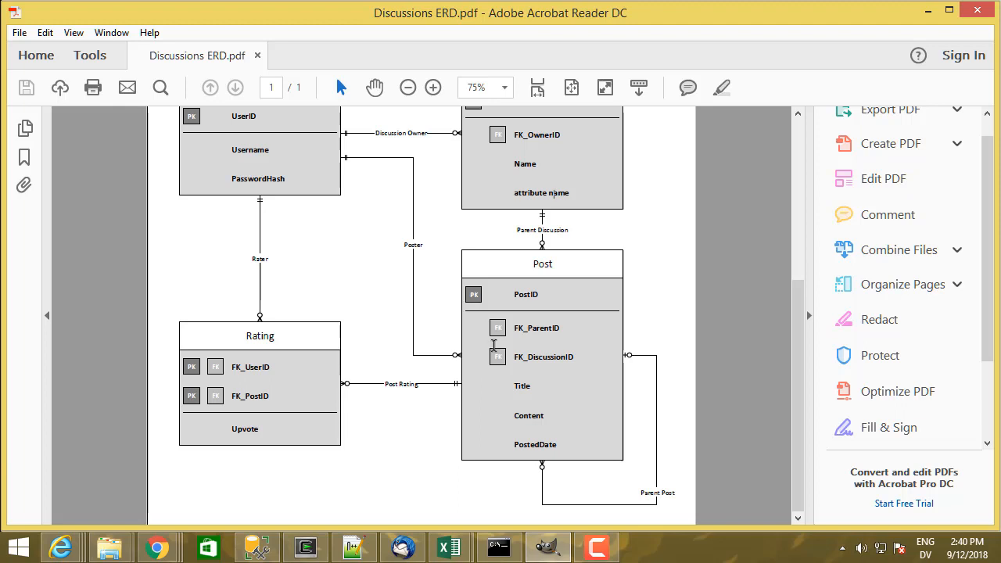
{"action": "double_click", "coordinate": [541, 193]}
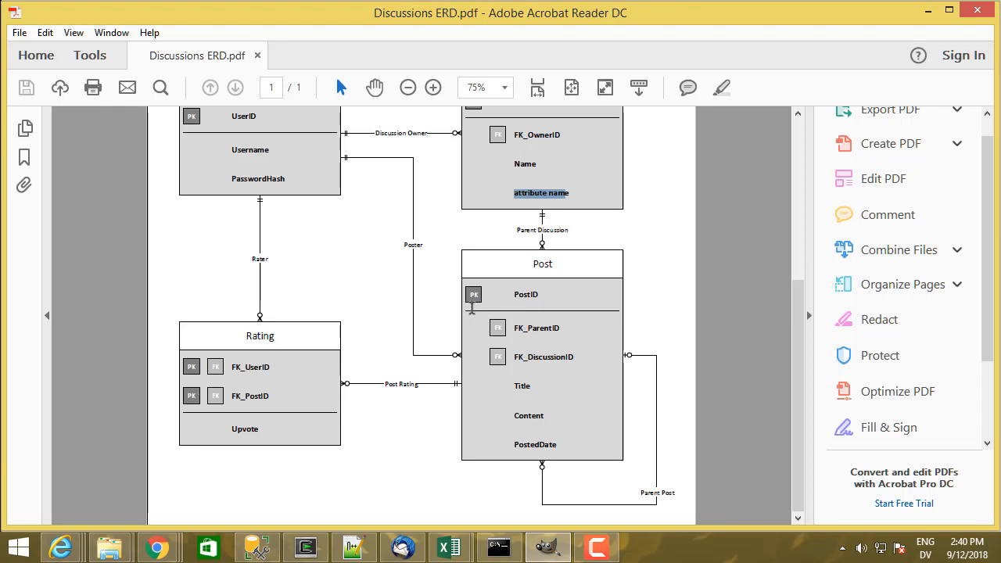
{"action": "mouse_move", "coordinate": [328, 205]}
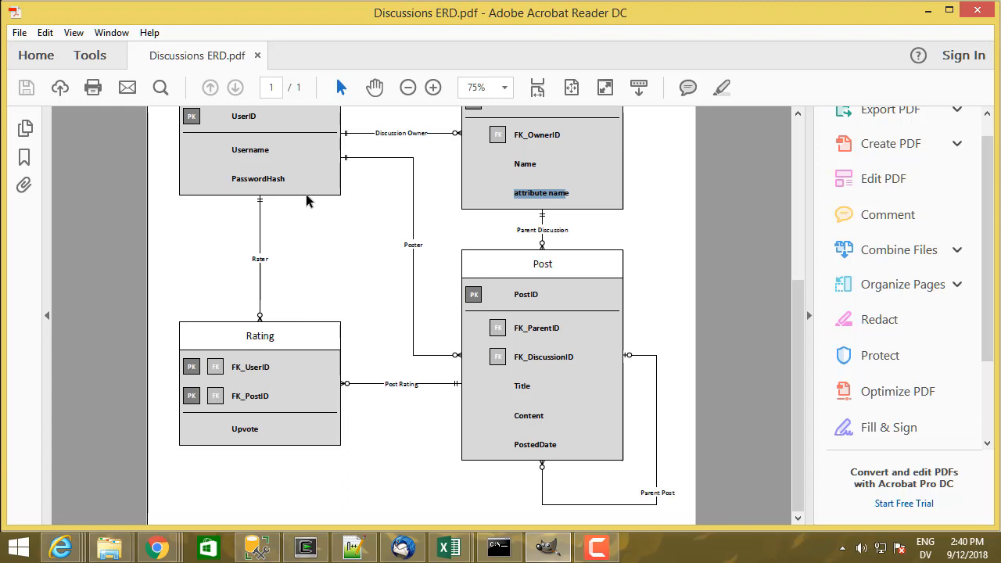
{"action": "mouse_move", "coordinate": [274, 137]}
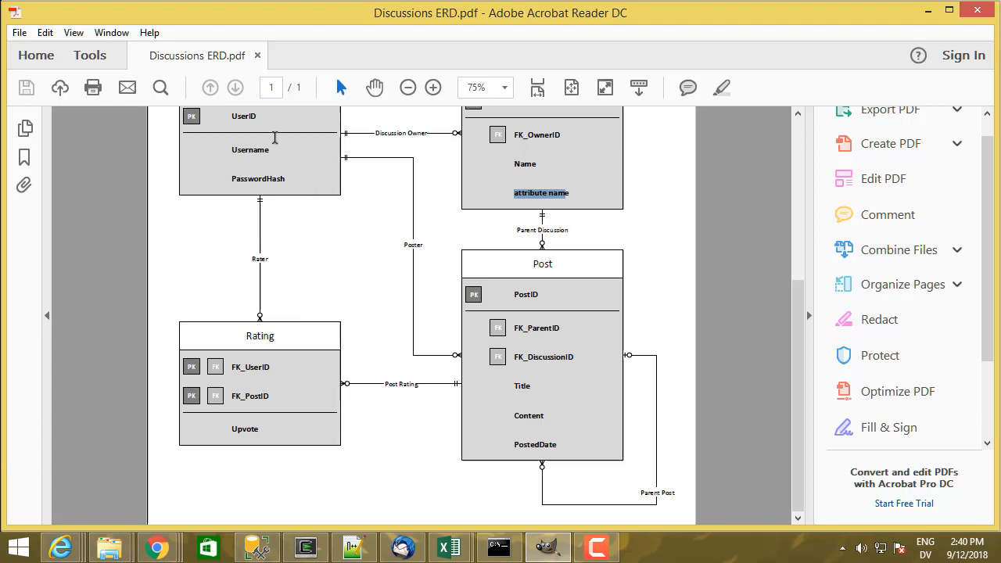
{"action": "mouse_move", "coordinate": [490, 324]}
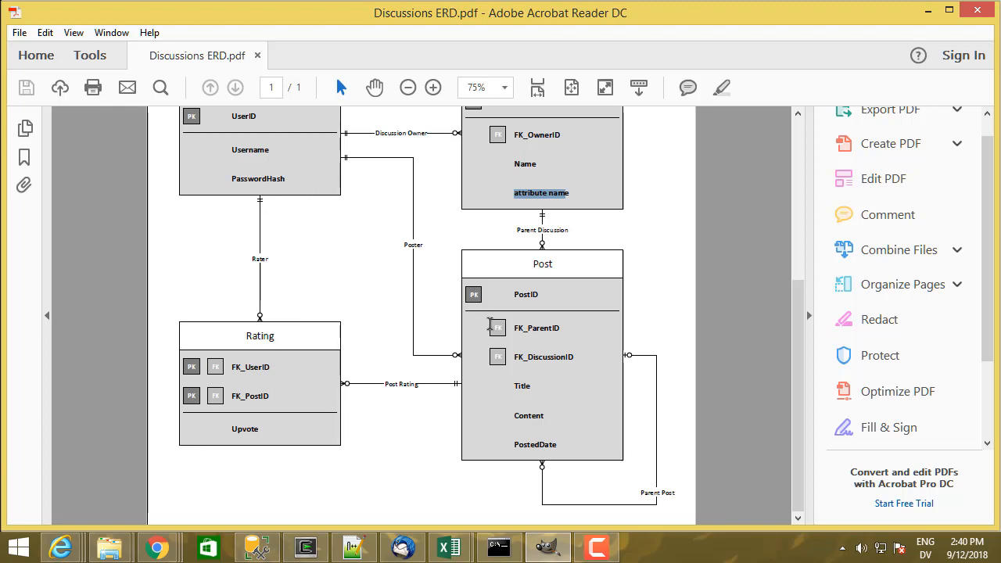
{"action": "mouse_move", "coordinate": [340, 204]}
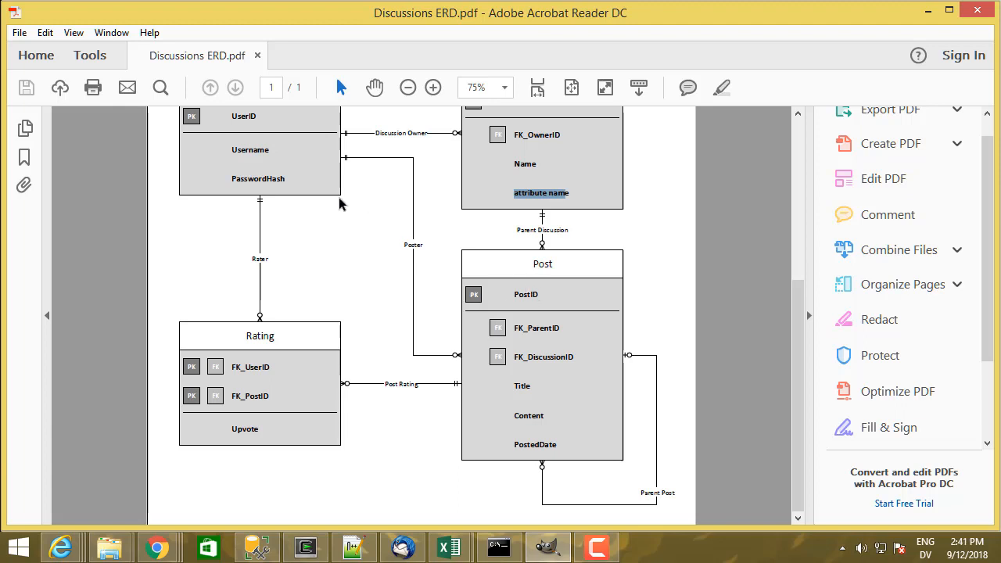
{"action": "mouse_move", "coordinate": [520, 313]}
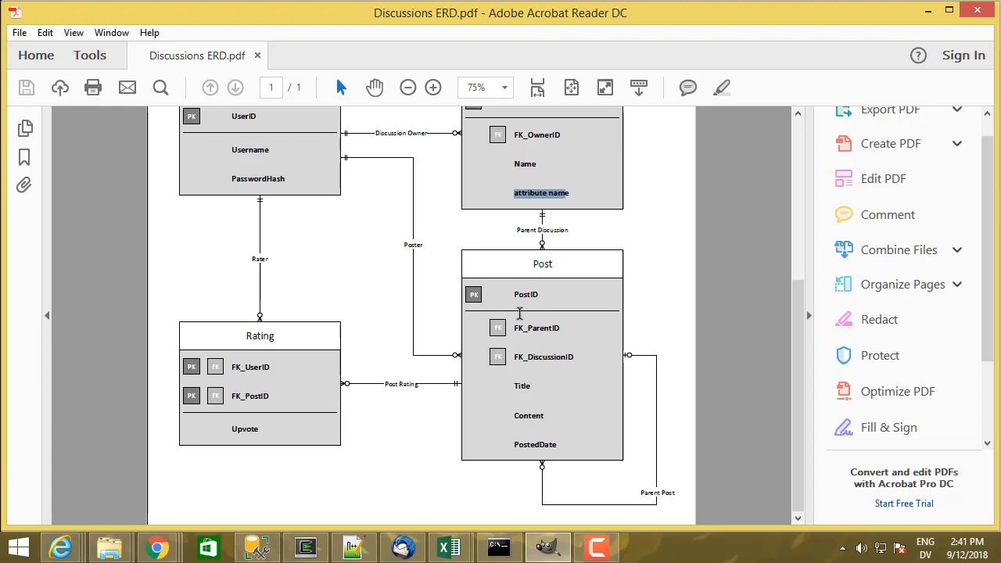
{"action": "mouse_move", "coordinate": [364, 368]}
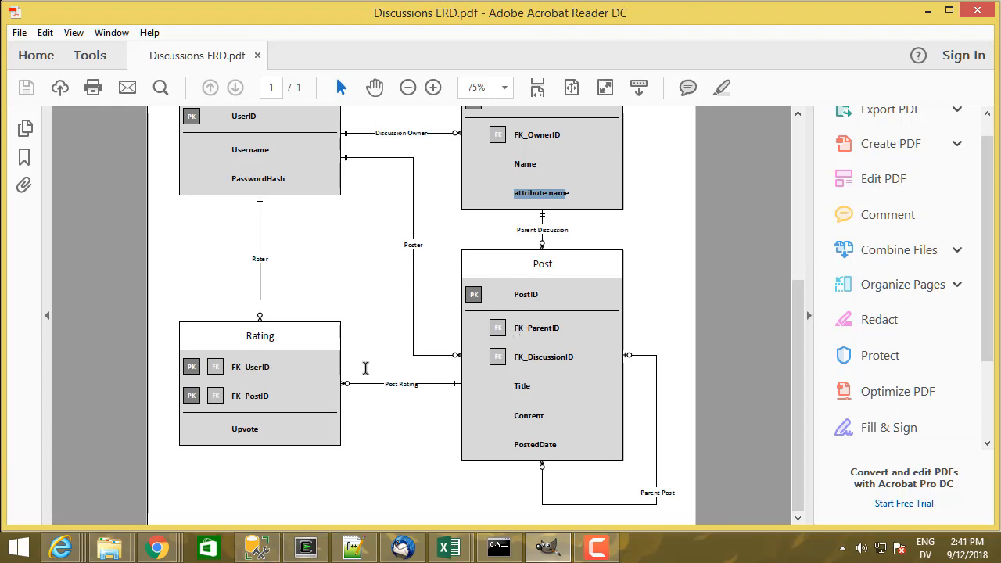
{"action": "mouse_move", "coordinate": [300, 370]}
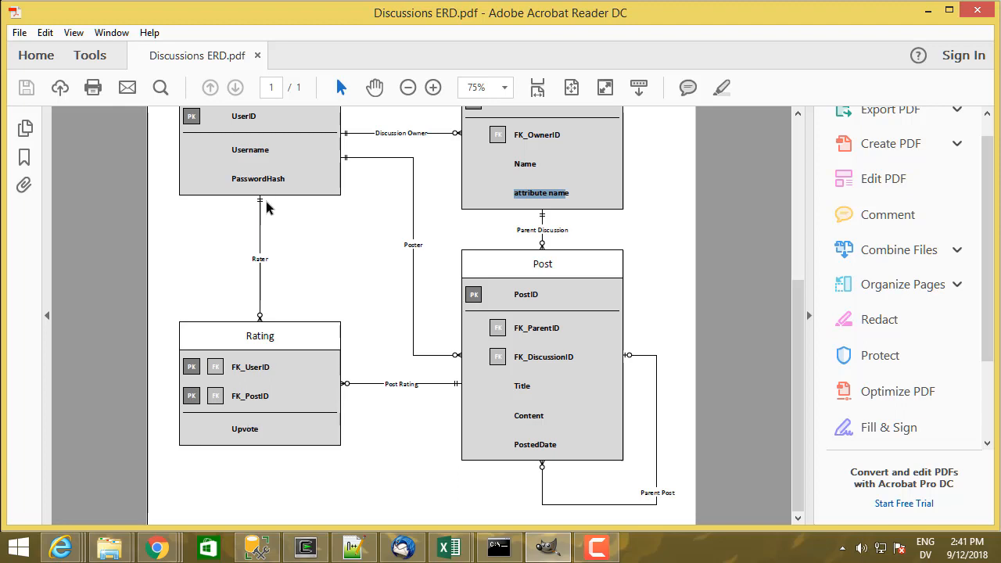
{"action": "mouse_move", "coordinate": [300, 360]}
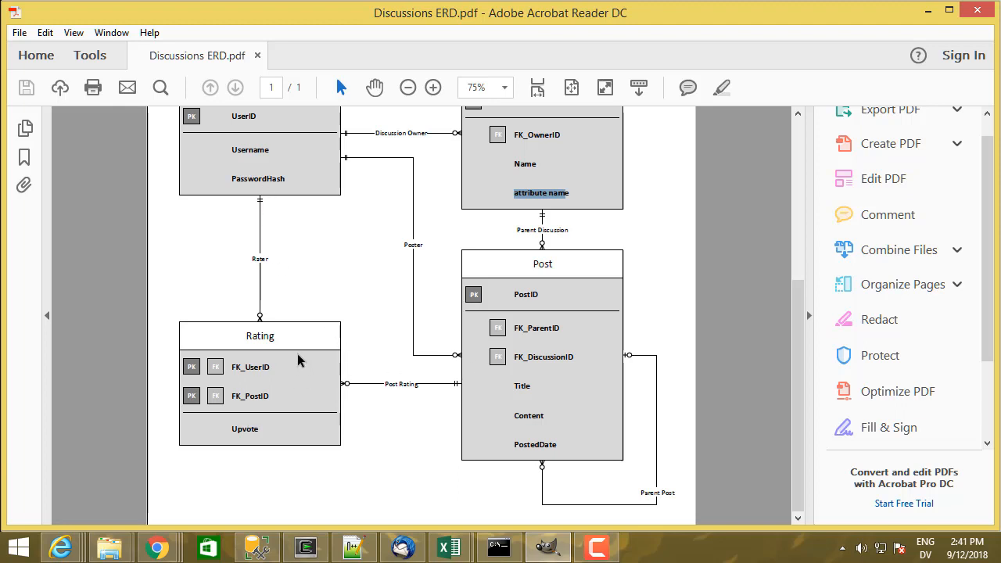
{"action": "mouse_move", "coordinate": [248, 366]}
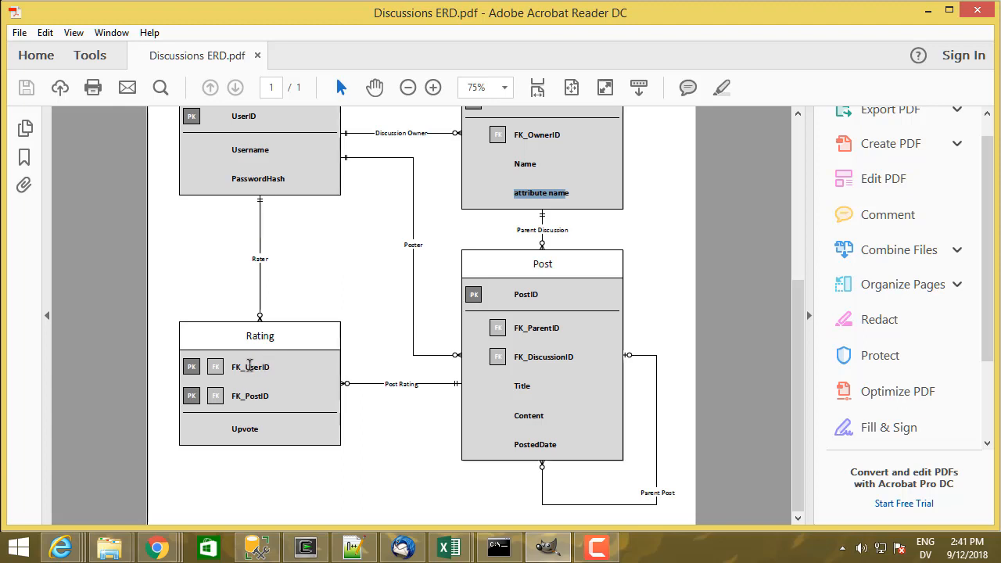
{"action": "mouse_move", "coordinate": [252, 430]}
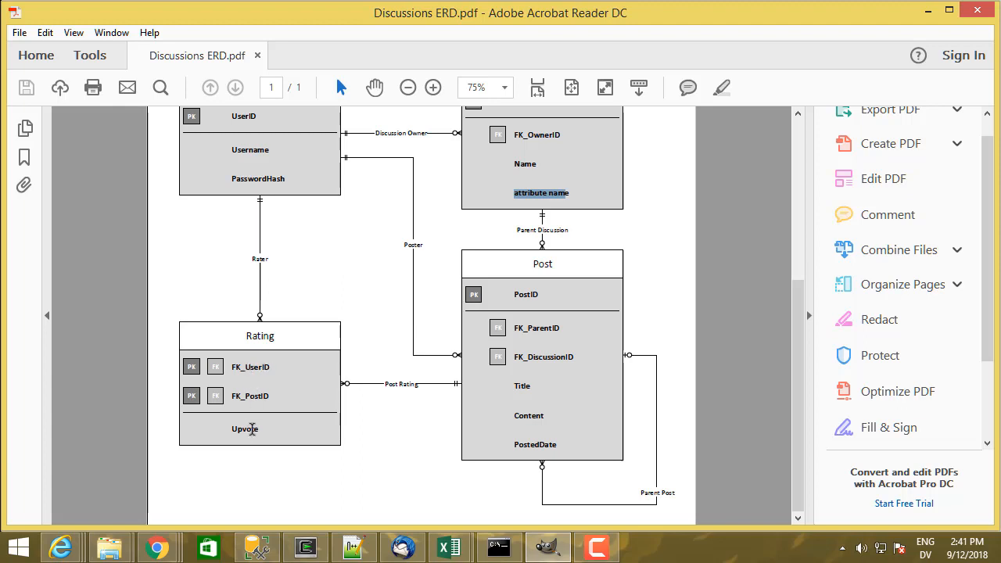
{"action": "mouse_move", "coordinate": [275, 438]}
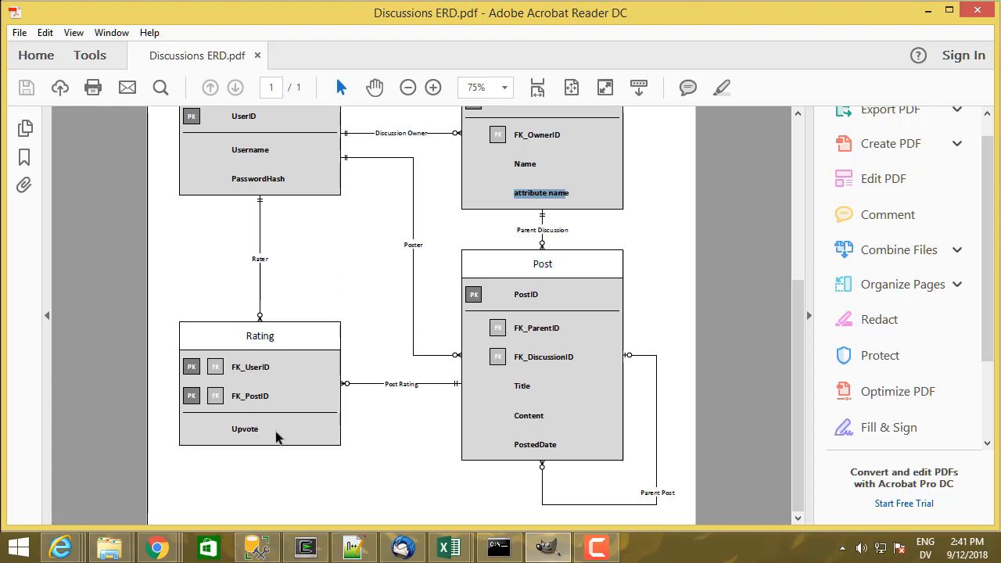
{"action": "mouse_move", "coordinate": [506, 399]}
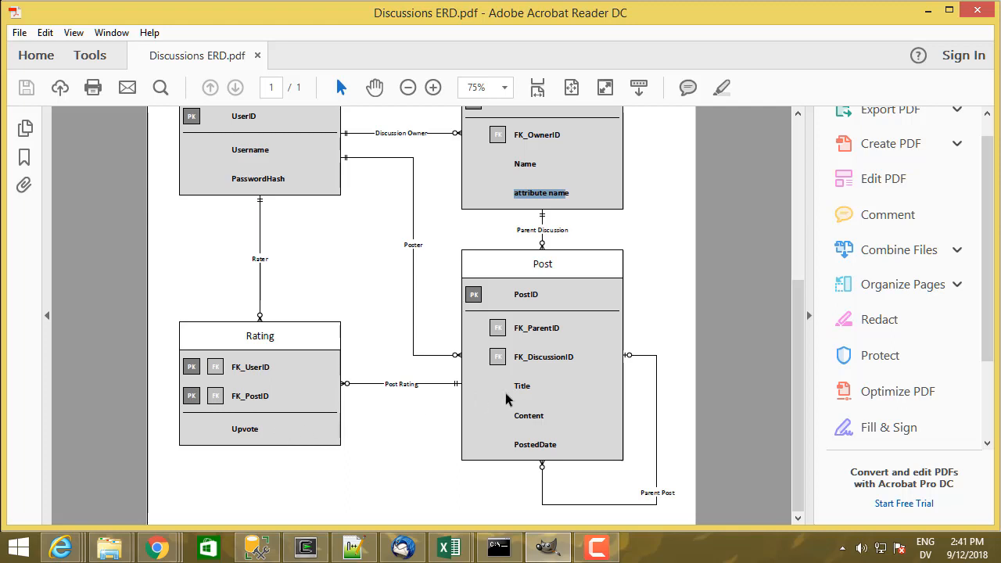
{"action": "mouse_move", "coordinate": [335, 392]}
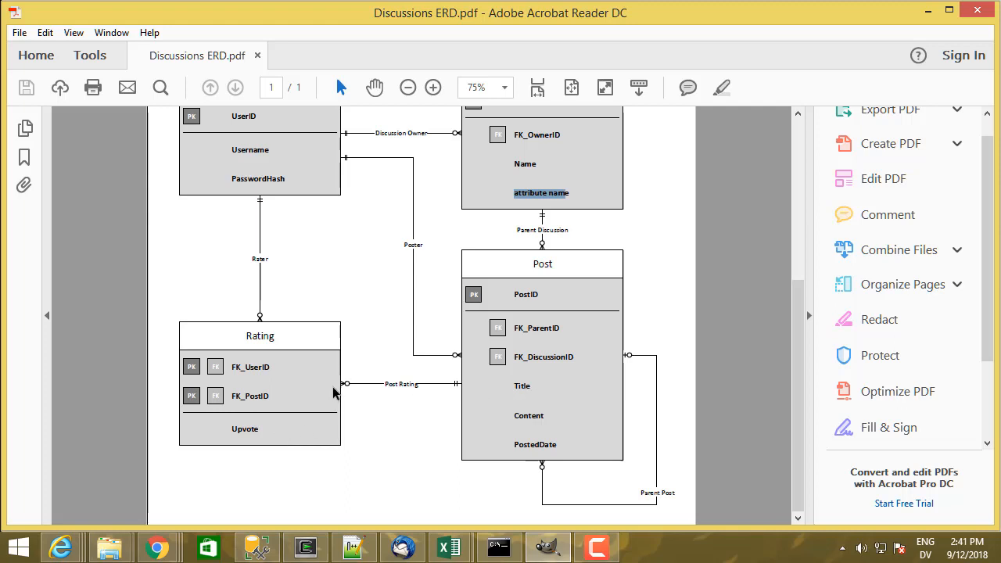
{"action": "mouse_move", "coordinate": [303, 162]}
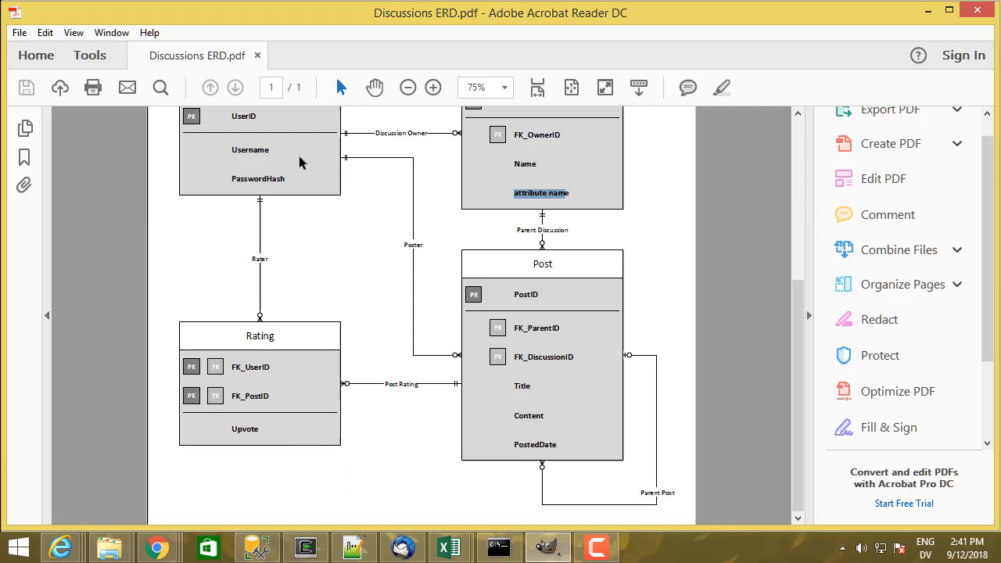
{"action": "mouse_move", "coordinate": [268, 401]}
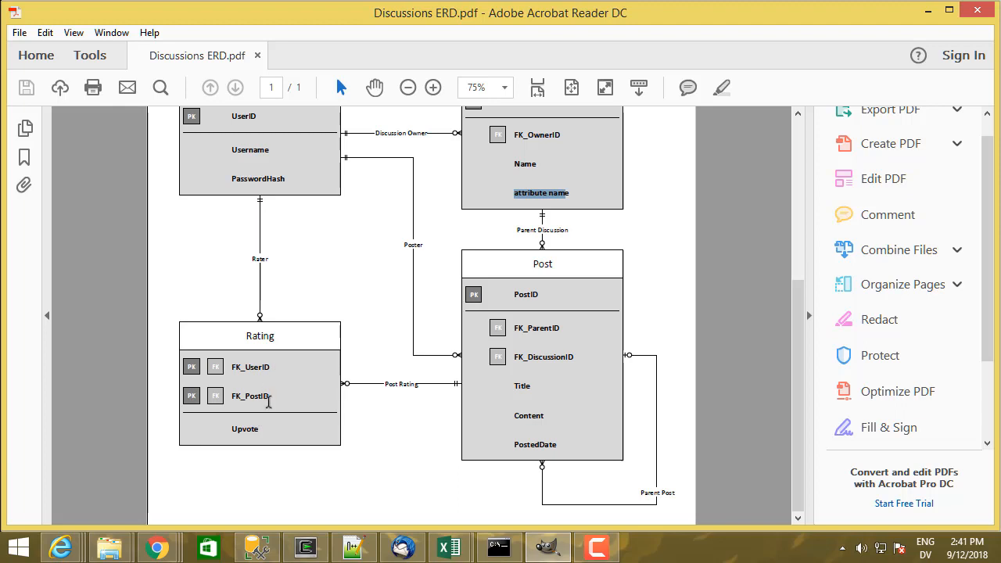
{"action": "mouse_move", "coordinate": [271, 284]}
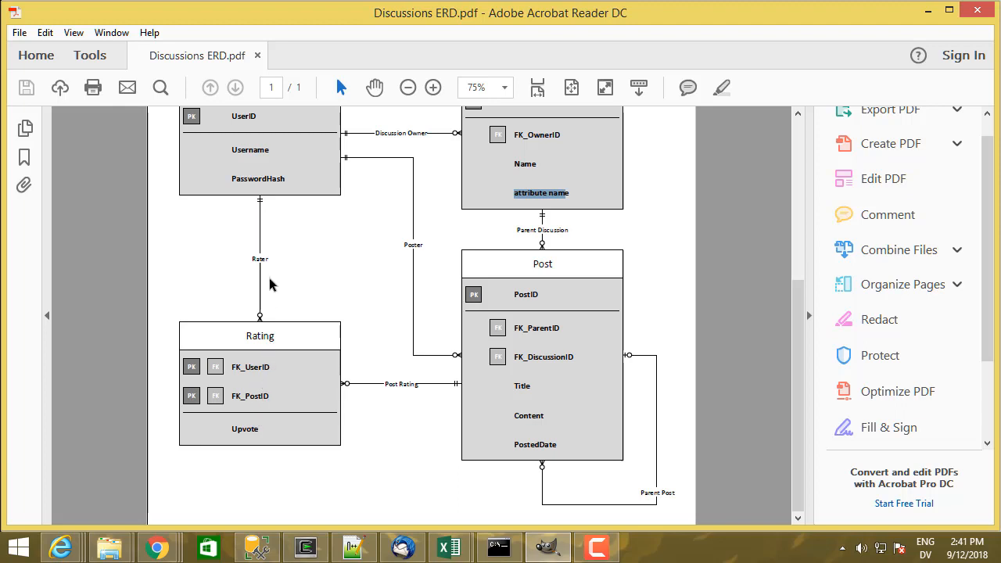
{"action": "mouse_move", "coordinate": [507, 386]}
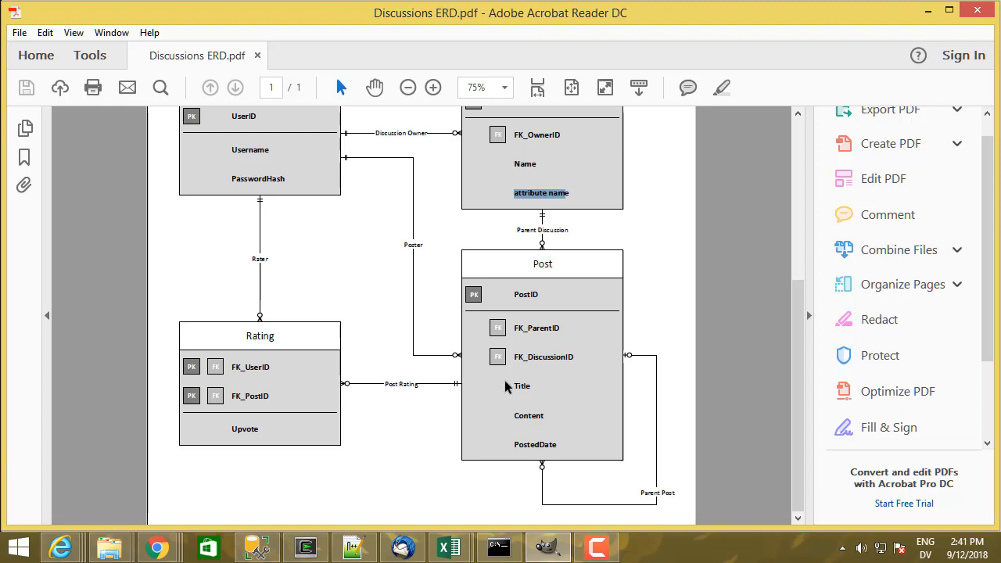
{"action": "mouse_move", "coordinate": [543, 389]}
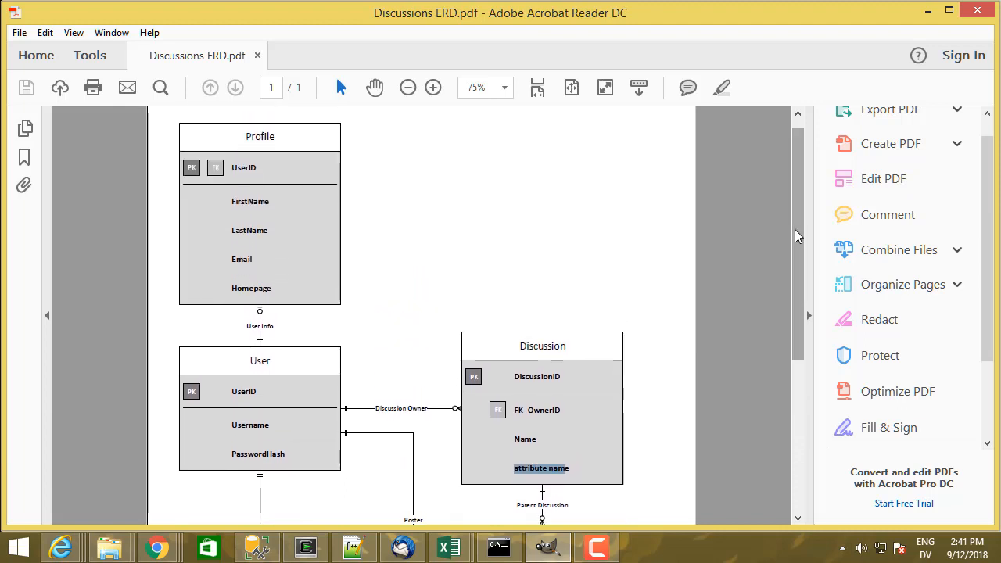
{"action": "scroll", "scroll_direction": "down", "scroll_amount": 3}
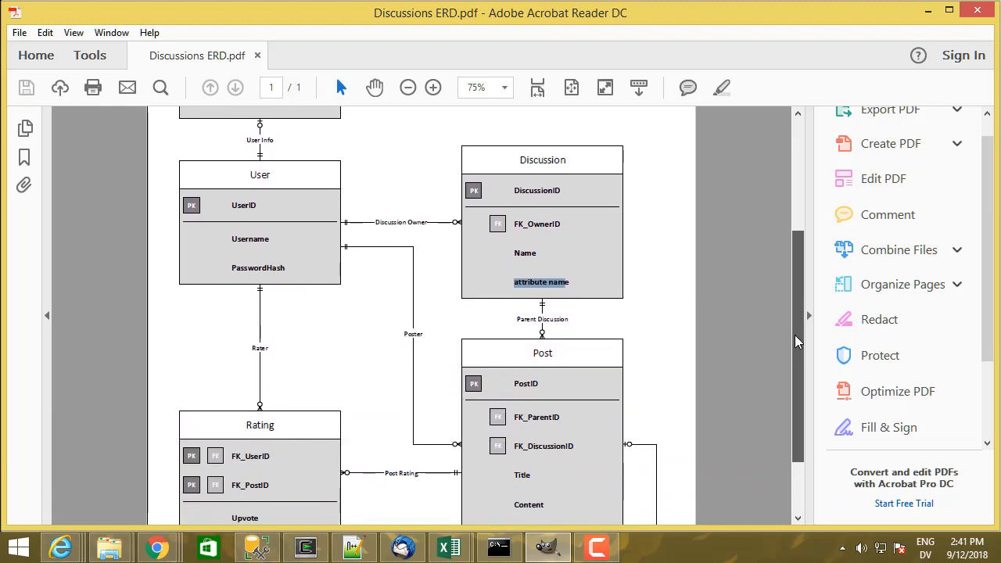
{"action": "scroll", "scroll_direction": "down", "scroll_amount": 3}
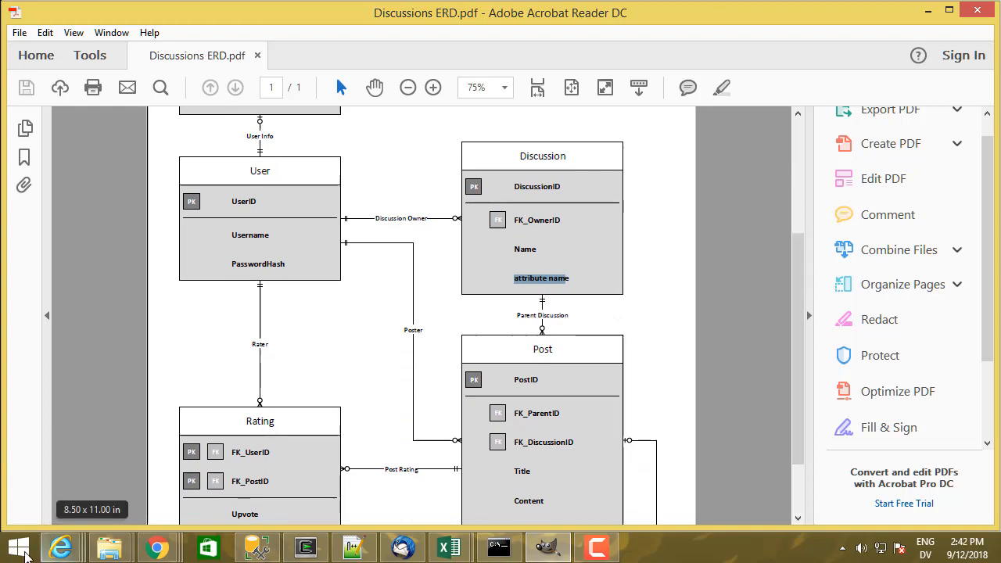
Launch Visio from Start > All Programs
{"action": "left_click", "coordinate": [15, 547]}
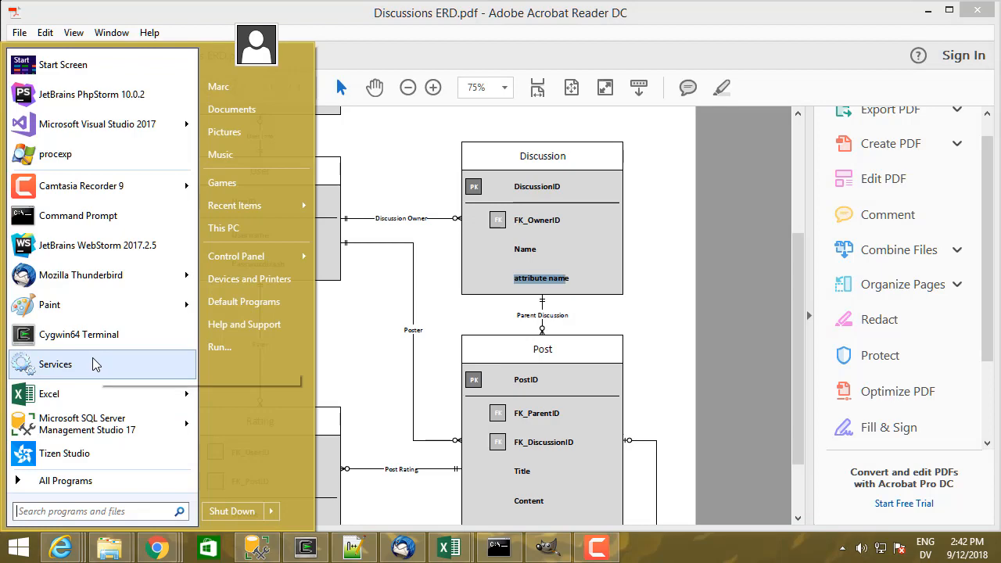
{"action": "mouse_move", "coordinate": [66, 480]}
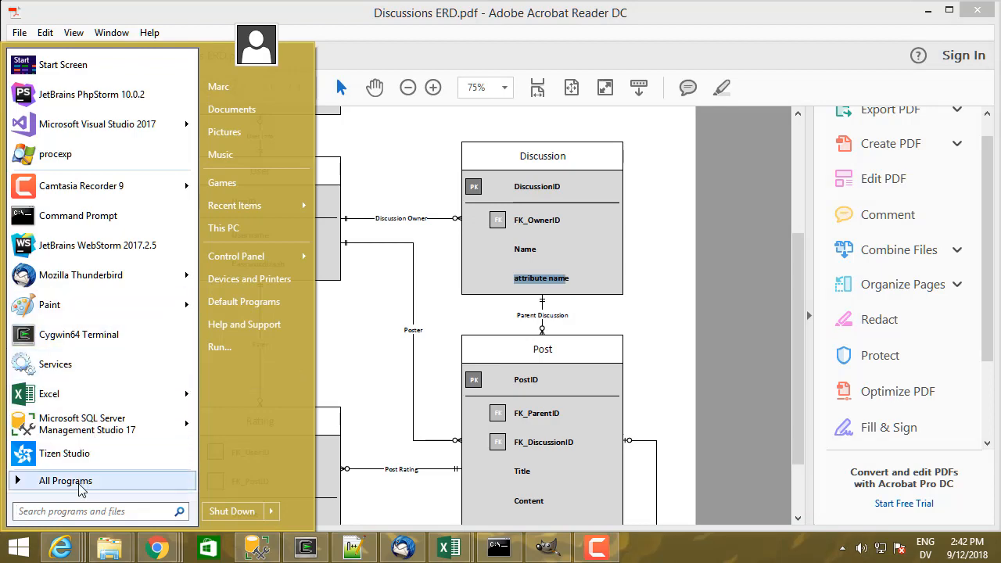
{"action": "left_click", "coordinate": [66, 480]}
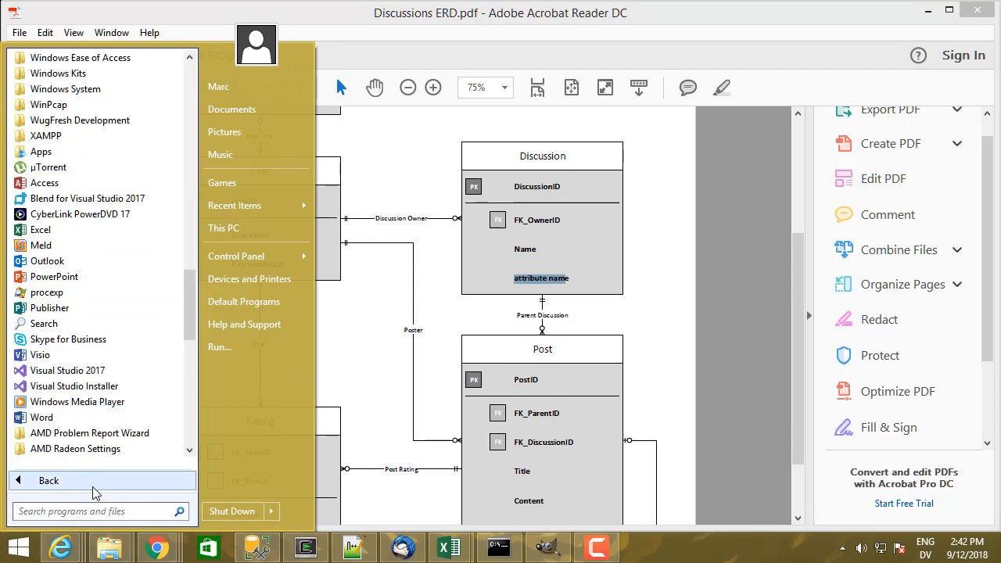
{"action": "scroll", "scroll_direction": "down", "scroll_amount": 3}
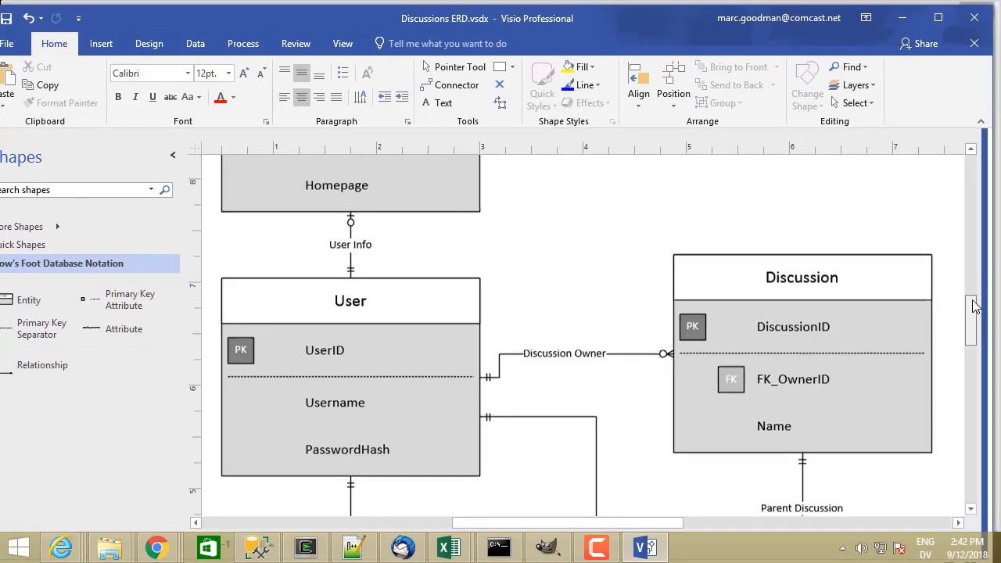
Insert an FK_UserID attribute after FK_DiscussionID in the Post table
{"action": "scroll", "scroll_direction": "down", "scroll_amount": 3}
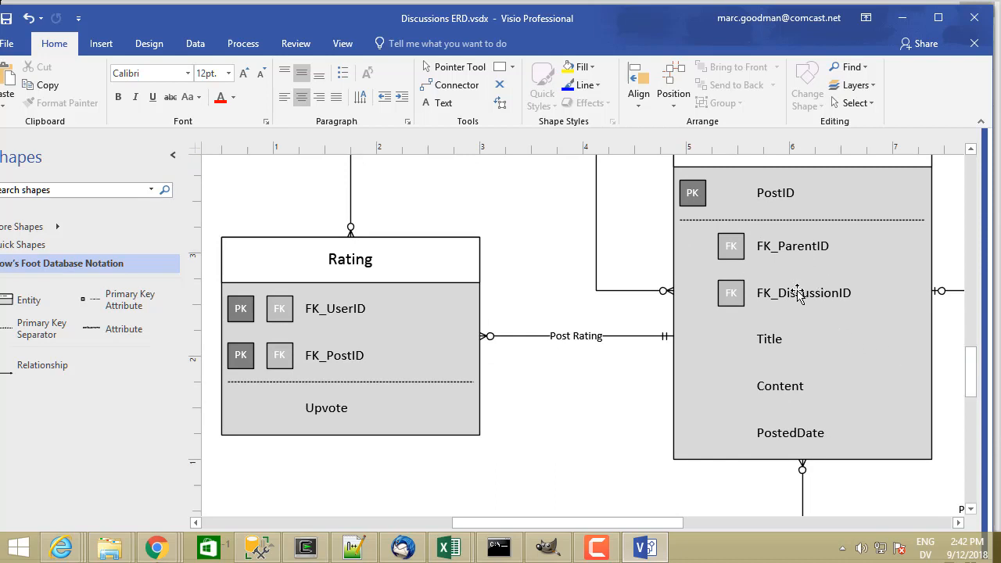
{"action": "mouse_move", "coordinate": [794, 246]}
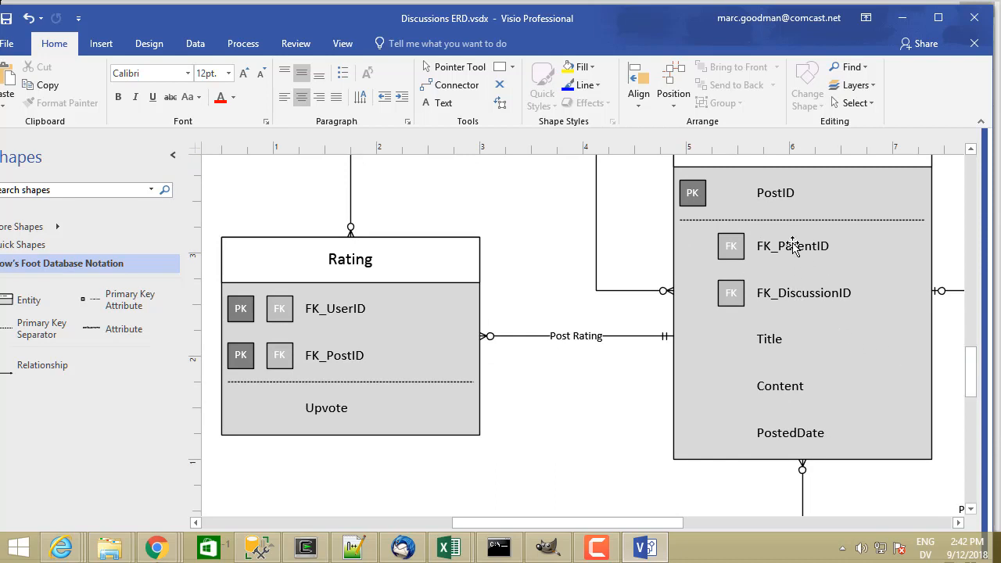
{"action": "mouse_move", "coordinate": [787, 305]}
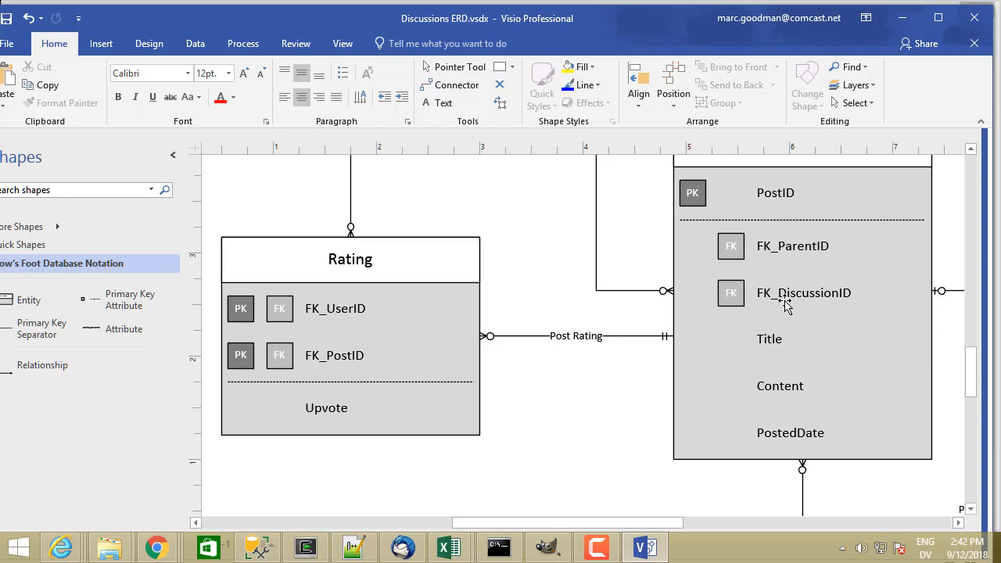
{"action": "right_click", "coordinate": [803, 293]}
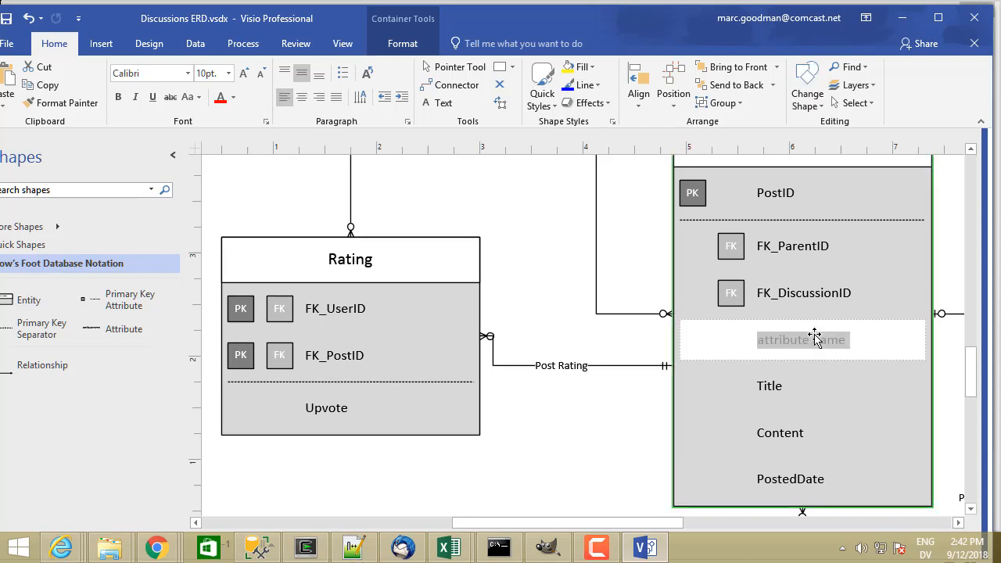
{"action": "type", "text": "FK_U"}
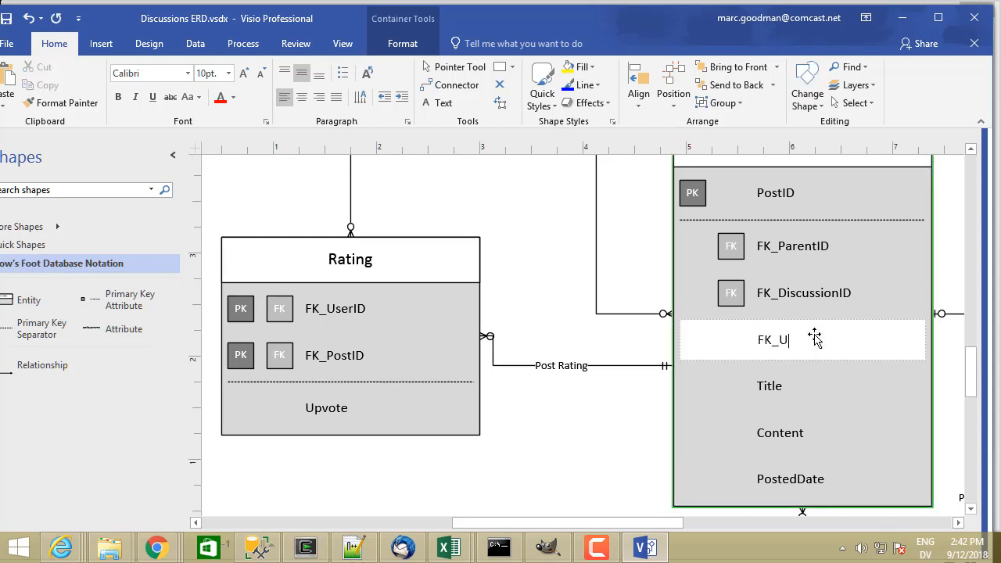
{"action": "type", "text": "serID"}
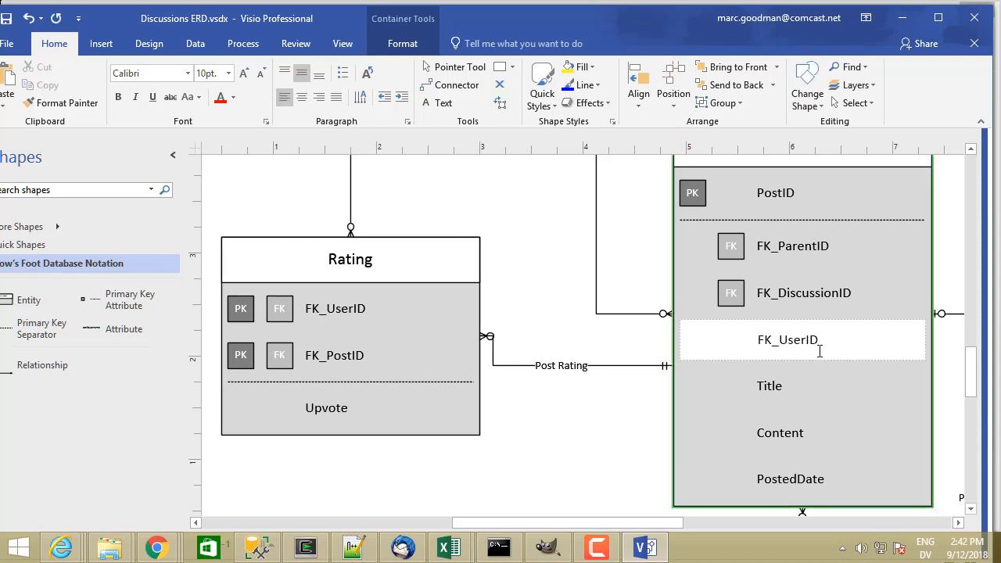
{"action": "left_click", "coordinate": [788, 339]}
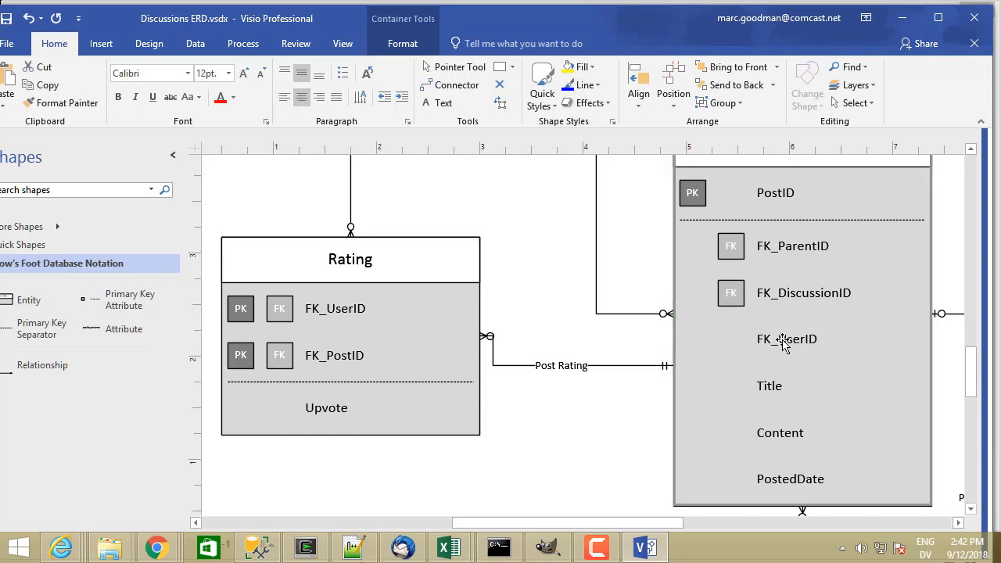
Set FK_UserID as a foreign key
{"action": "right_click", "coordinate": [787, 338]}
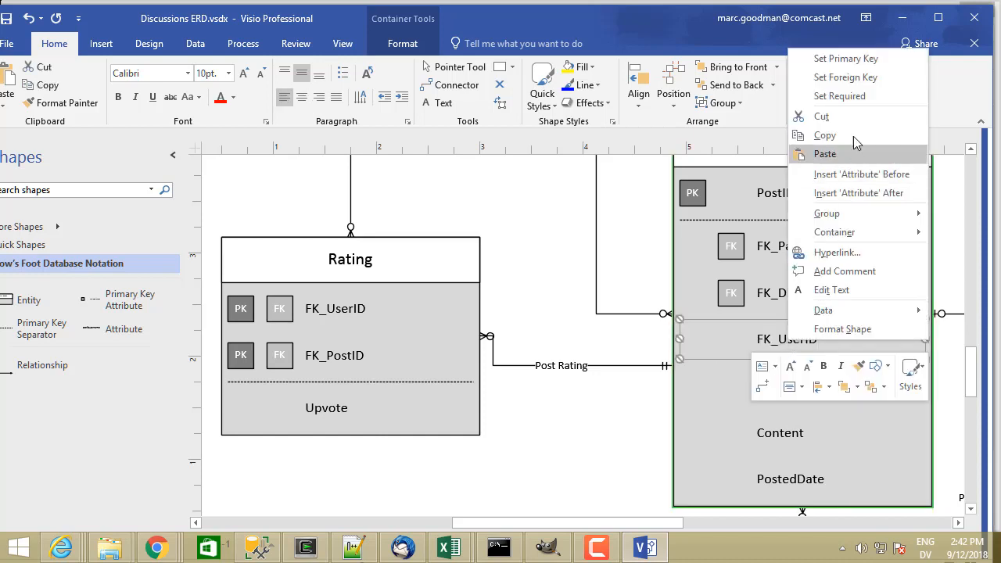
{"action": "left_click", "coordinate": [658, 485]}
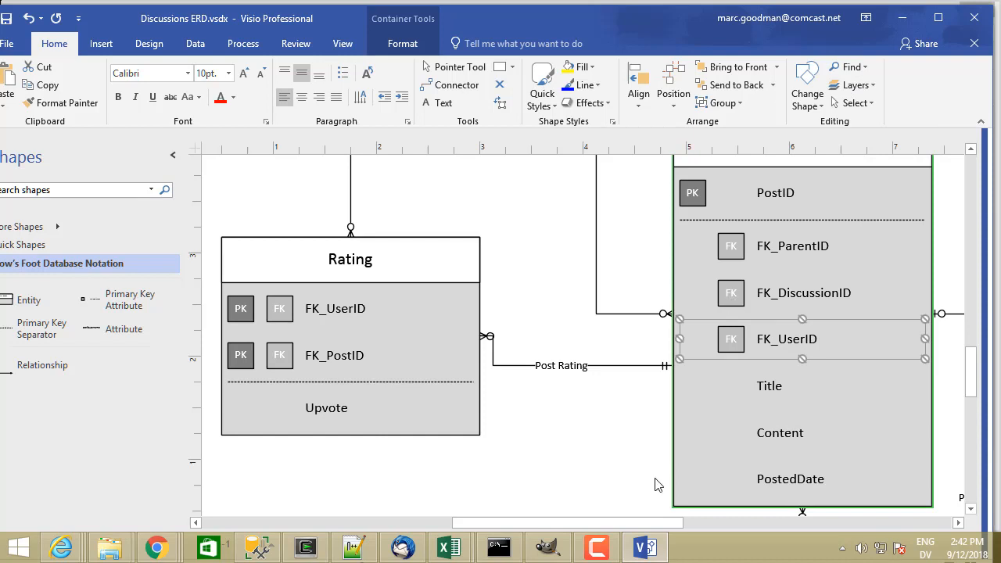
{"action": "scroll", "scroll_direction": "left", "scroll_amount": 3}
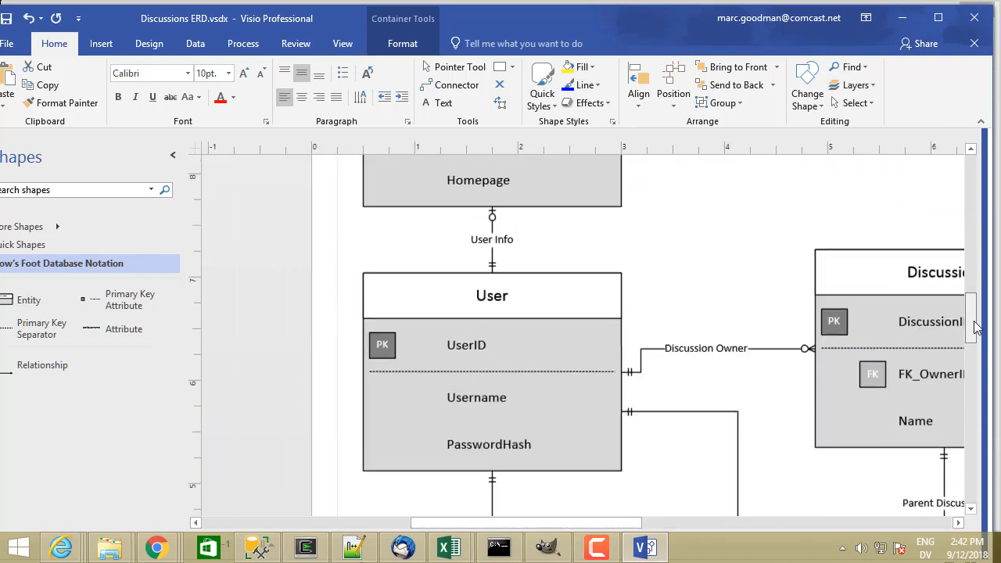
Look over the Profile and User tables, then show the Discussions ERD file information page
{"action": "scroll", "scroll_direction": "down", "scroll_amount": 3}
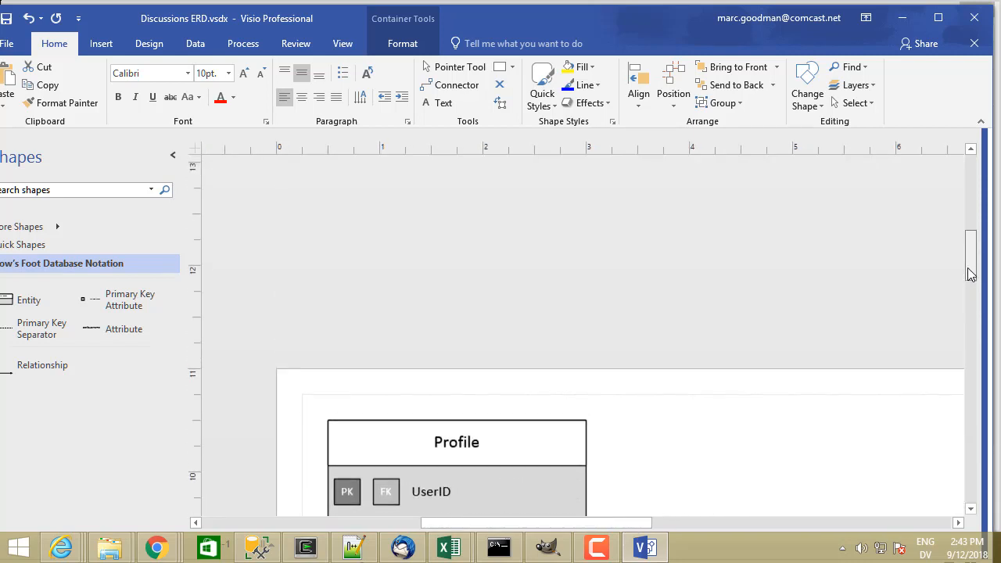
{"action": "scroll", "scroll_direction": "down", "scroll_amount": 3}
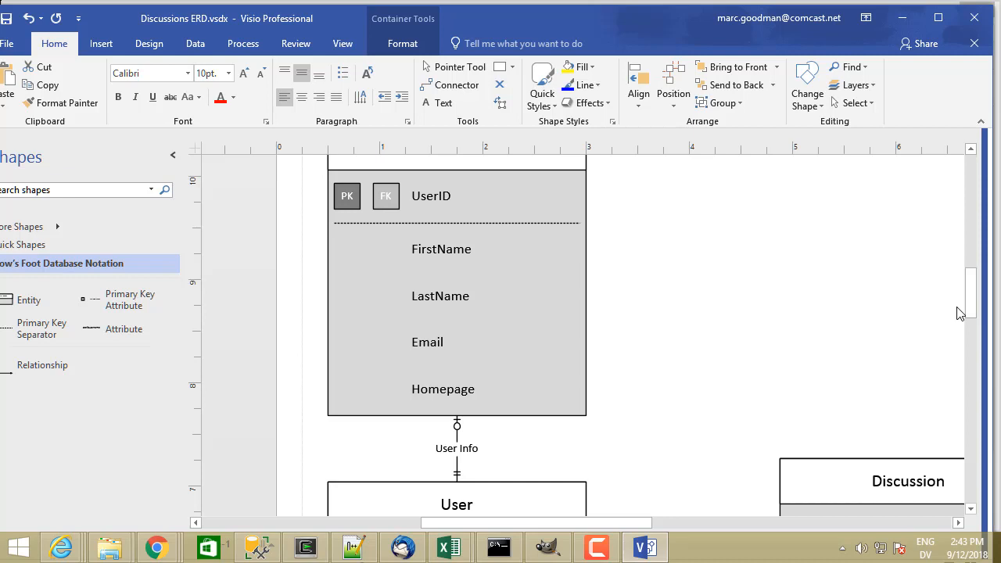
{"action": "mouse_move", "coordinate": [960, 264]}
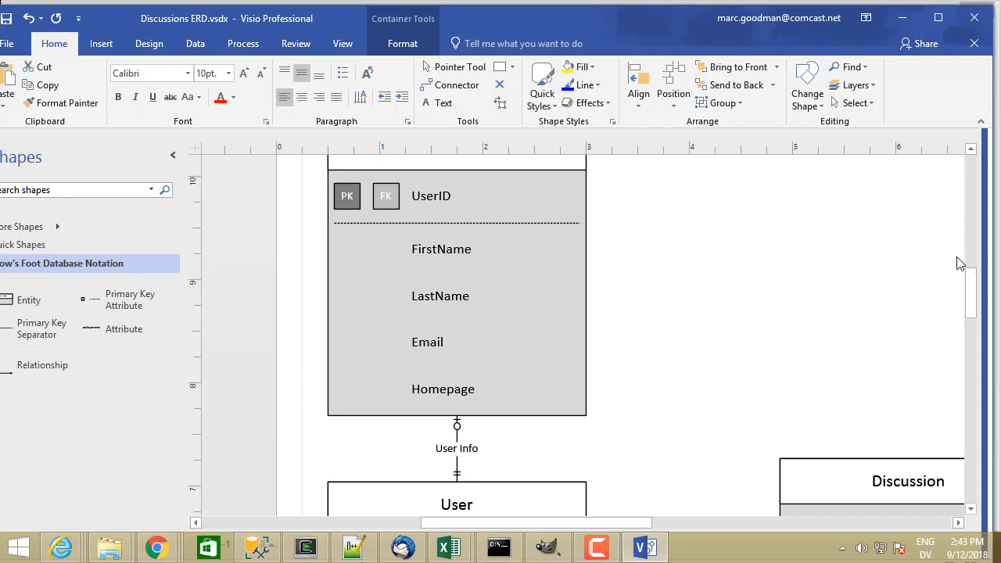
{"action": "mouse_move", "coordinate": [4, 143]}
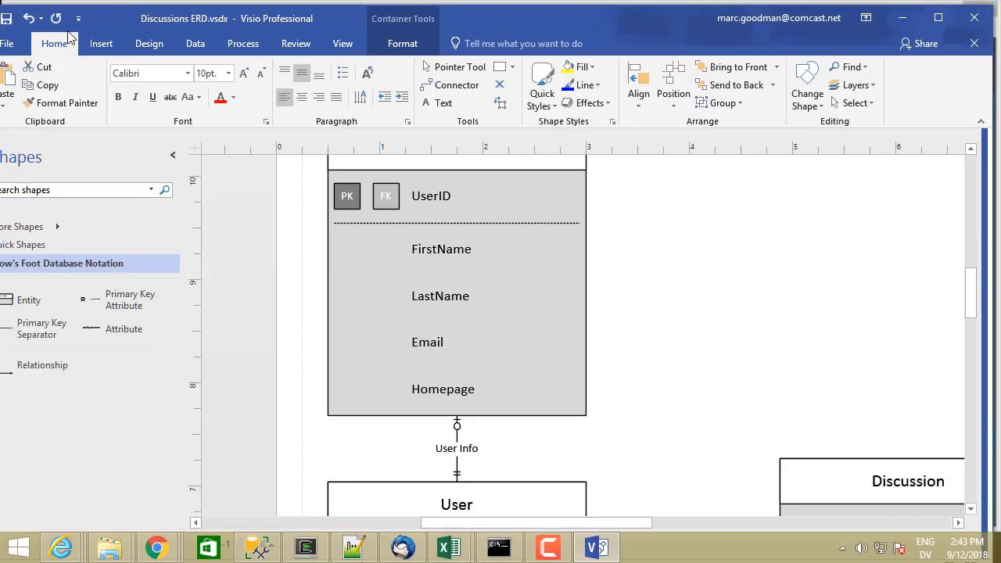
{"action": "left_click", "coordinate": [8, 43]}
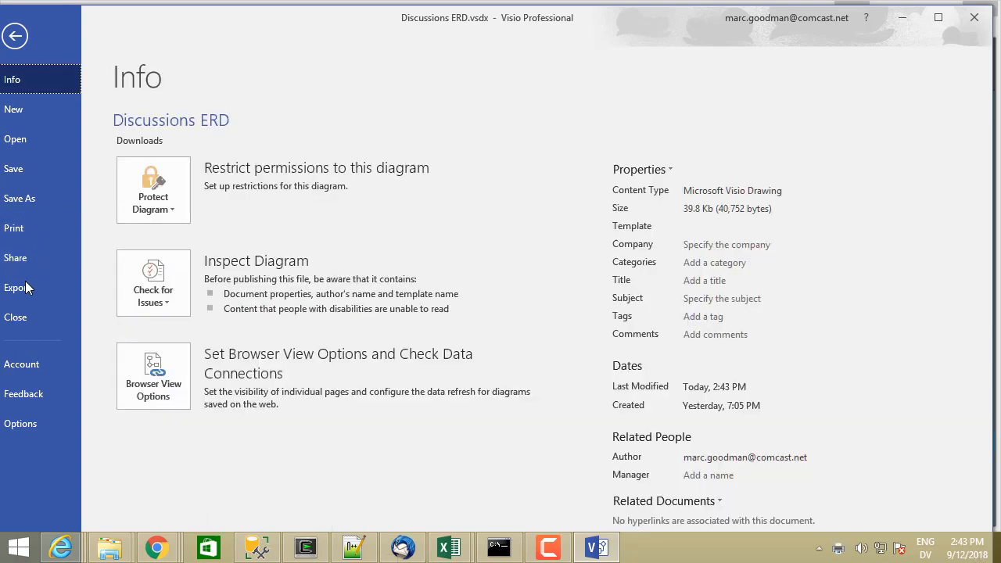
Publish the ERD as PDF, overwriting the existing Discussions ERD.pdf in Downloads
{"action": "left_click", "coordinate": [18, 287]}
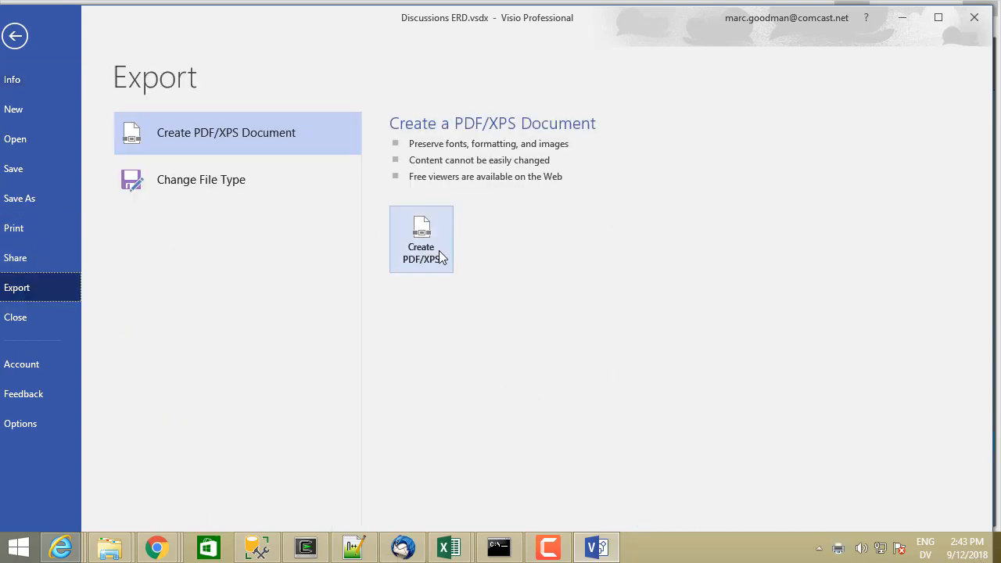
{"action": "left_click", "coordinate": [421, 239]}
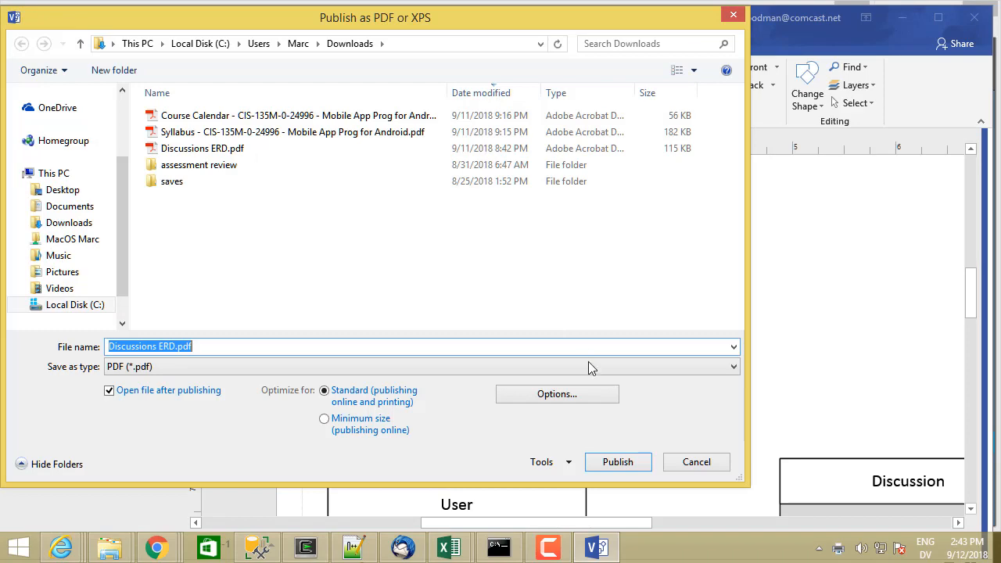
{"action": "left_click", "coordinate": [618, 461]}
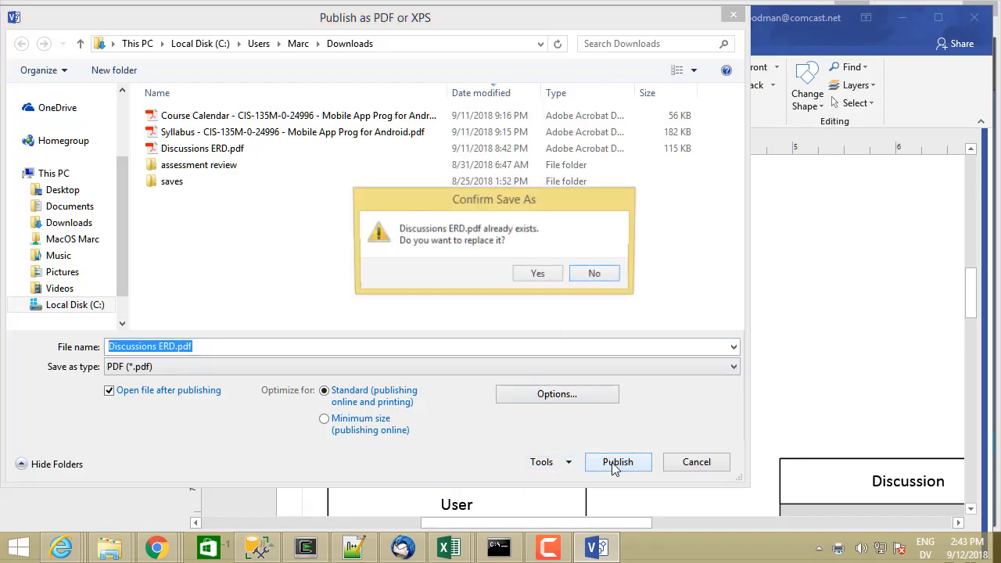
{"action": "left_click", "coordinate": [538, 273]}
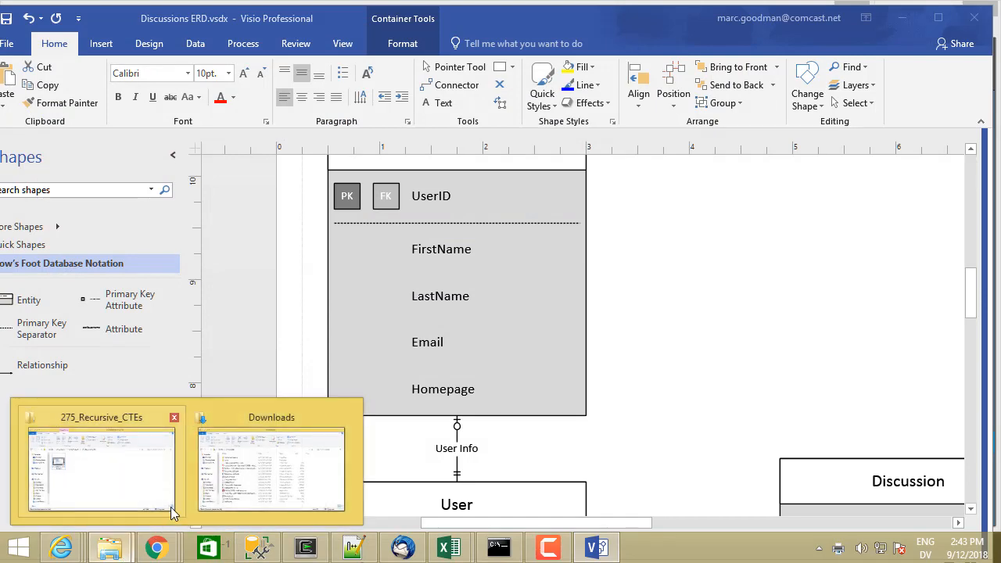
Open Discussions ERD.pdf from the Downloads folder and scroll through the Profile, User and Discussion tables
{"action": "left_click", "coordinate": [272, 469]}
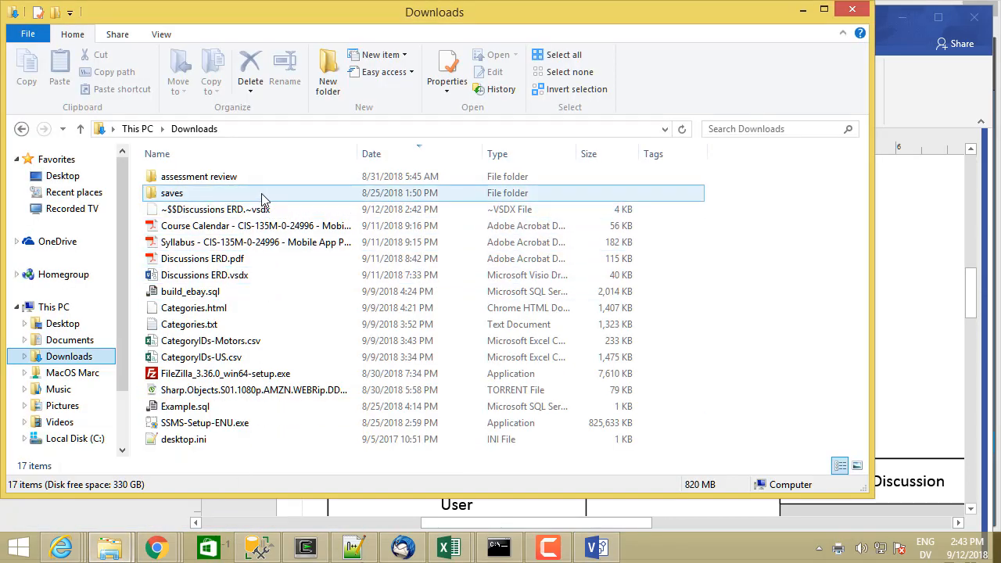
{"action": "left_click", "coordinate": [203, 258]}
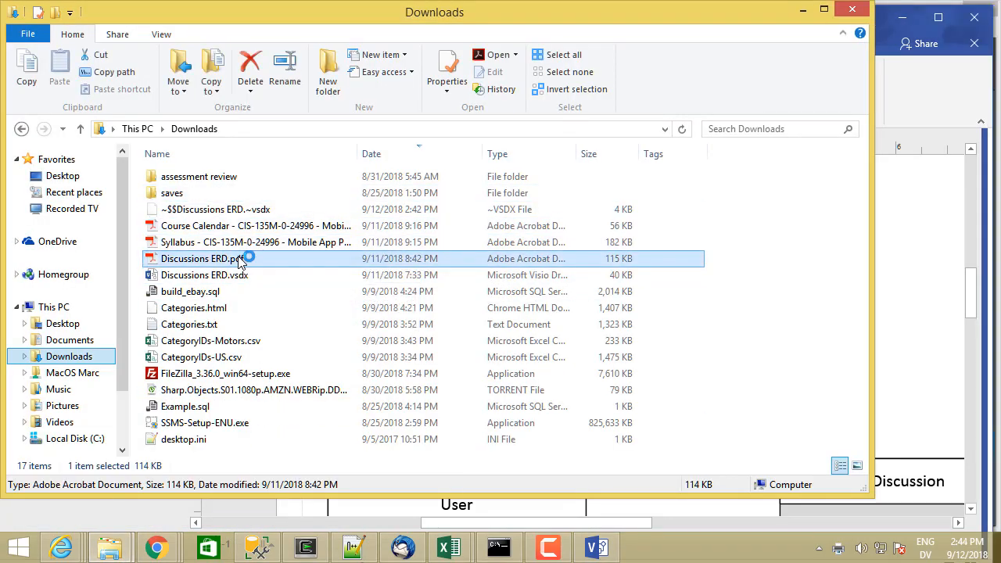
{"action": "double_click", "coordinate": [205, 258]}
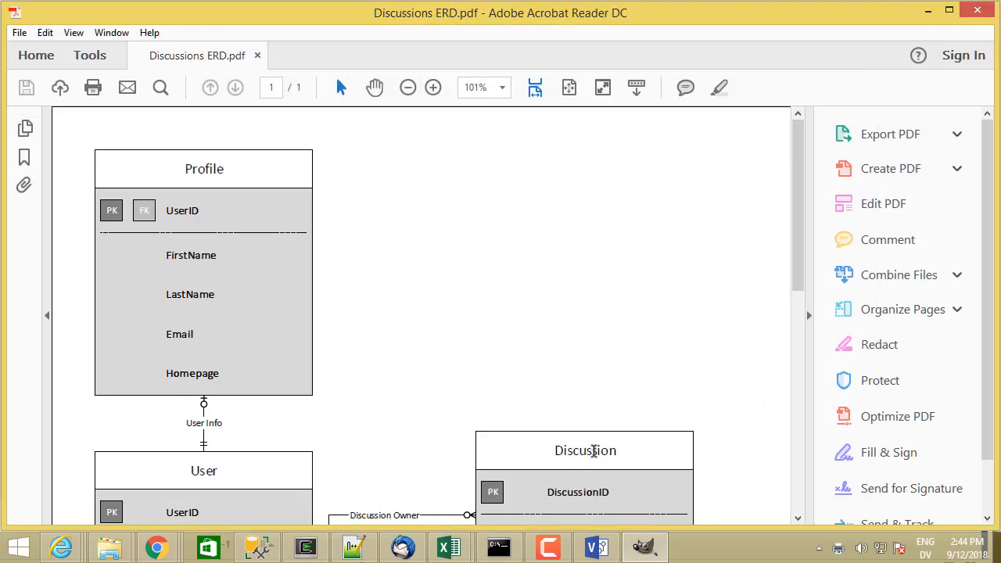
{"action": "scroll", "scroll_direction": "down", "scroll_amount": 3}
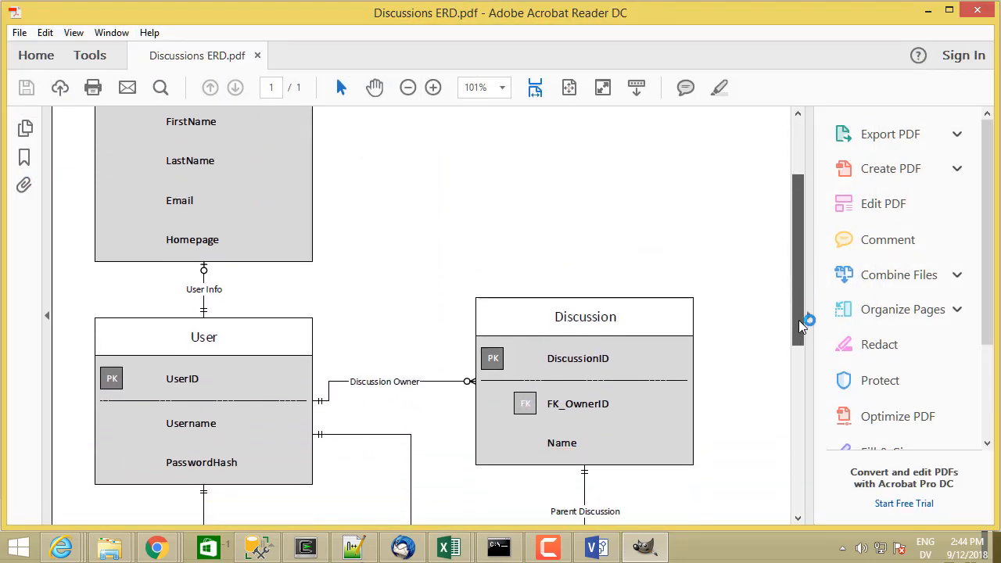